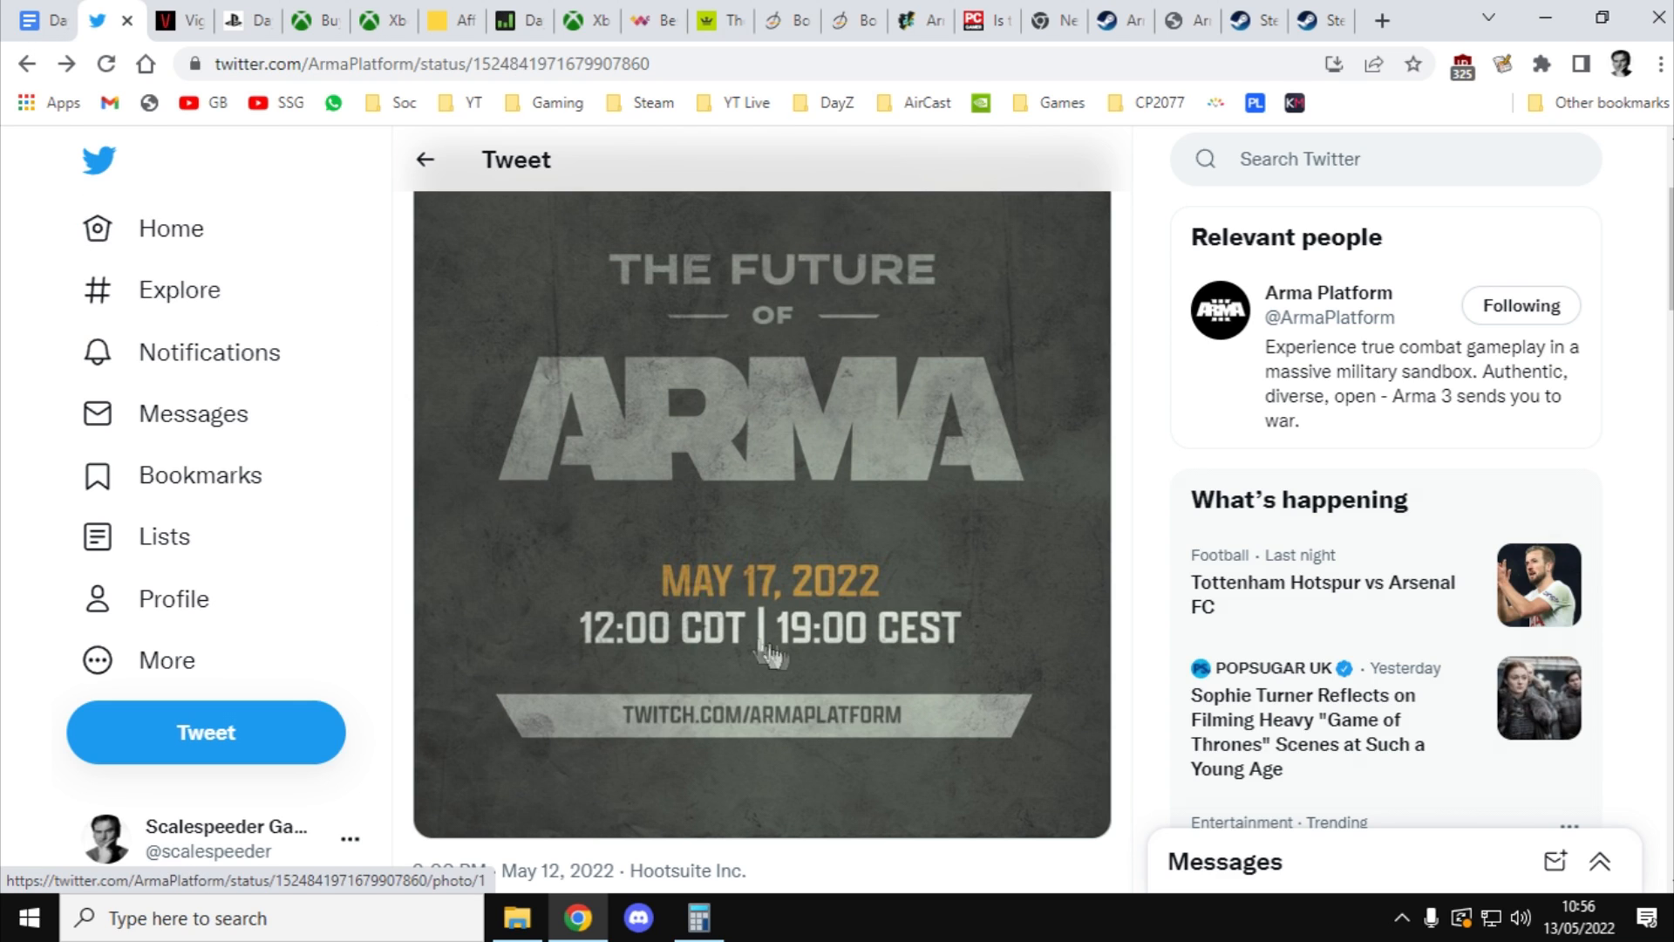
pyautogui.moveTo(719, 731)
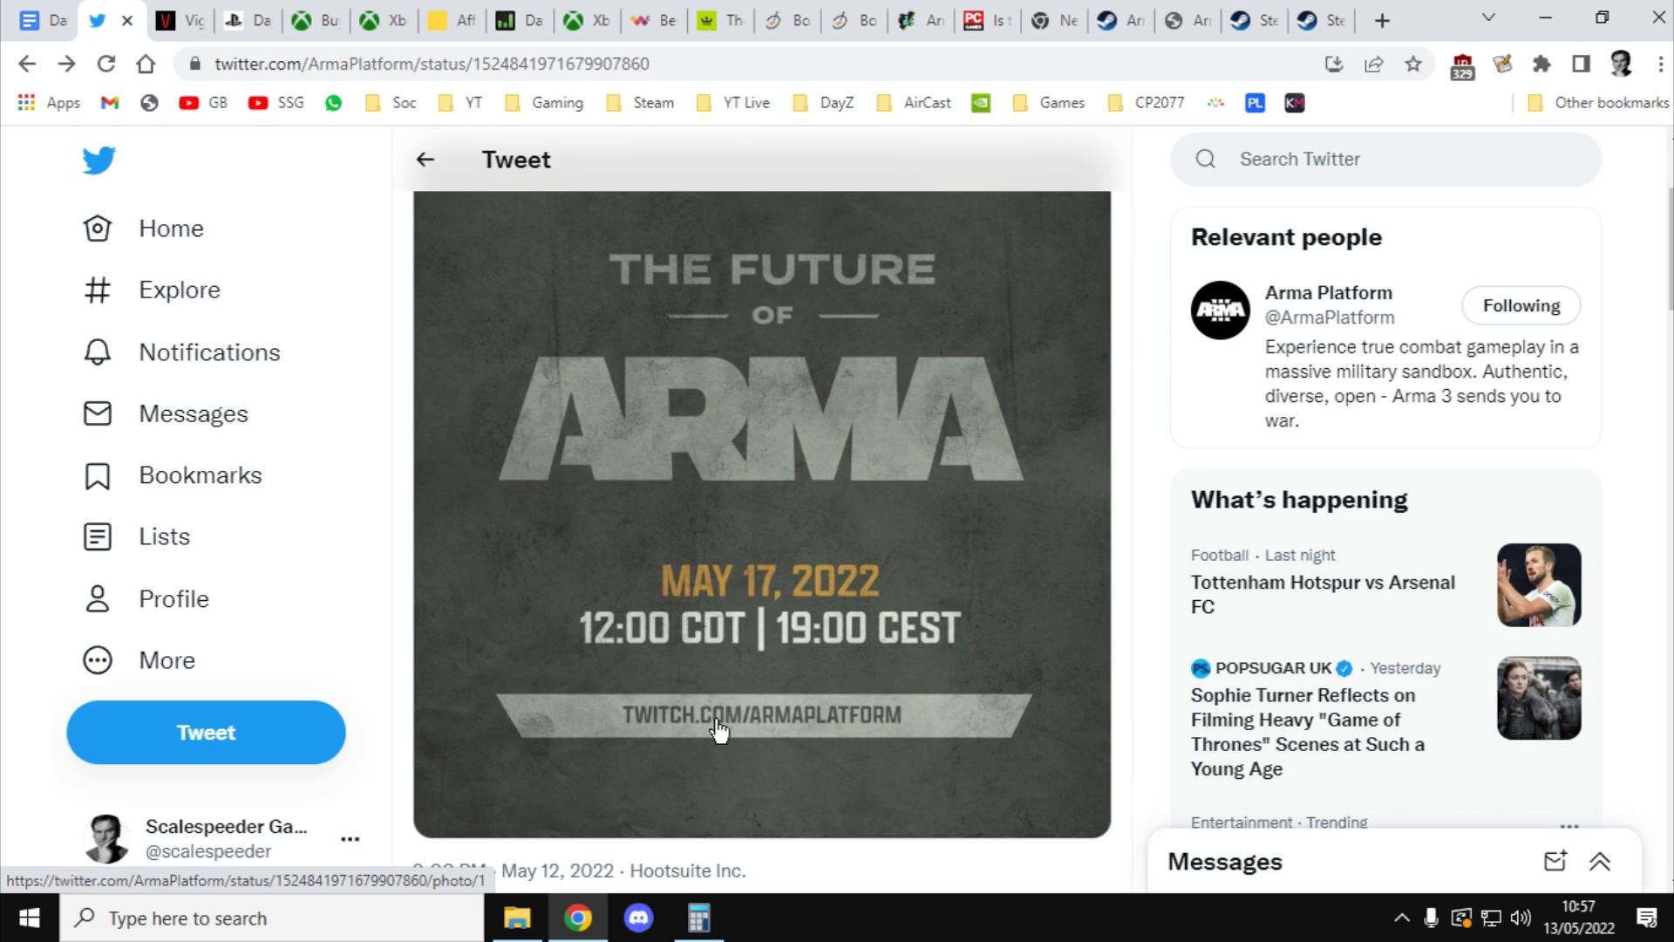
pyautogui.moveTo(815, 696)
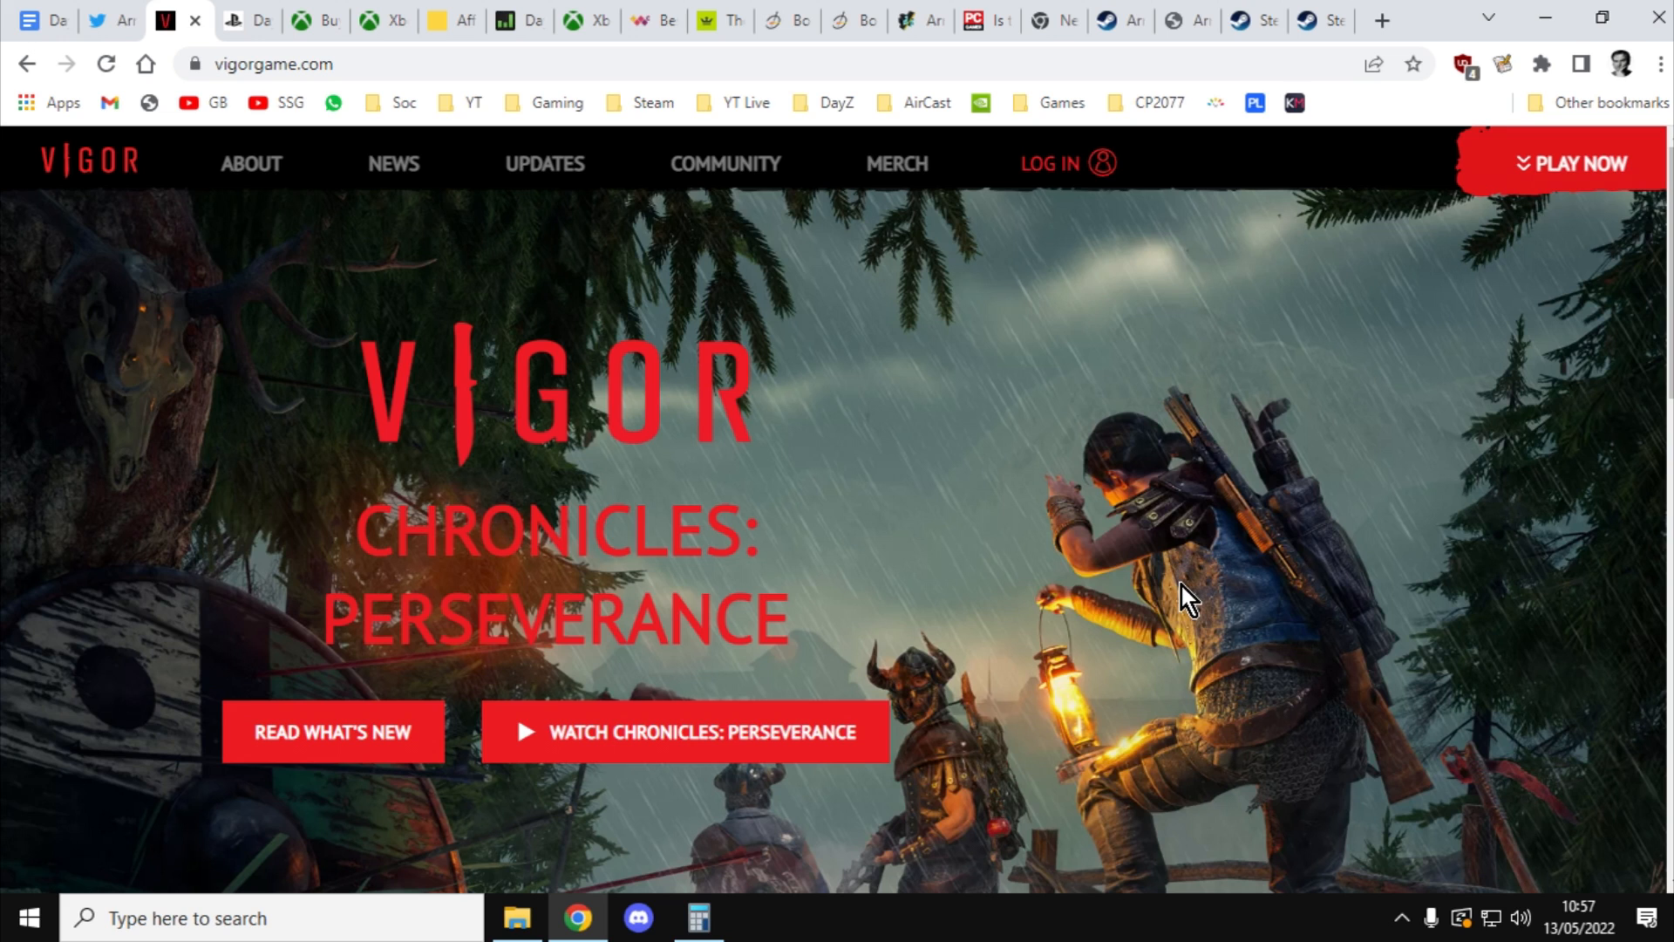
# Step: Switch to the PlayStation Store tab showing DayZ for PS4 at £44.99
pyautogui.click(246, 20)
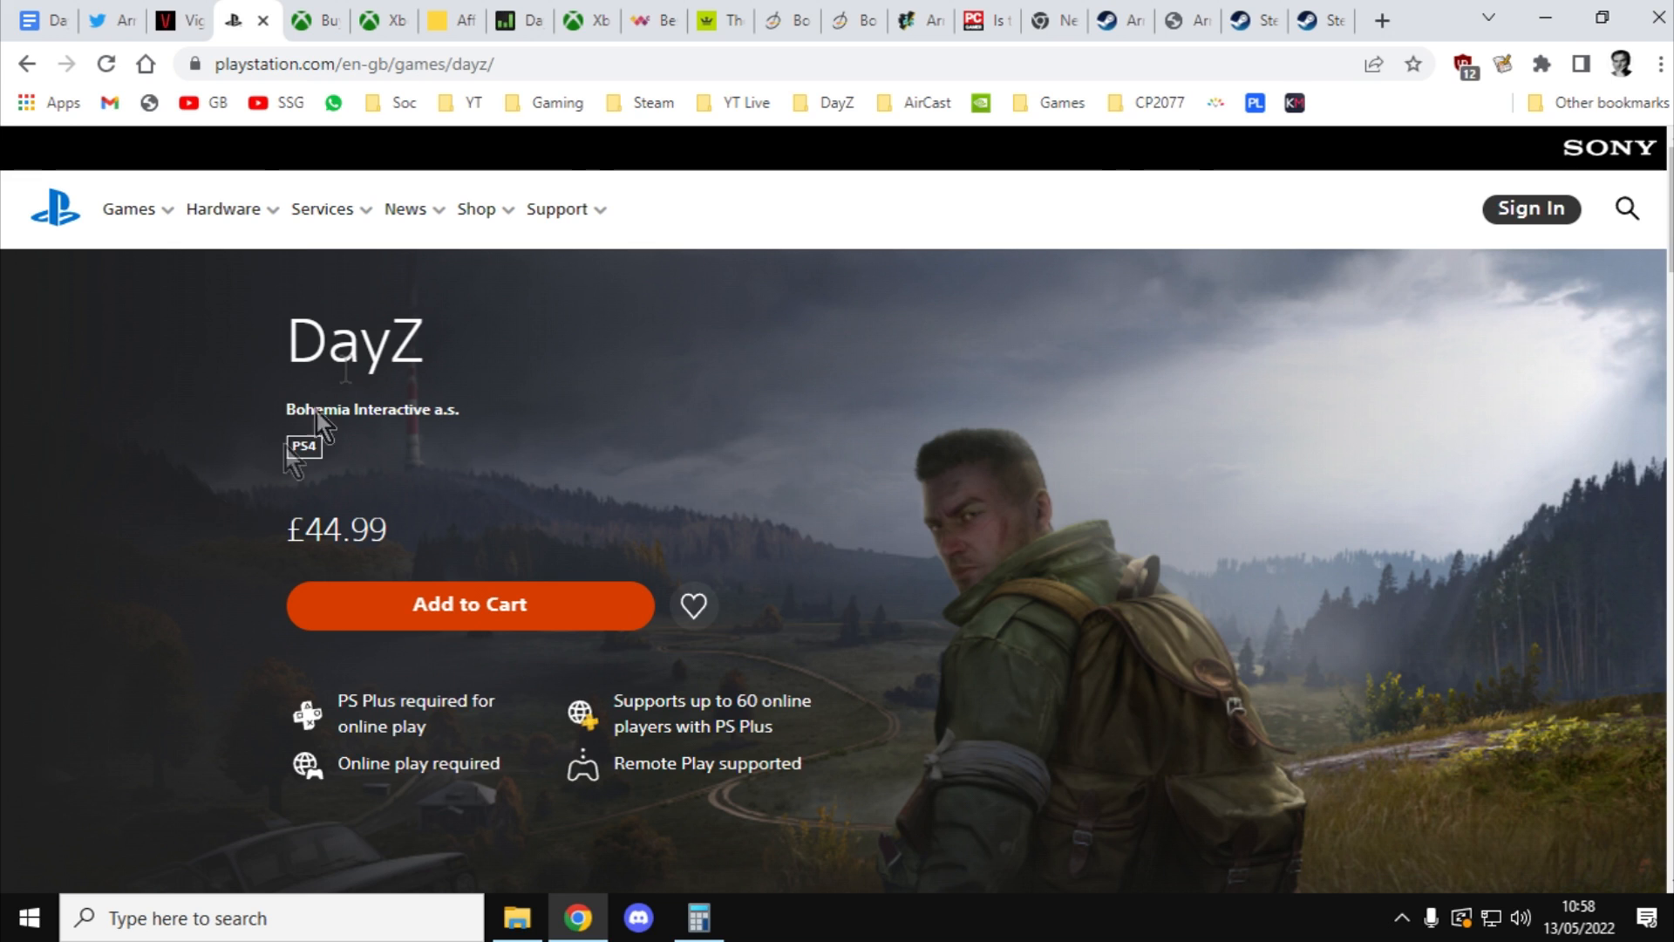
# Step: View the Xbox DayZ store page (£41.74+), then Nitrado's DayZ PS4 server offers
pyautogui.click(289, 20)
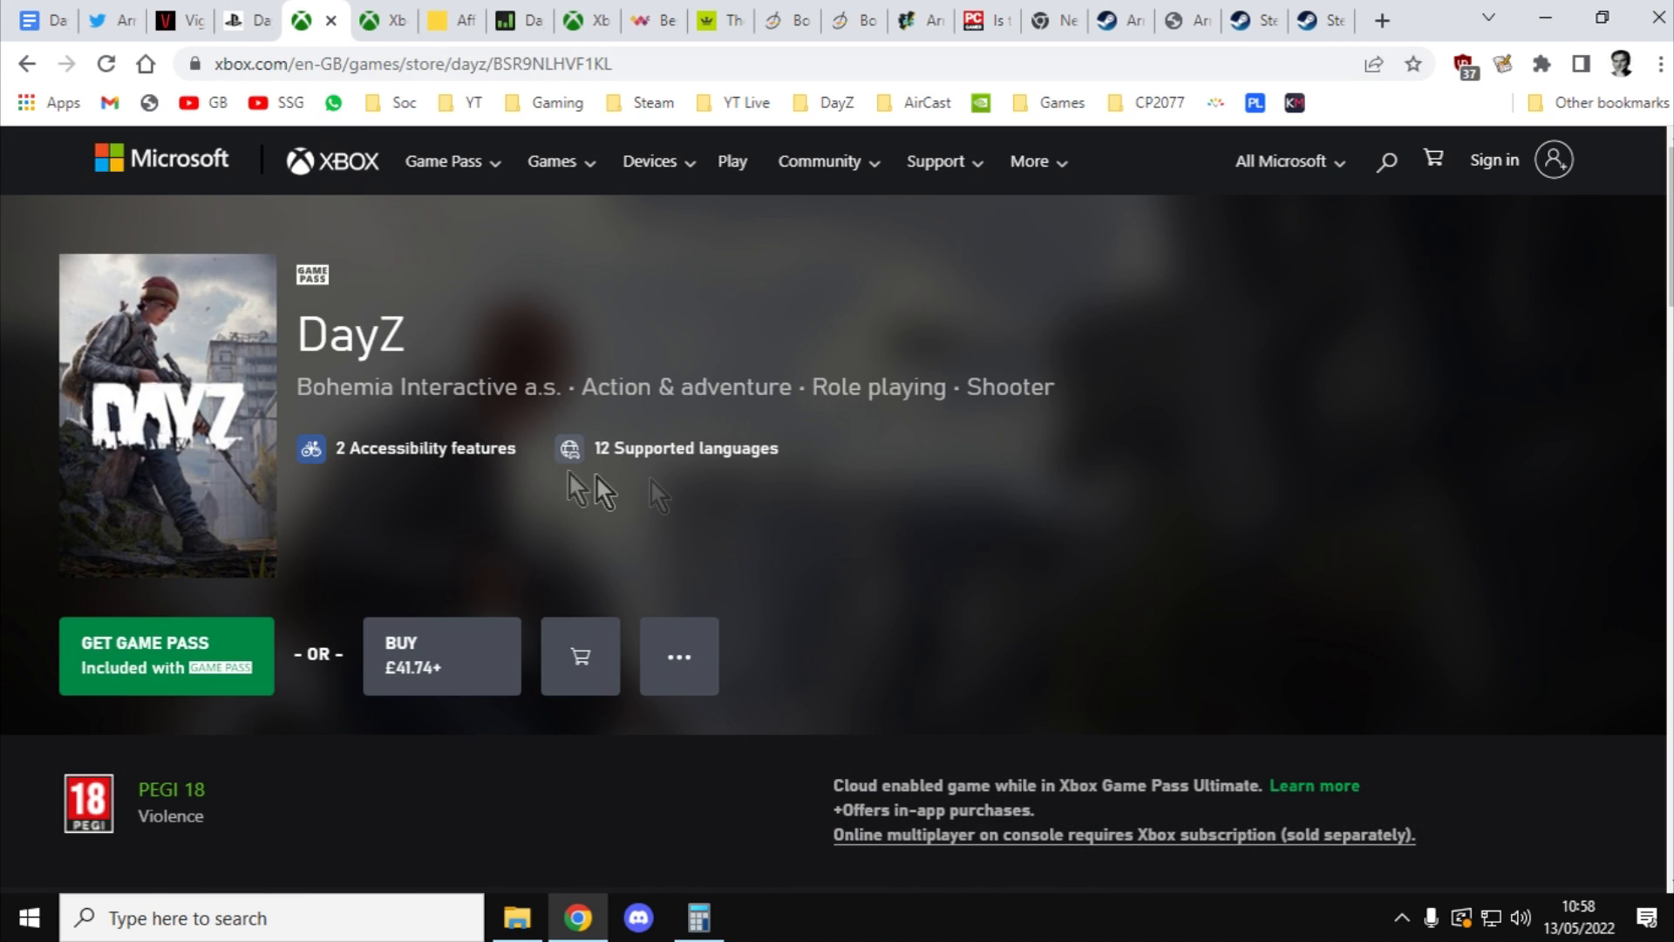
pyautogui.moveTo(1106, 528)
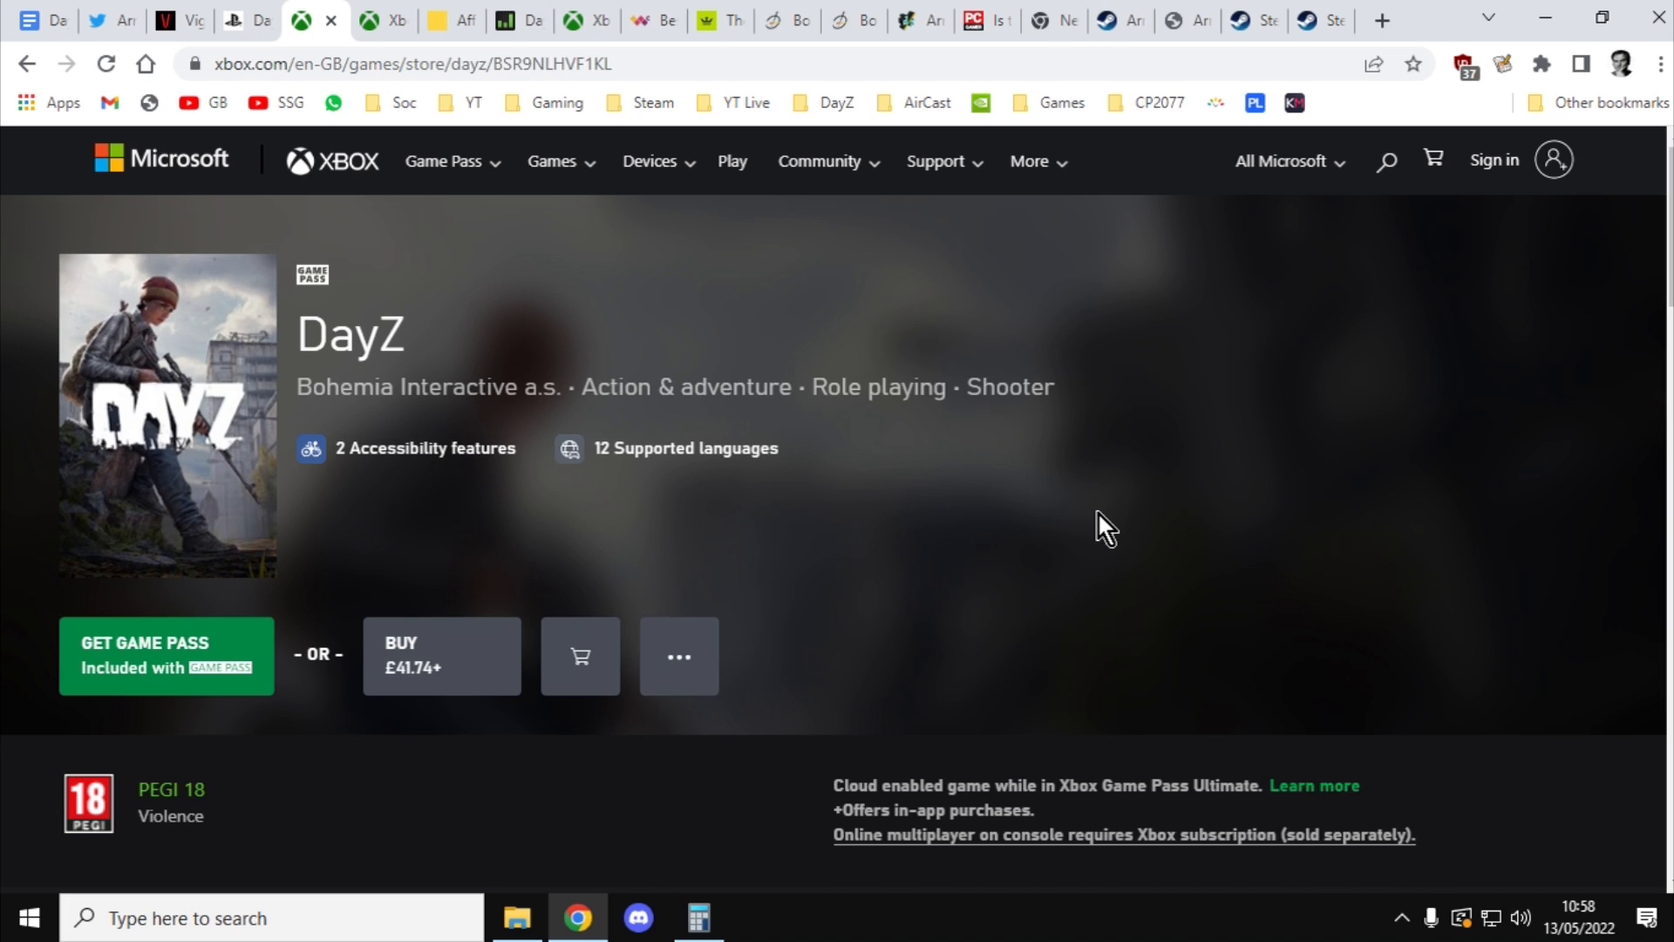
pyautogui.moveTo(271, 184)
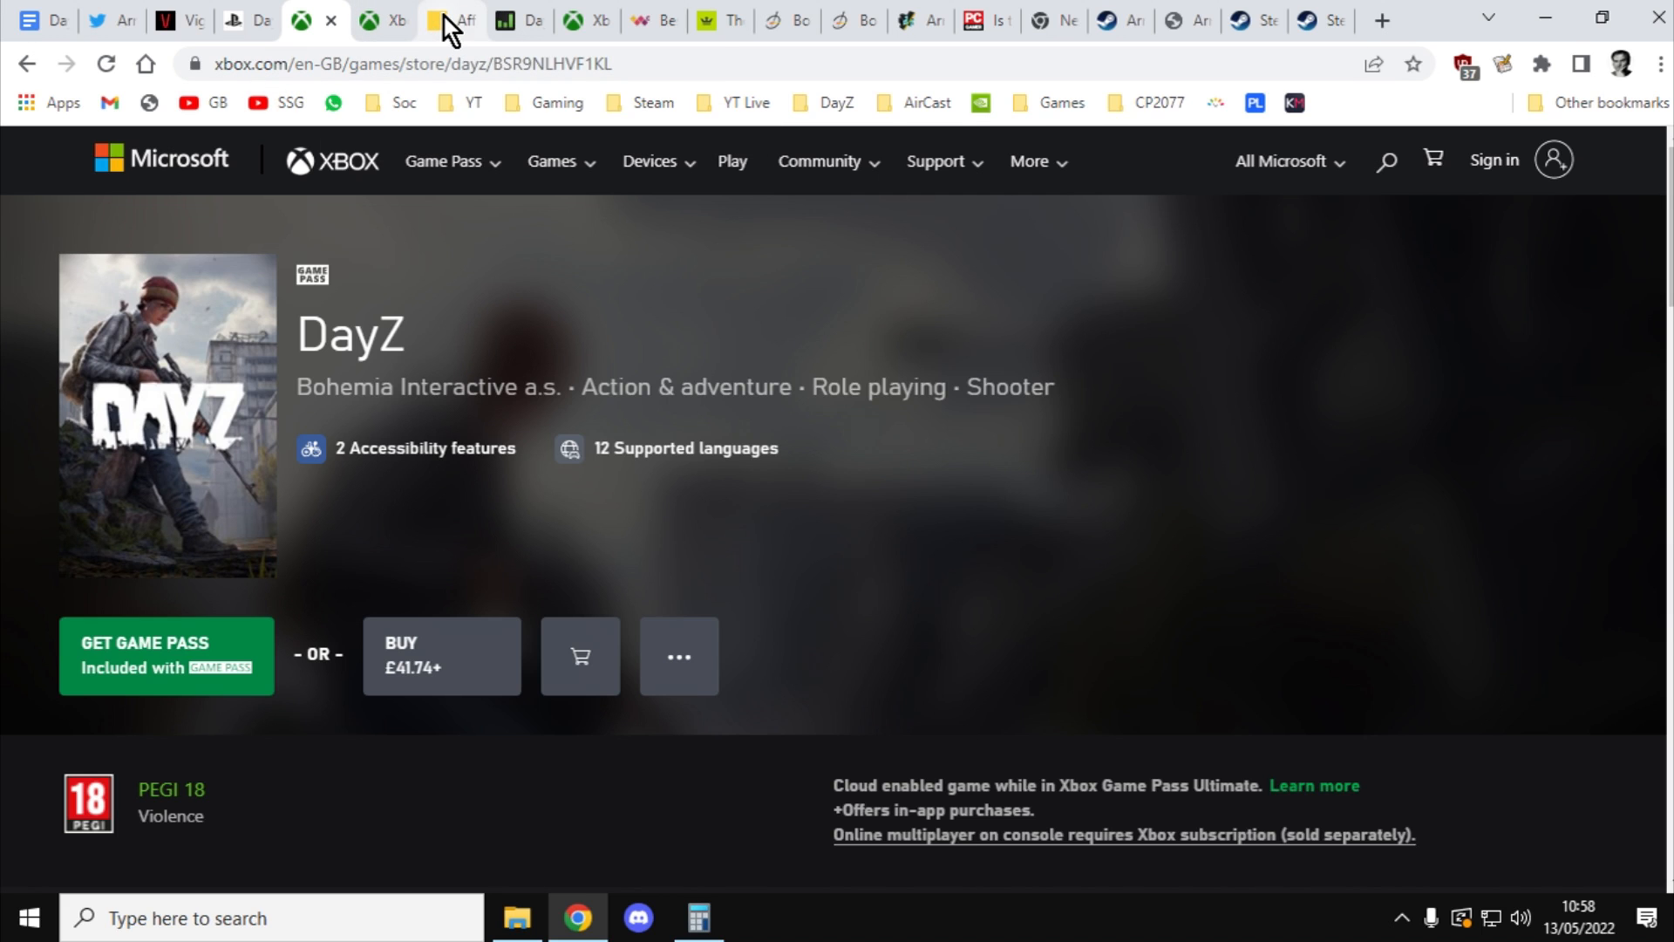
pyautogui.click(448, 20)
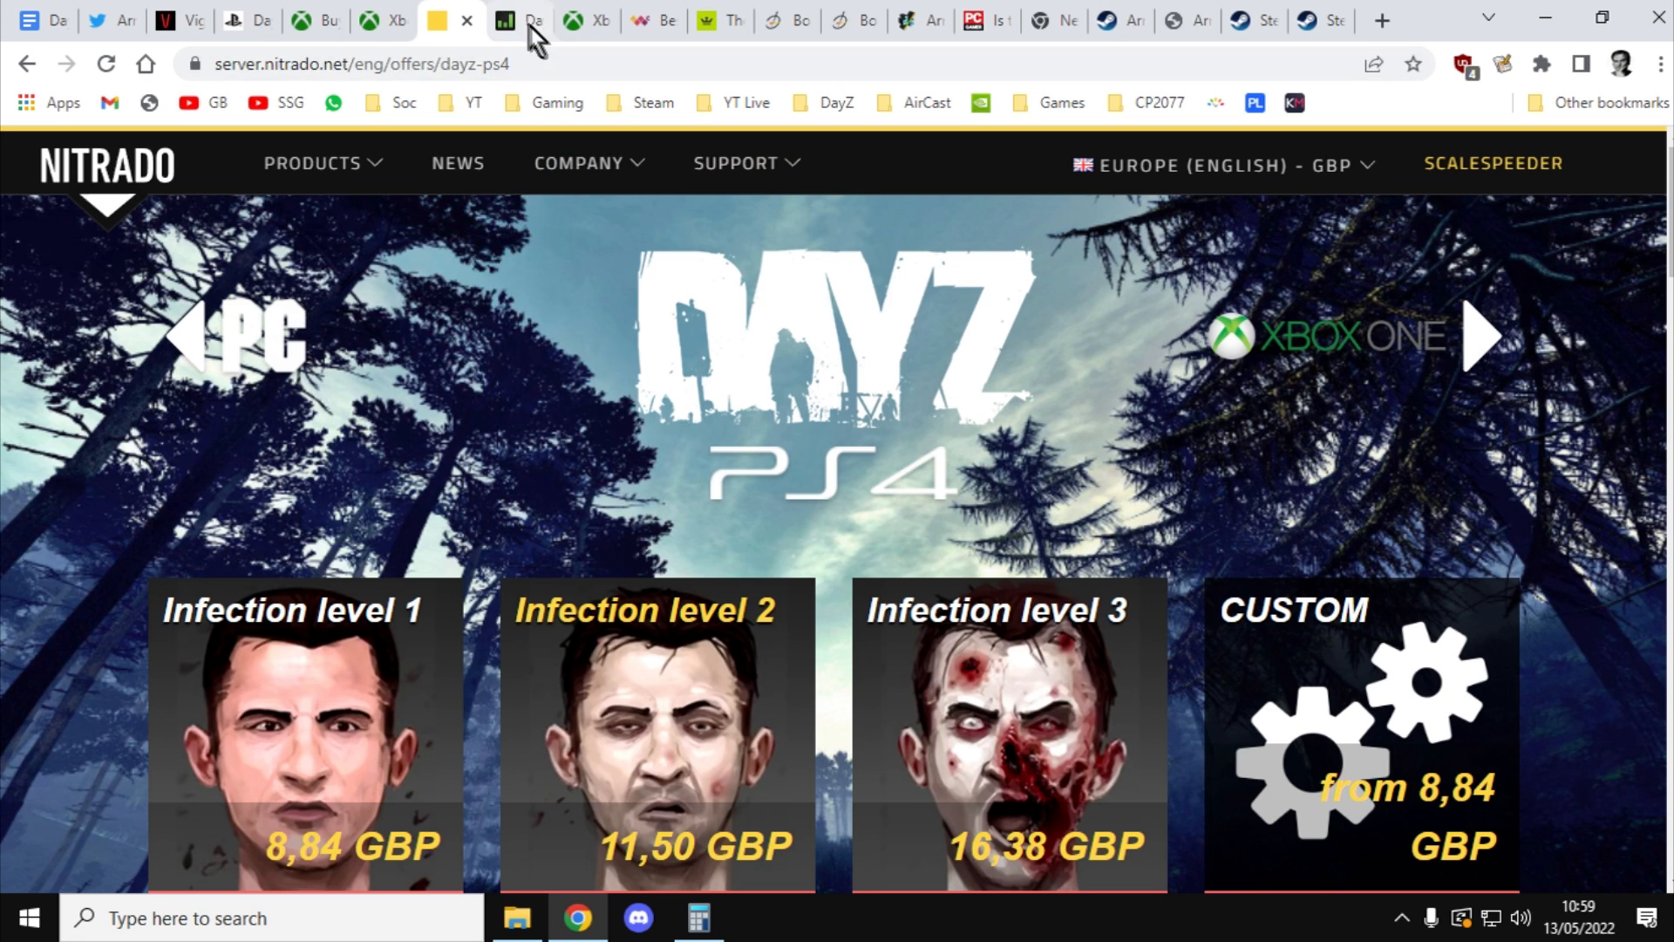
# Step: Check DayZ's Steam Charts (58,240 all-time peak), then view the Xbox Game Preview FAQ
pyautogui.click(510, 20)
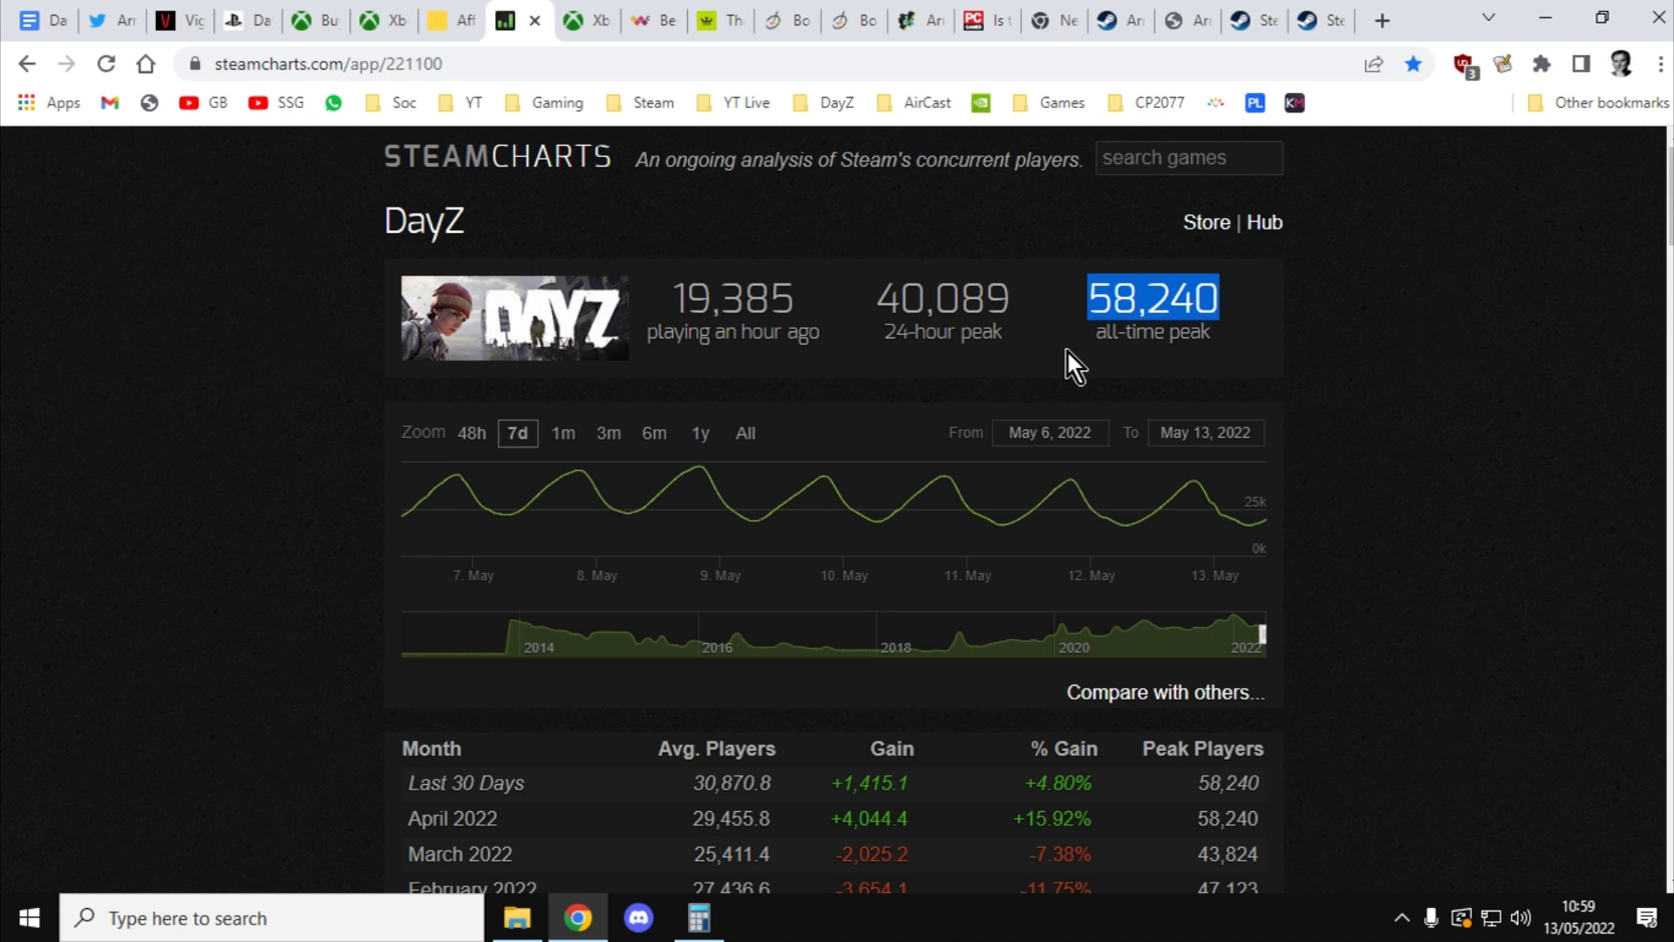
pyautogui.click(371, 19)
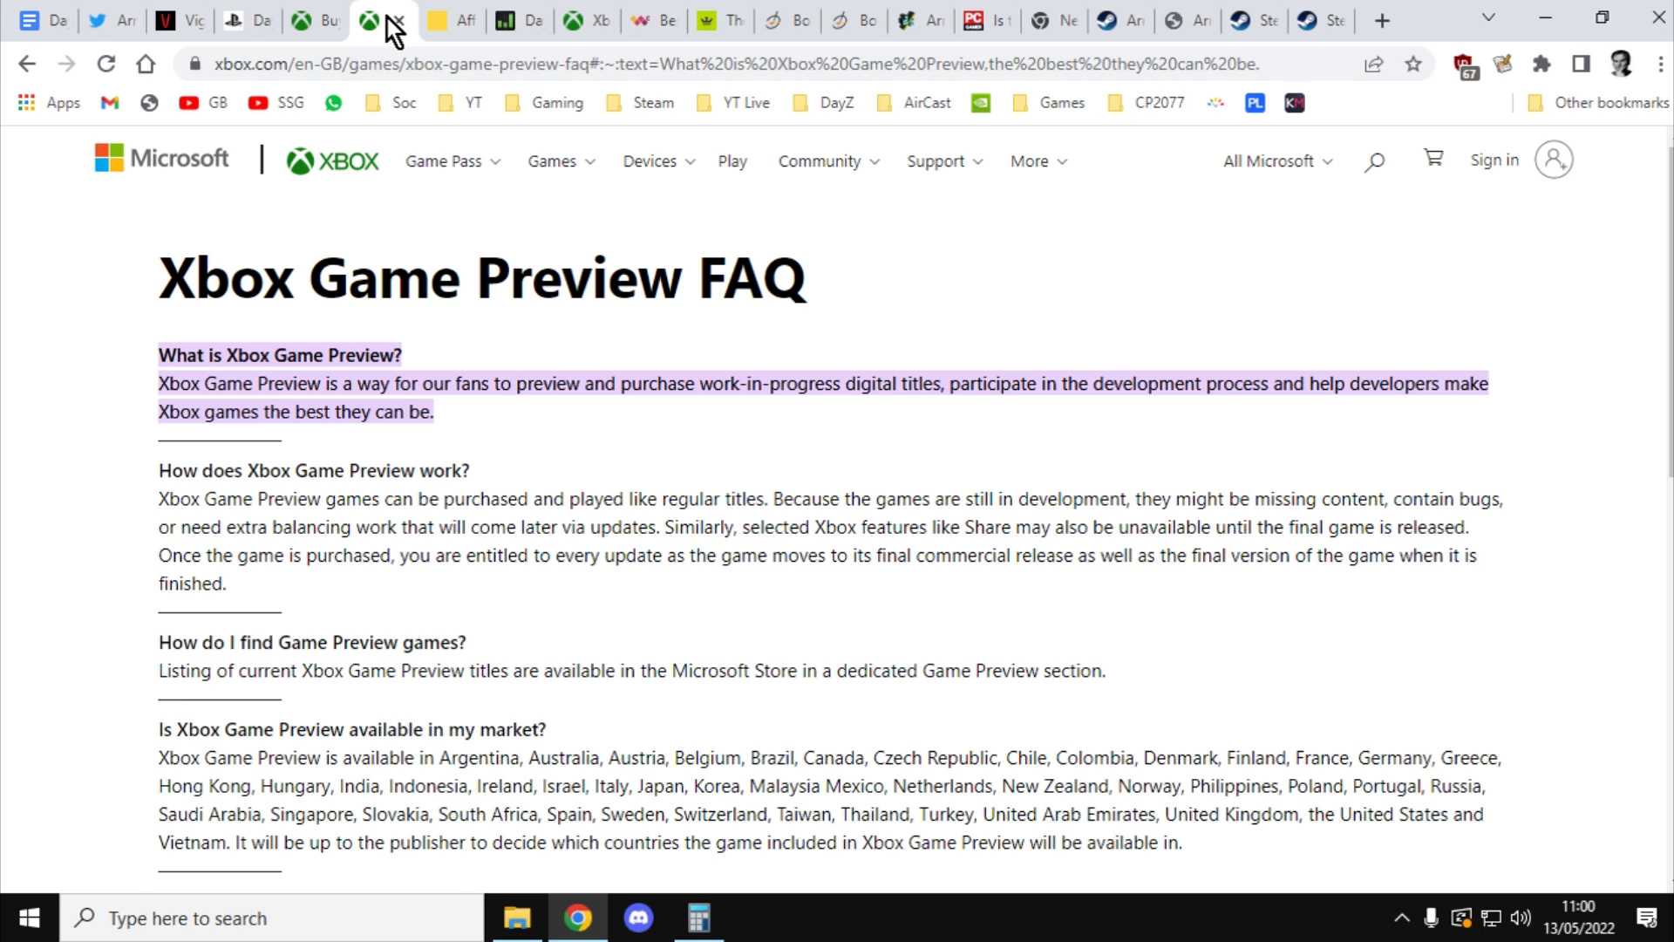
# Step: Scroll the Xbox Series S tech specs to the 8-core Zen 2 CPU and RDNA 2 GPU
pyautogui.click(577, 20)
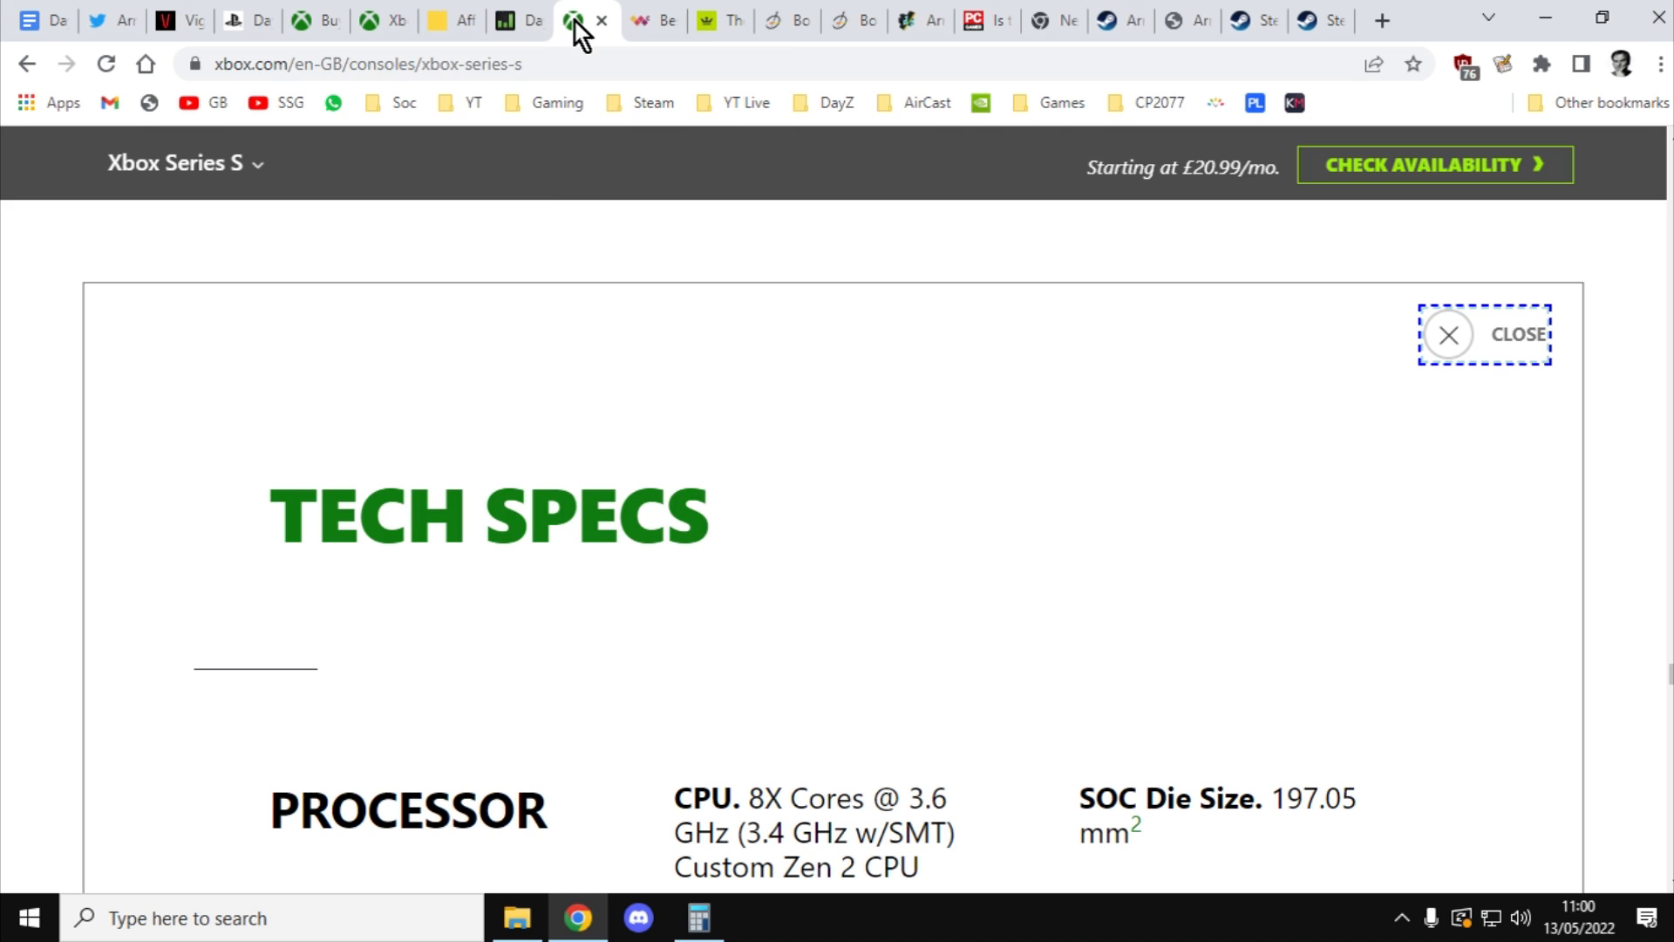
pyautogui.scroll(-3)
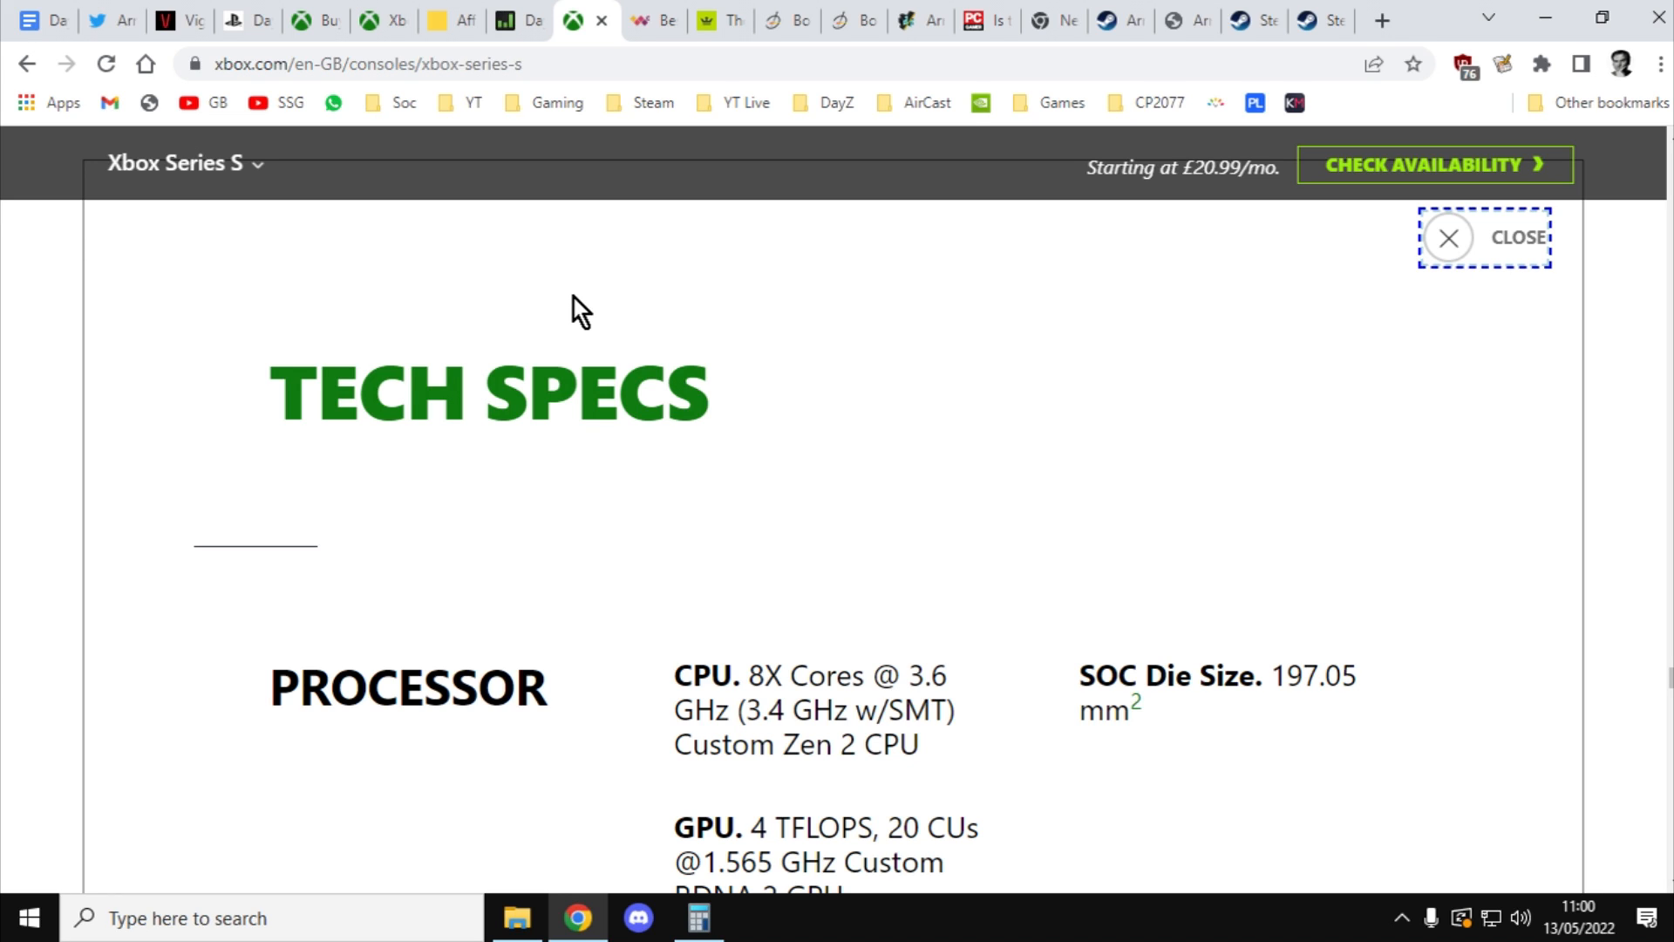
pyautogui.scroll(-3)
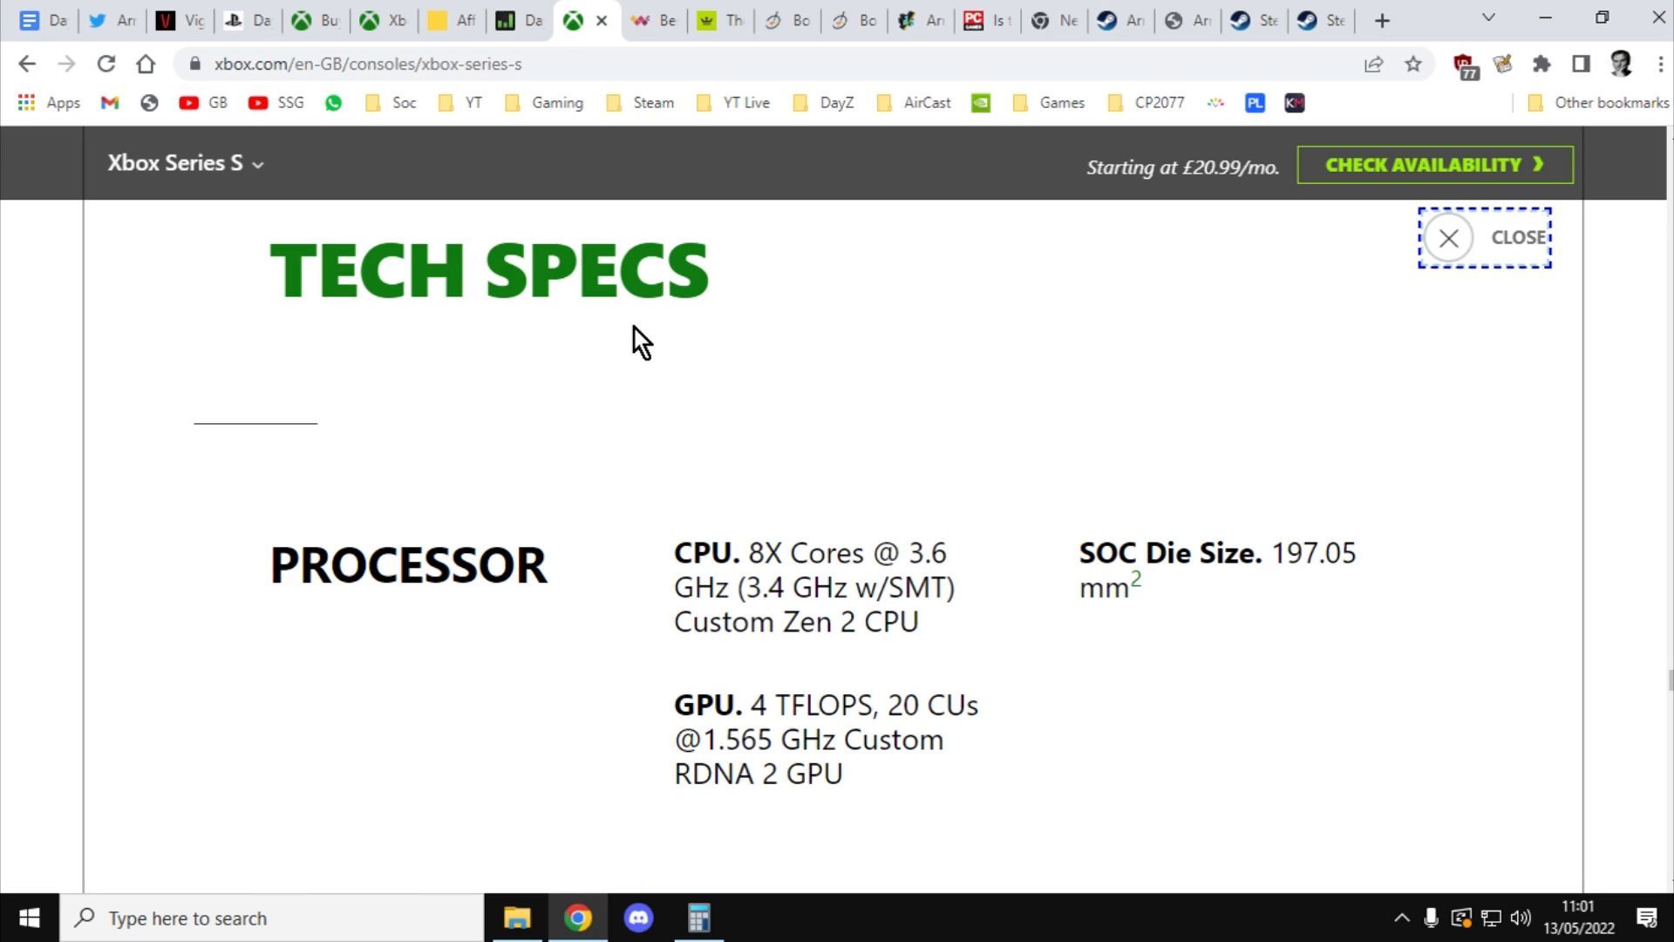
pyautogui.scroll(-3)
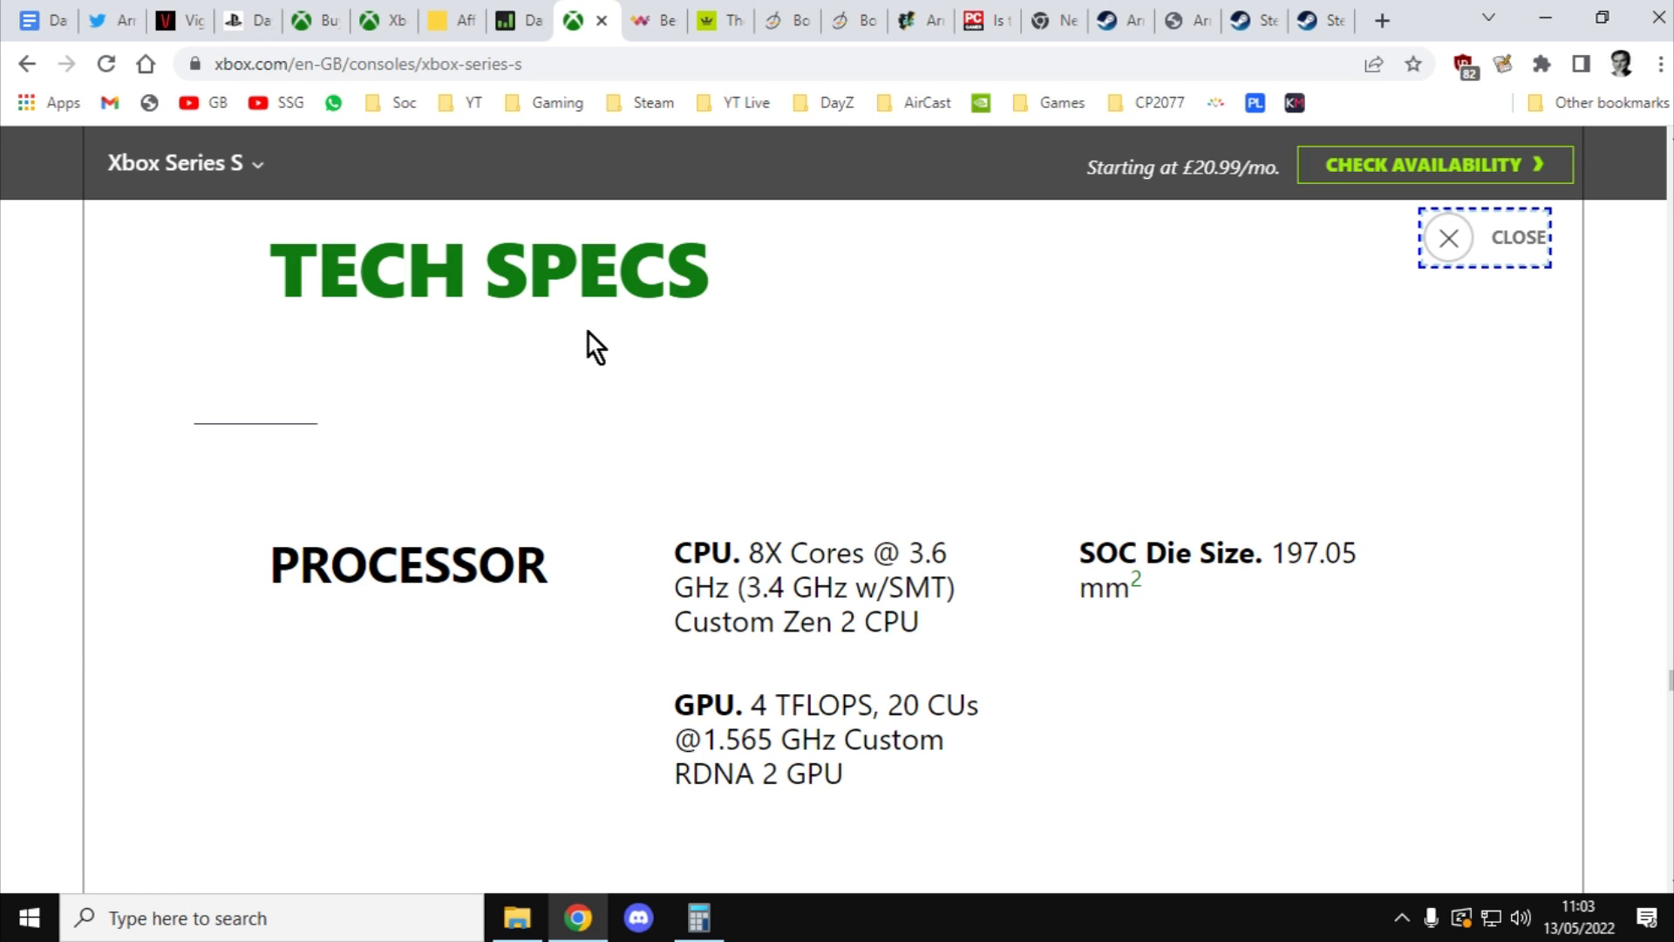
# Step: Browse Windows Central's keyboard picks: Razer Turret, Logitech G613, BlackWidow Lite
pyautogui.click(652, 20)
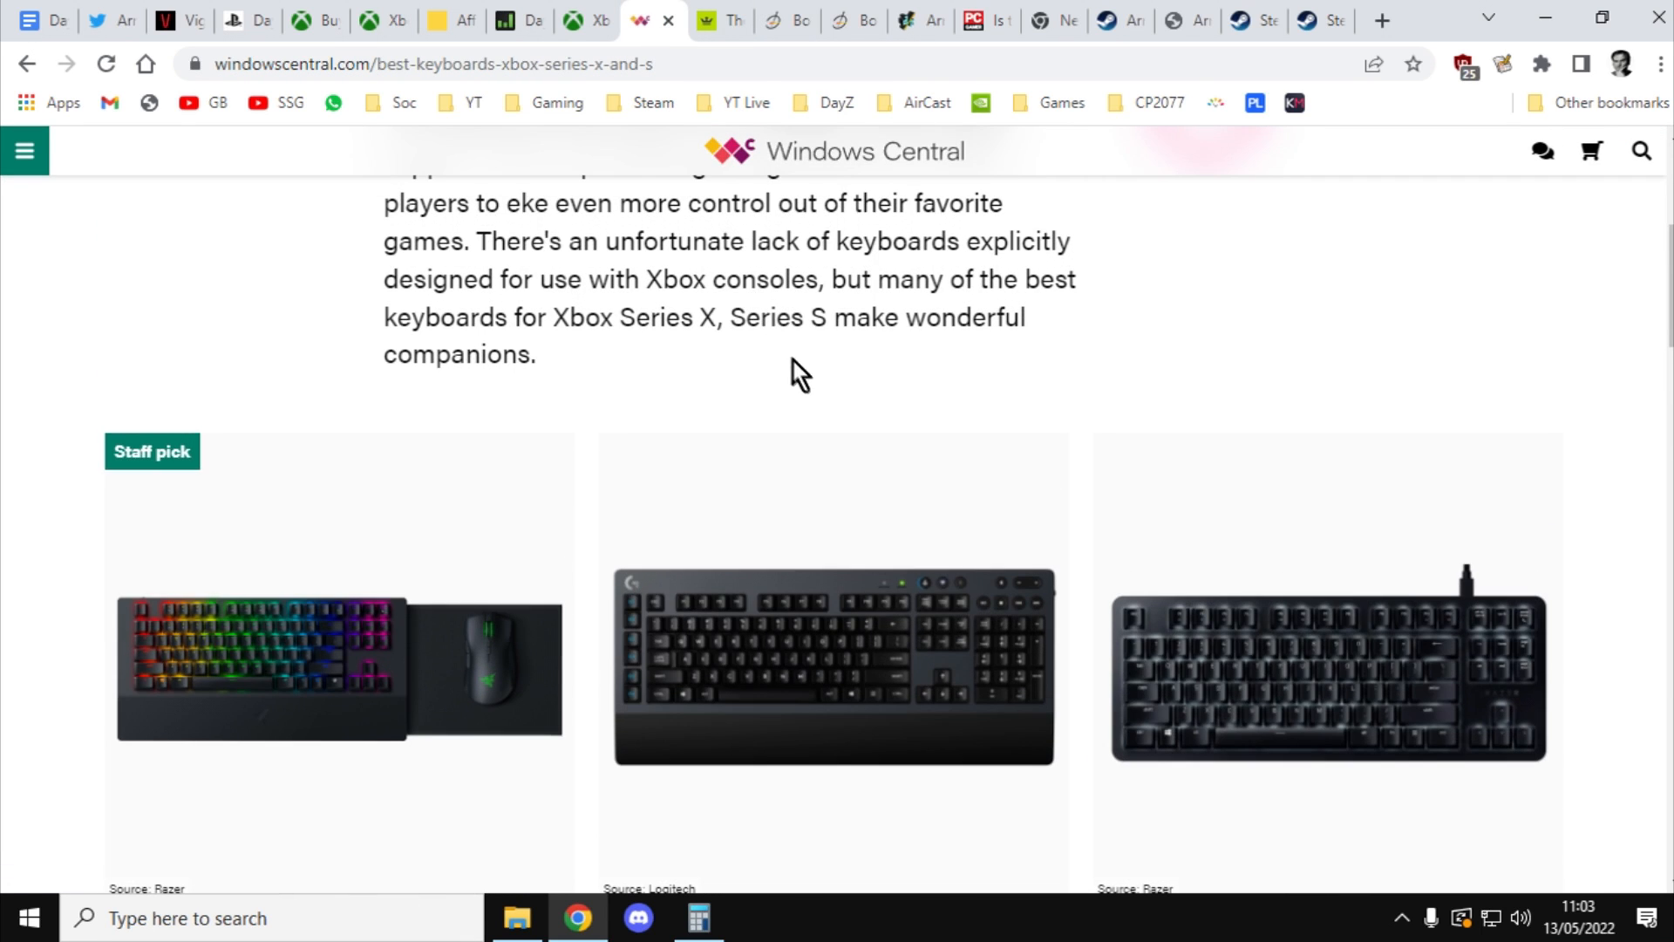
pyautogui.scroll(-3)
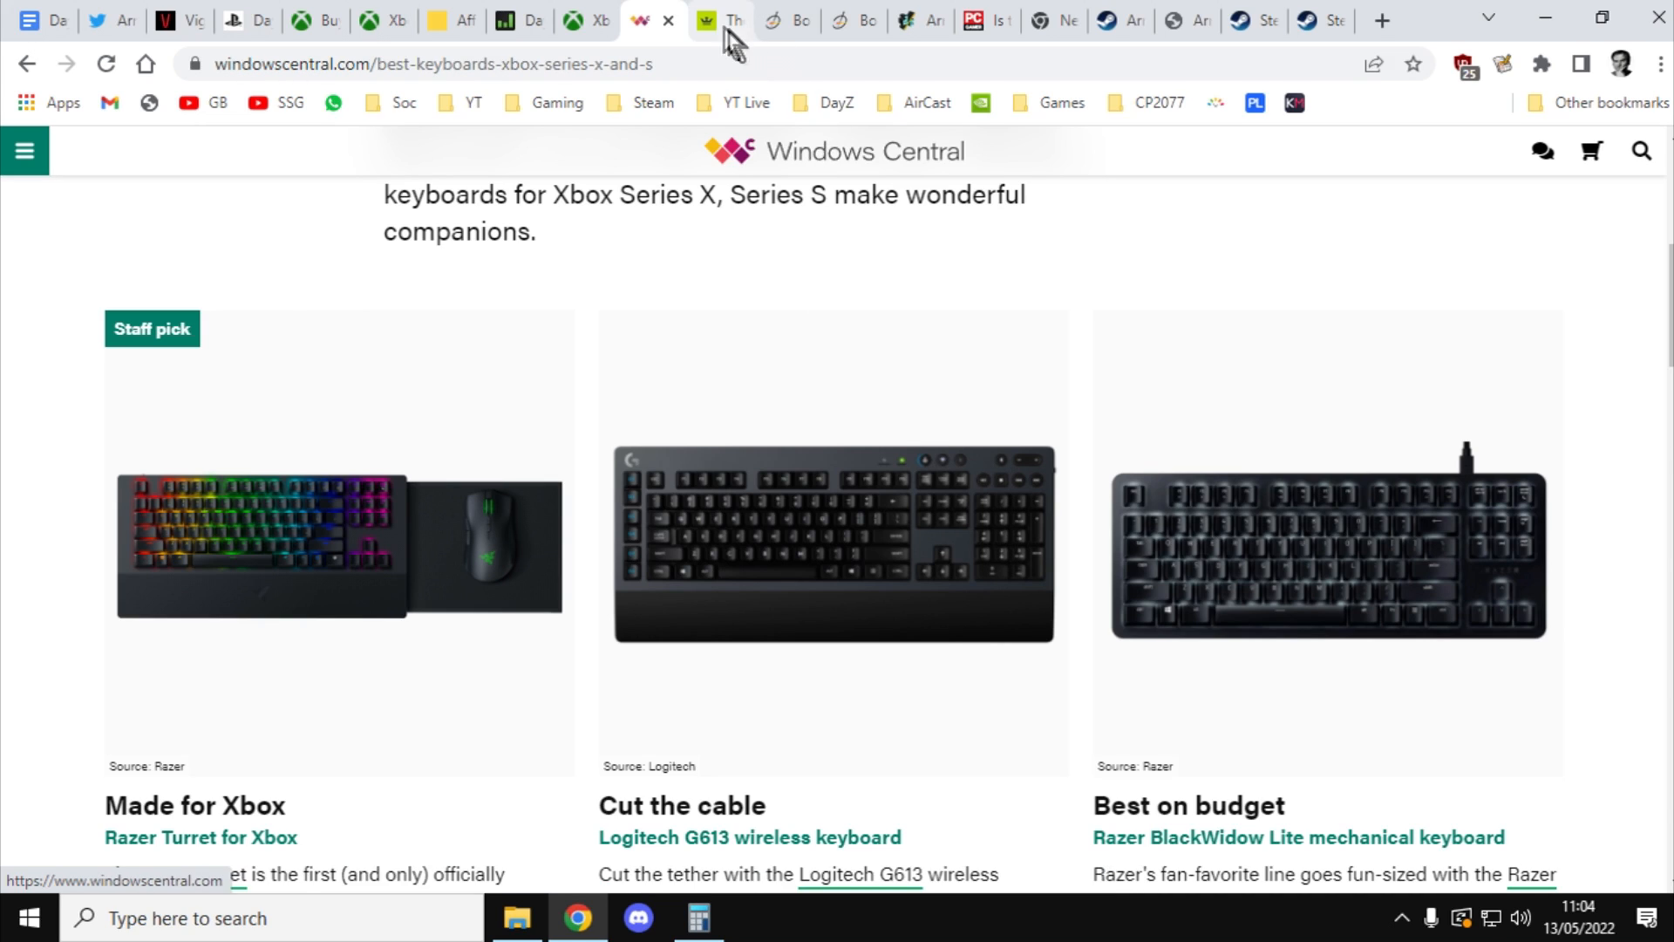
# Step: Switch to The Loadout's best PS4/PS5 keyboard and mouse article
pyautogui.click(709, 20)
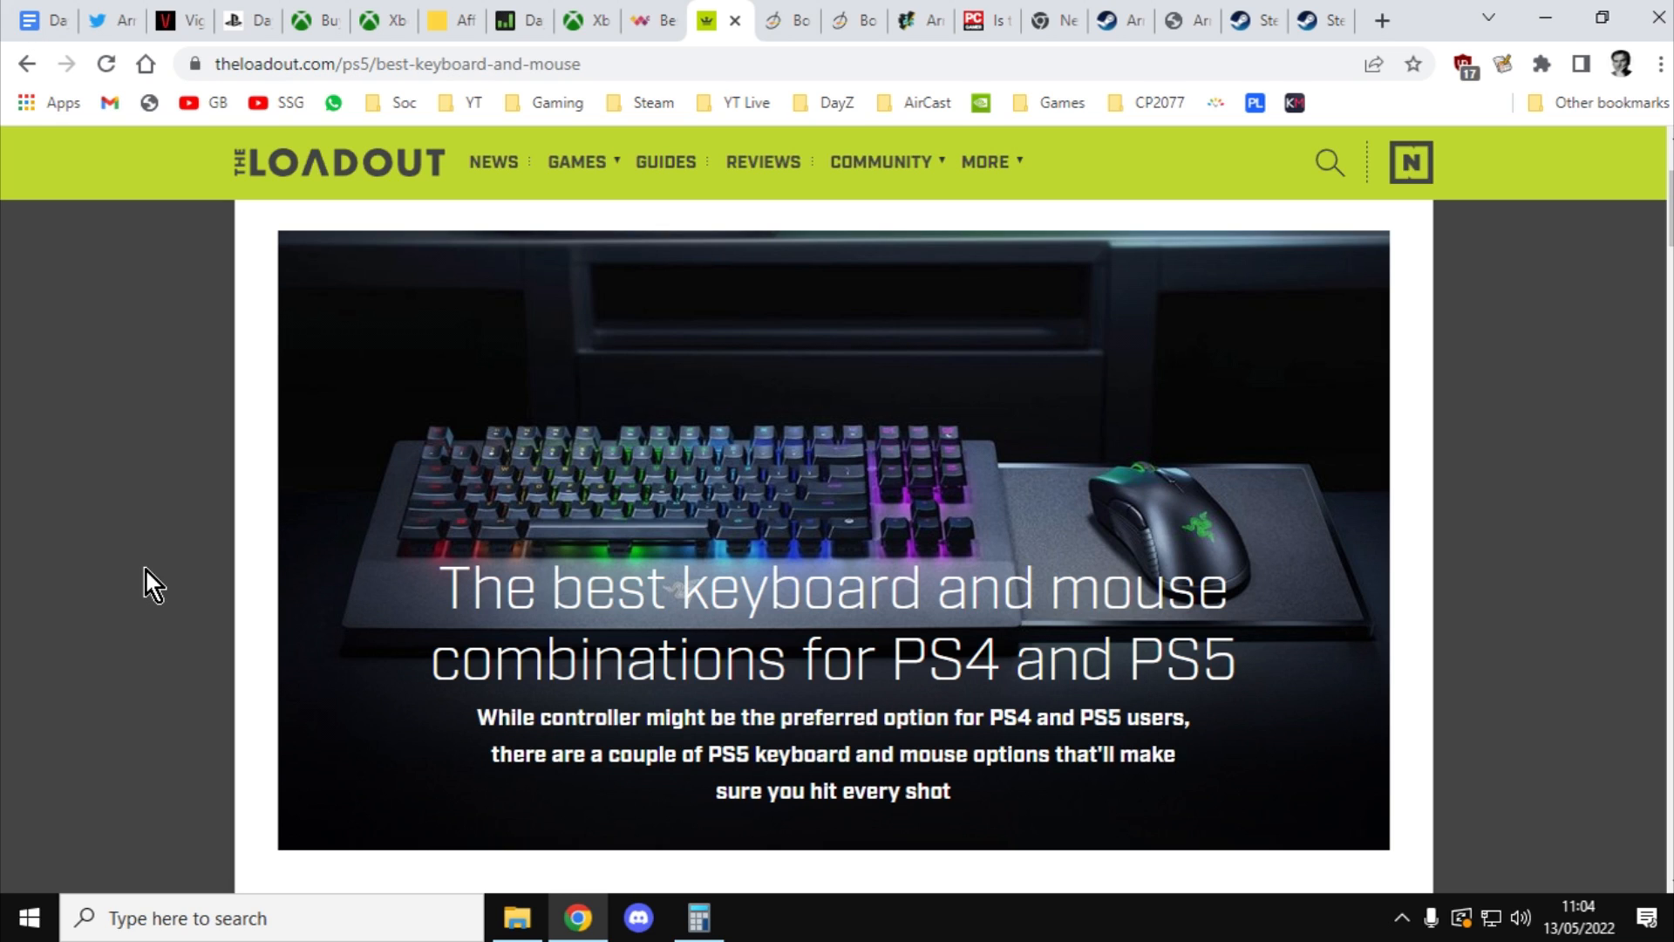
pyautogui.moveTo(669, 53)
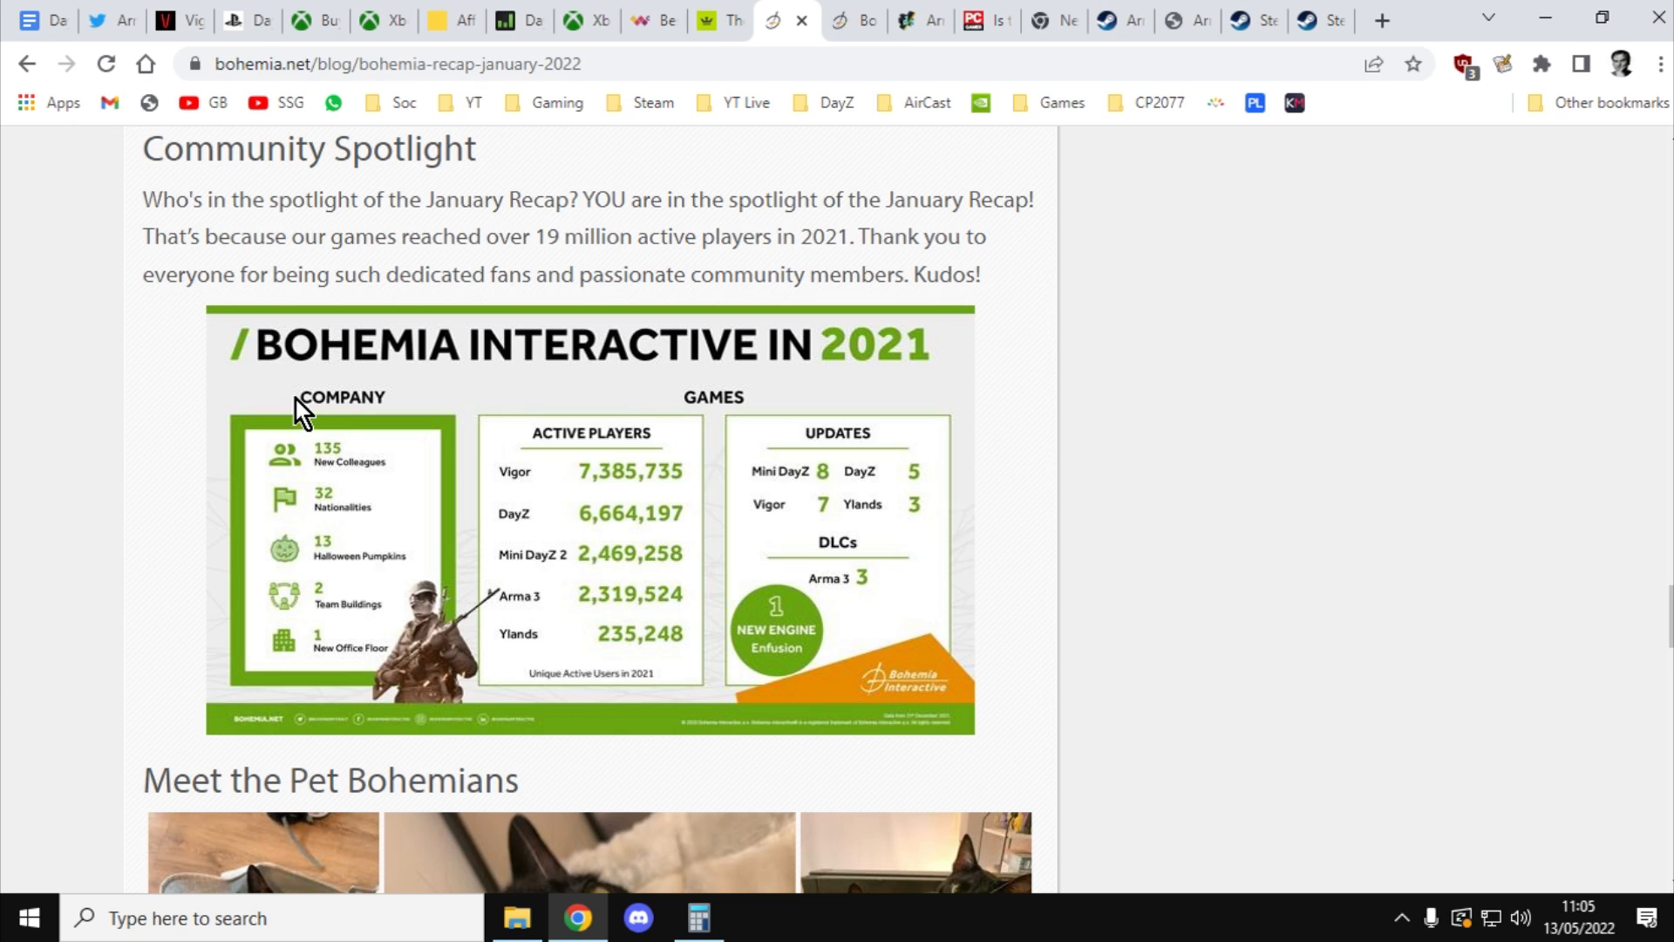
pyautogui.moveTo(657, 446)
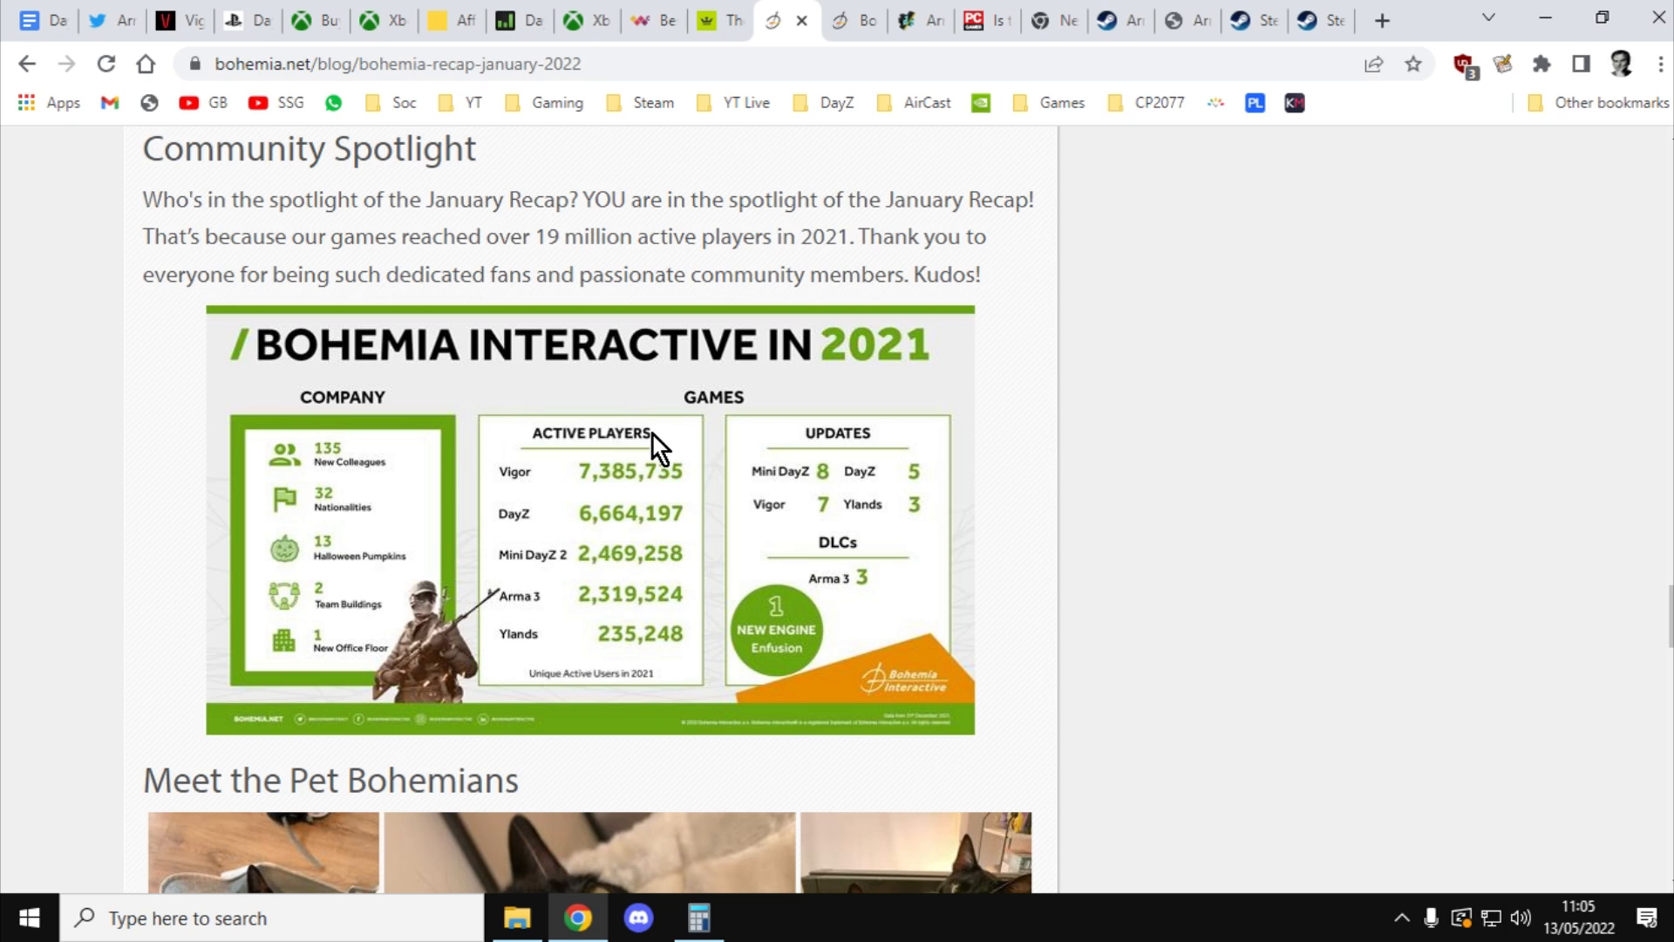
pyautogui.moveTo(173, 477)
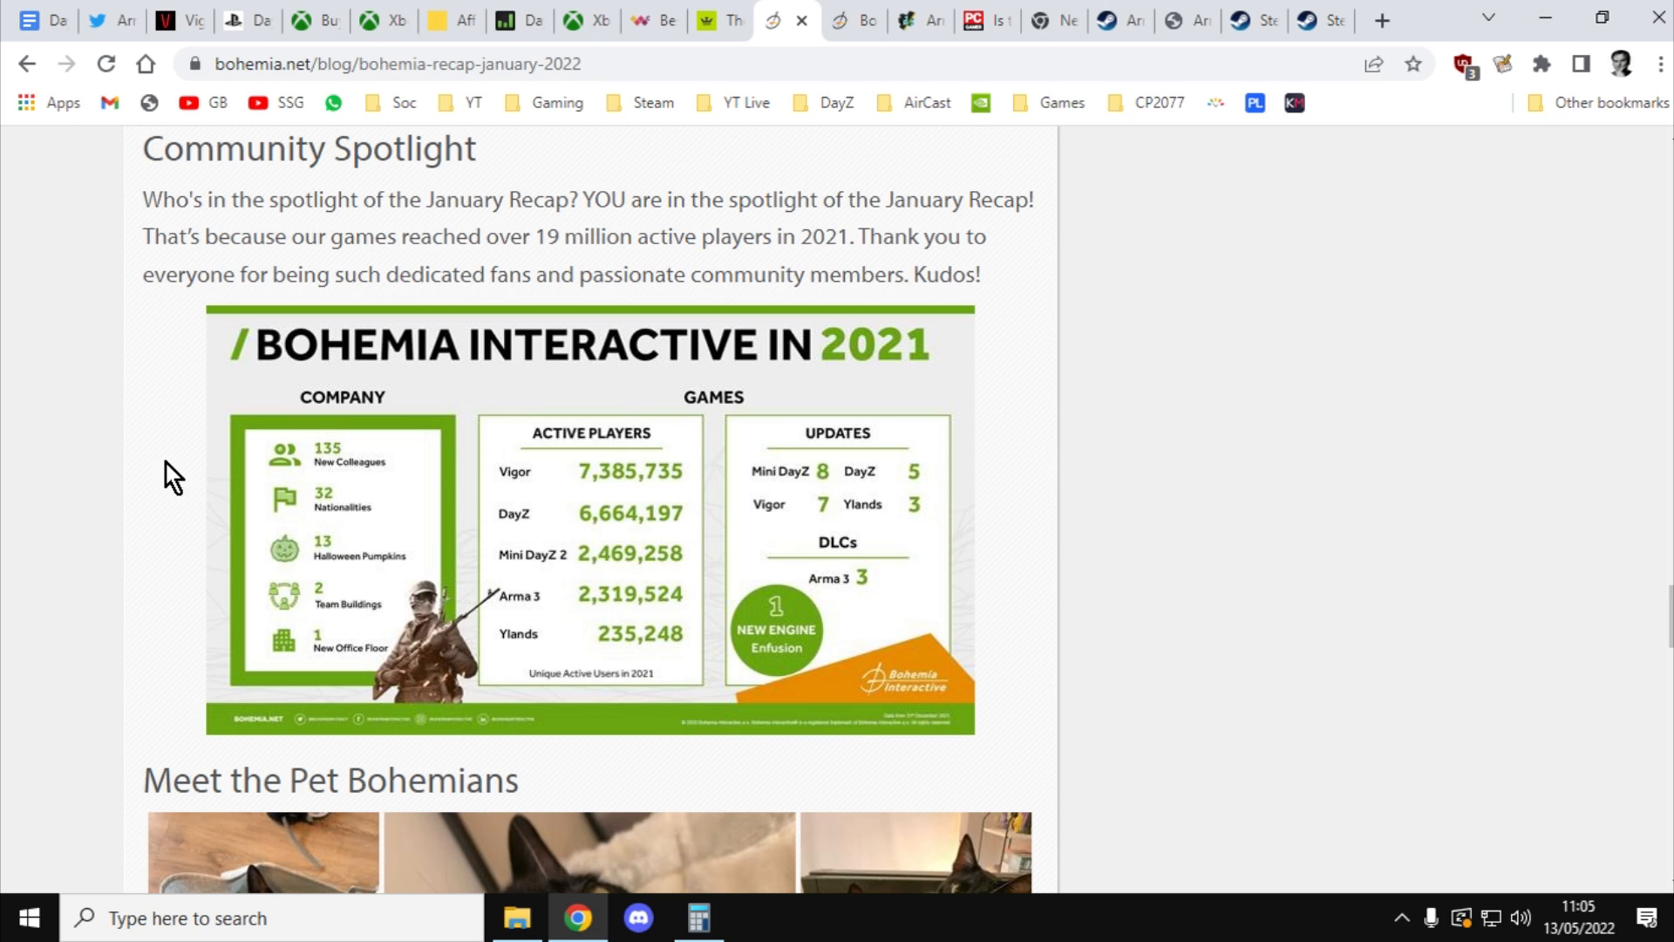
pyautogui.moveTo(651, 586)
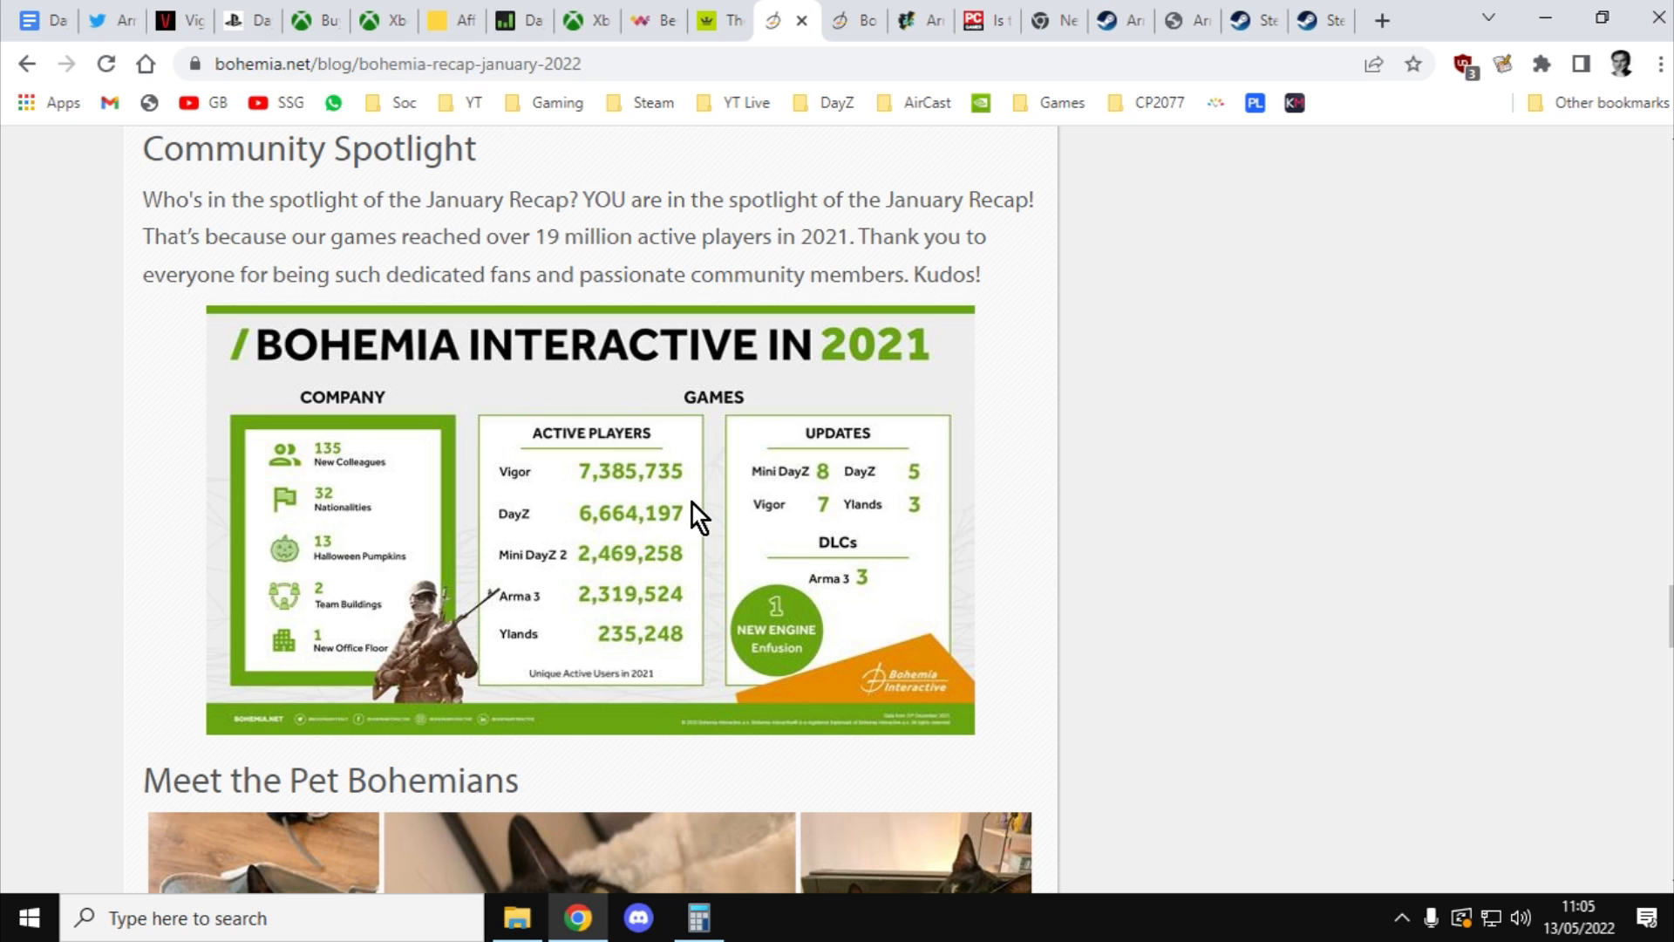
pyautogui.moveTo(523, 443)
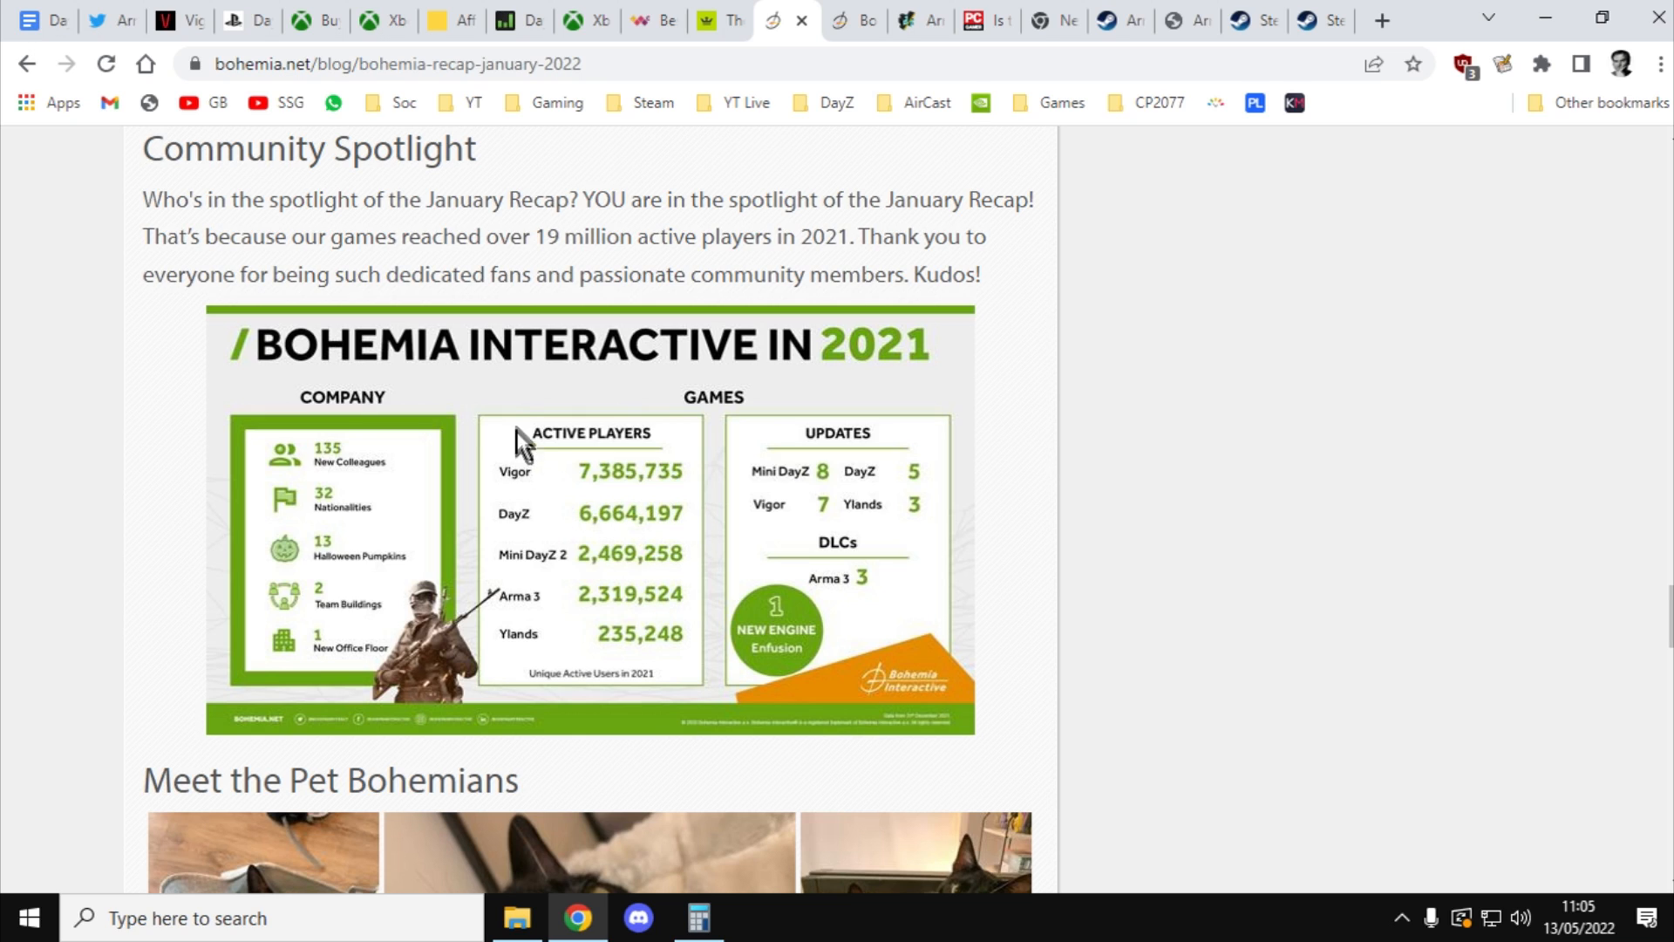
pyautogui.moveTo(523, 397)
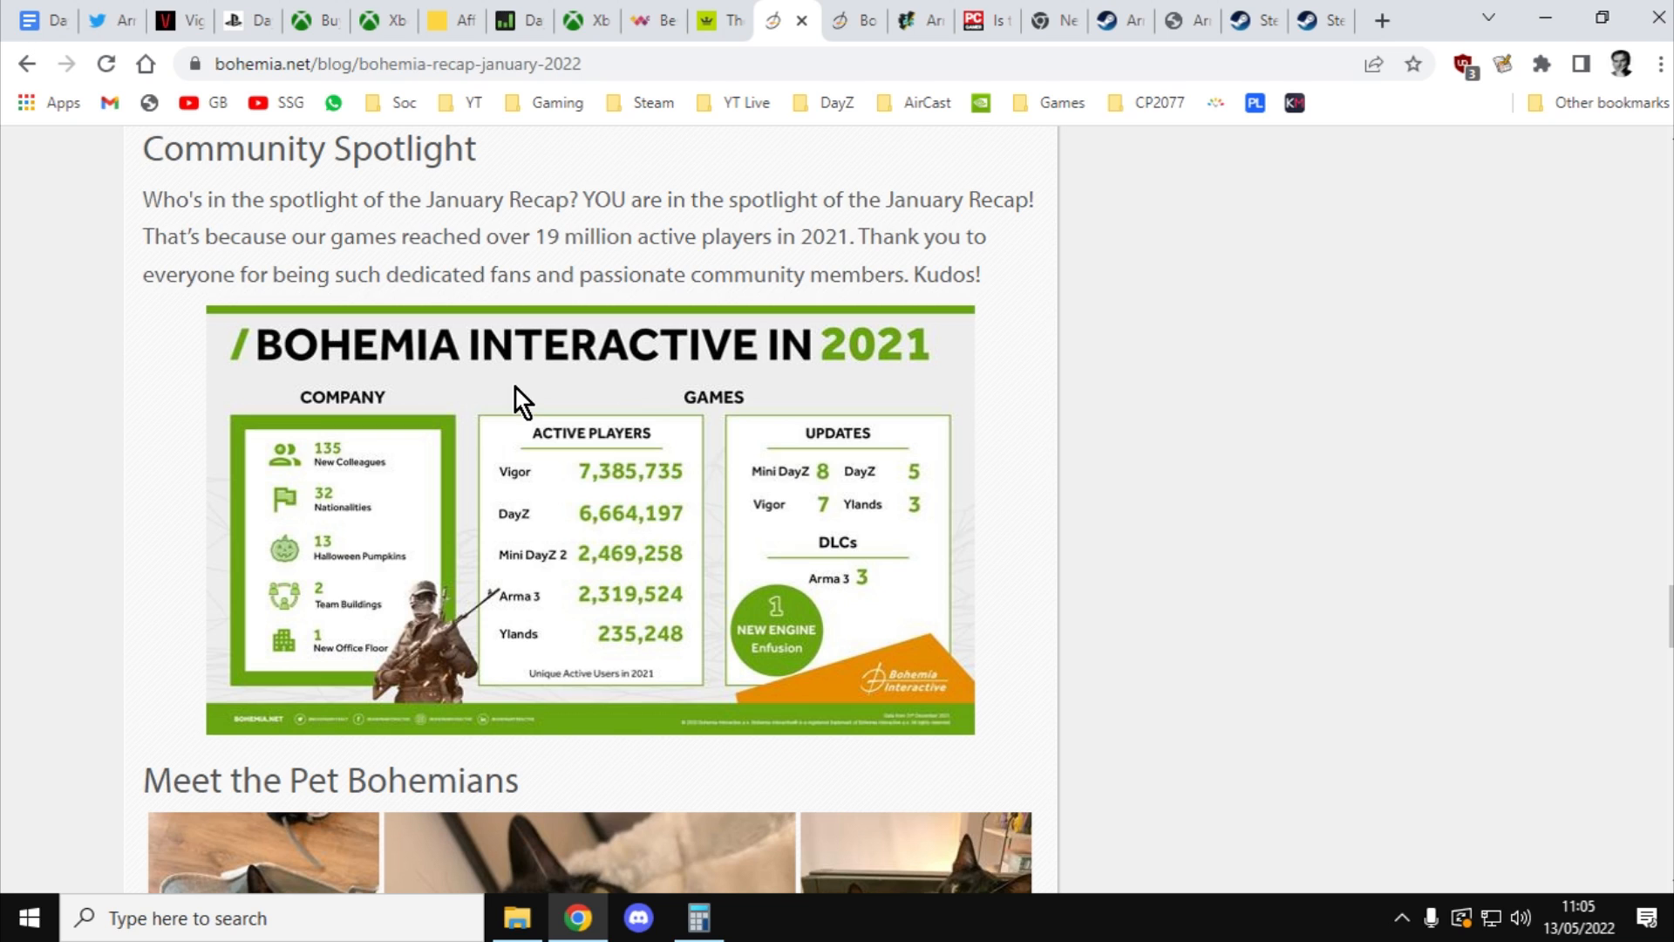
pyautogui.moveTo(584, 512)
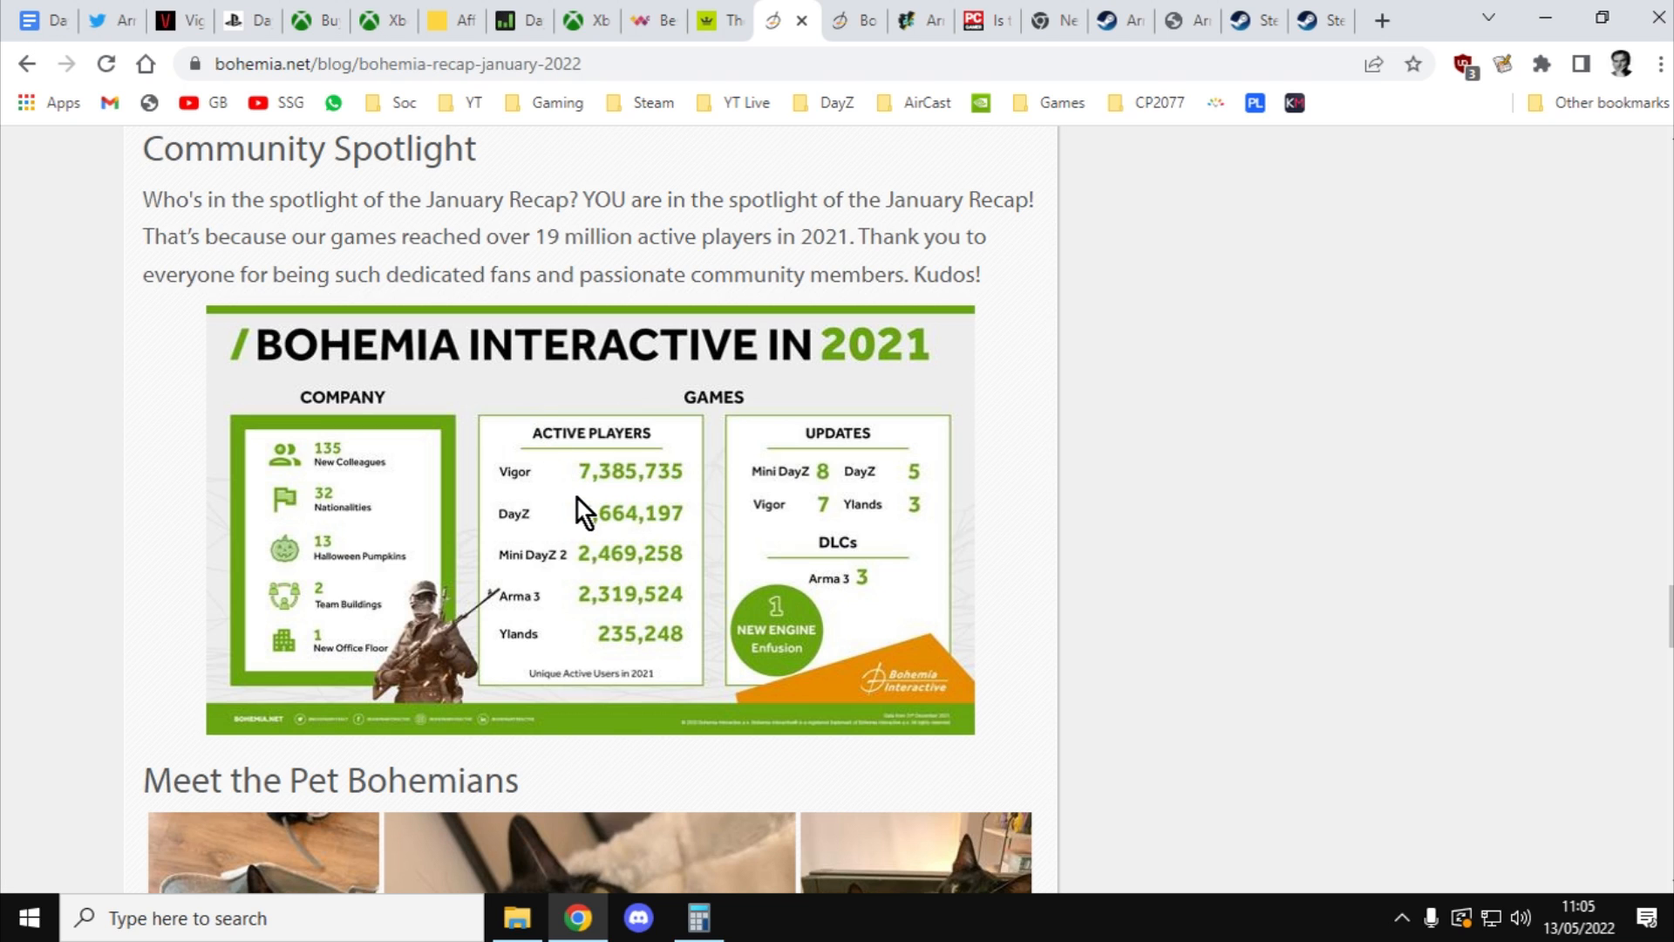
pyautogui.moveTo(577, 525)
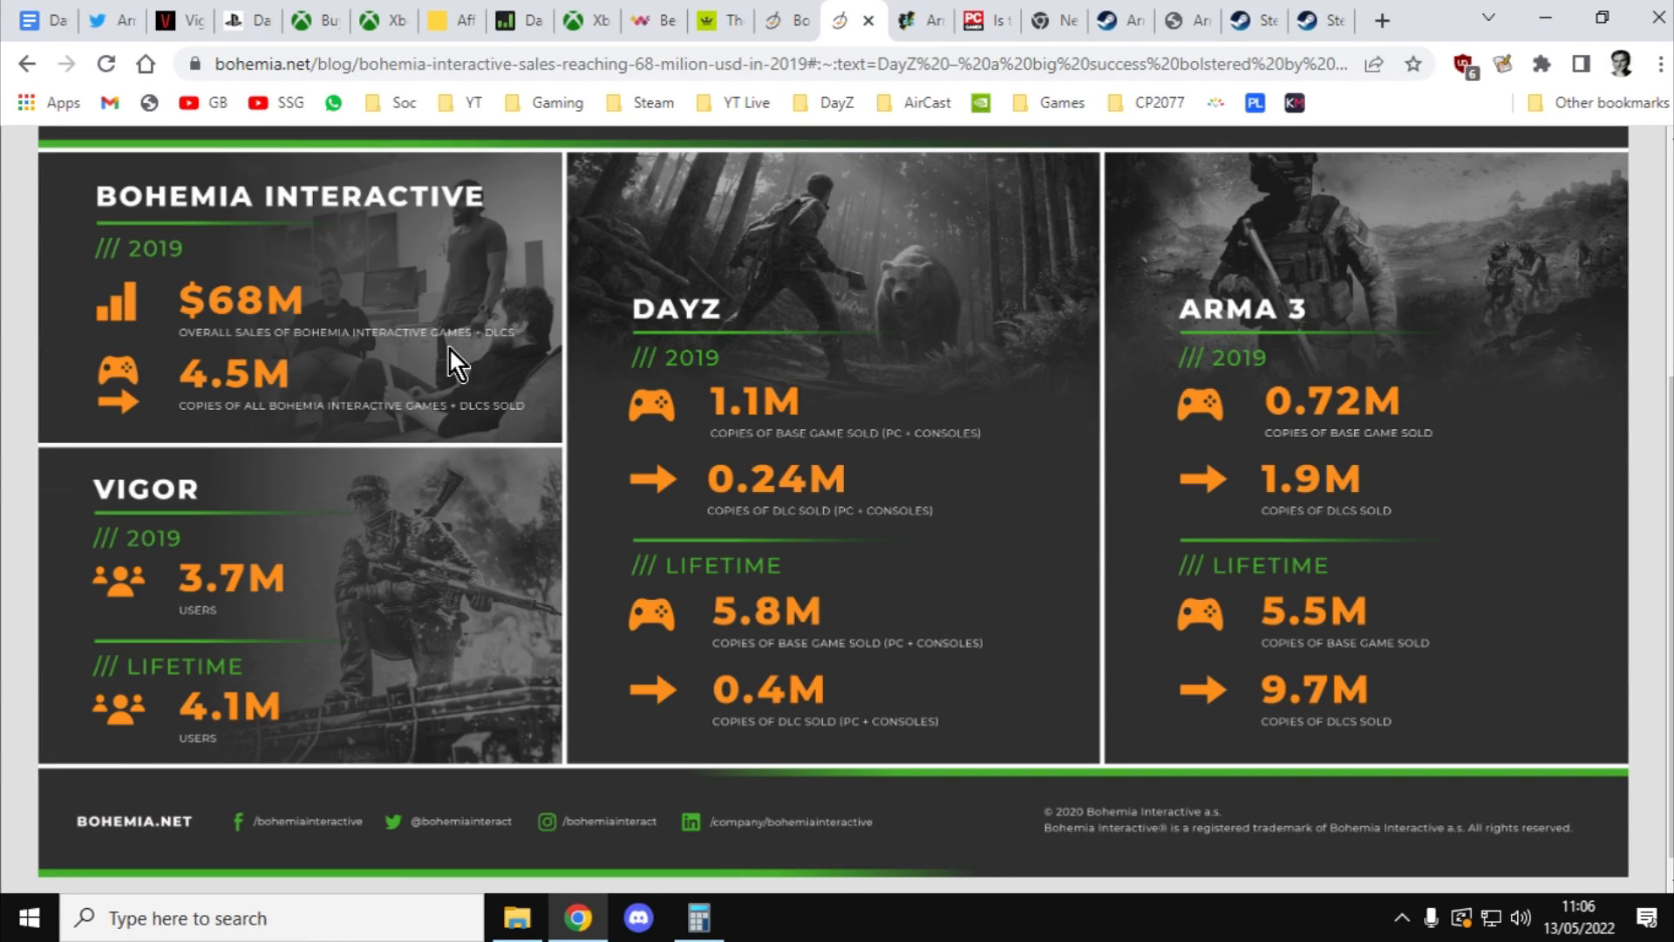
pyautogui.moveTo(721, 241)
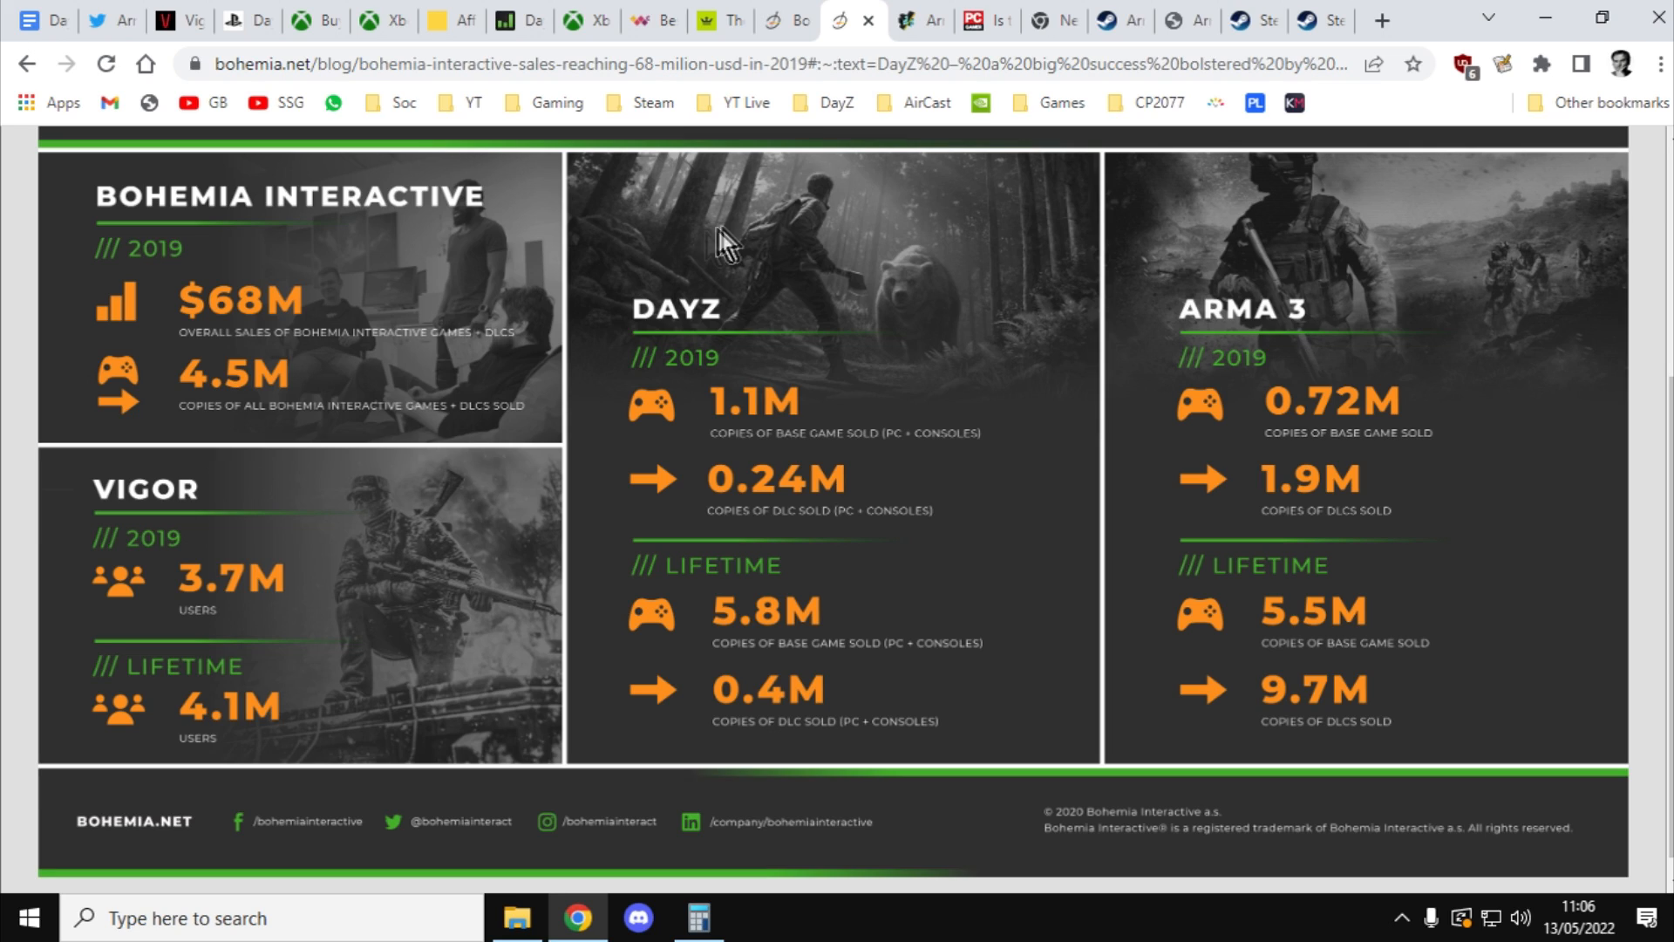
pyautogui.moveTo(736, 237)
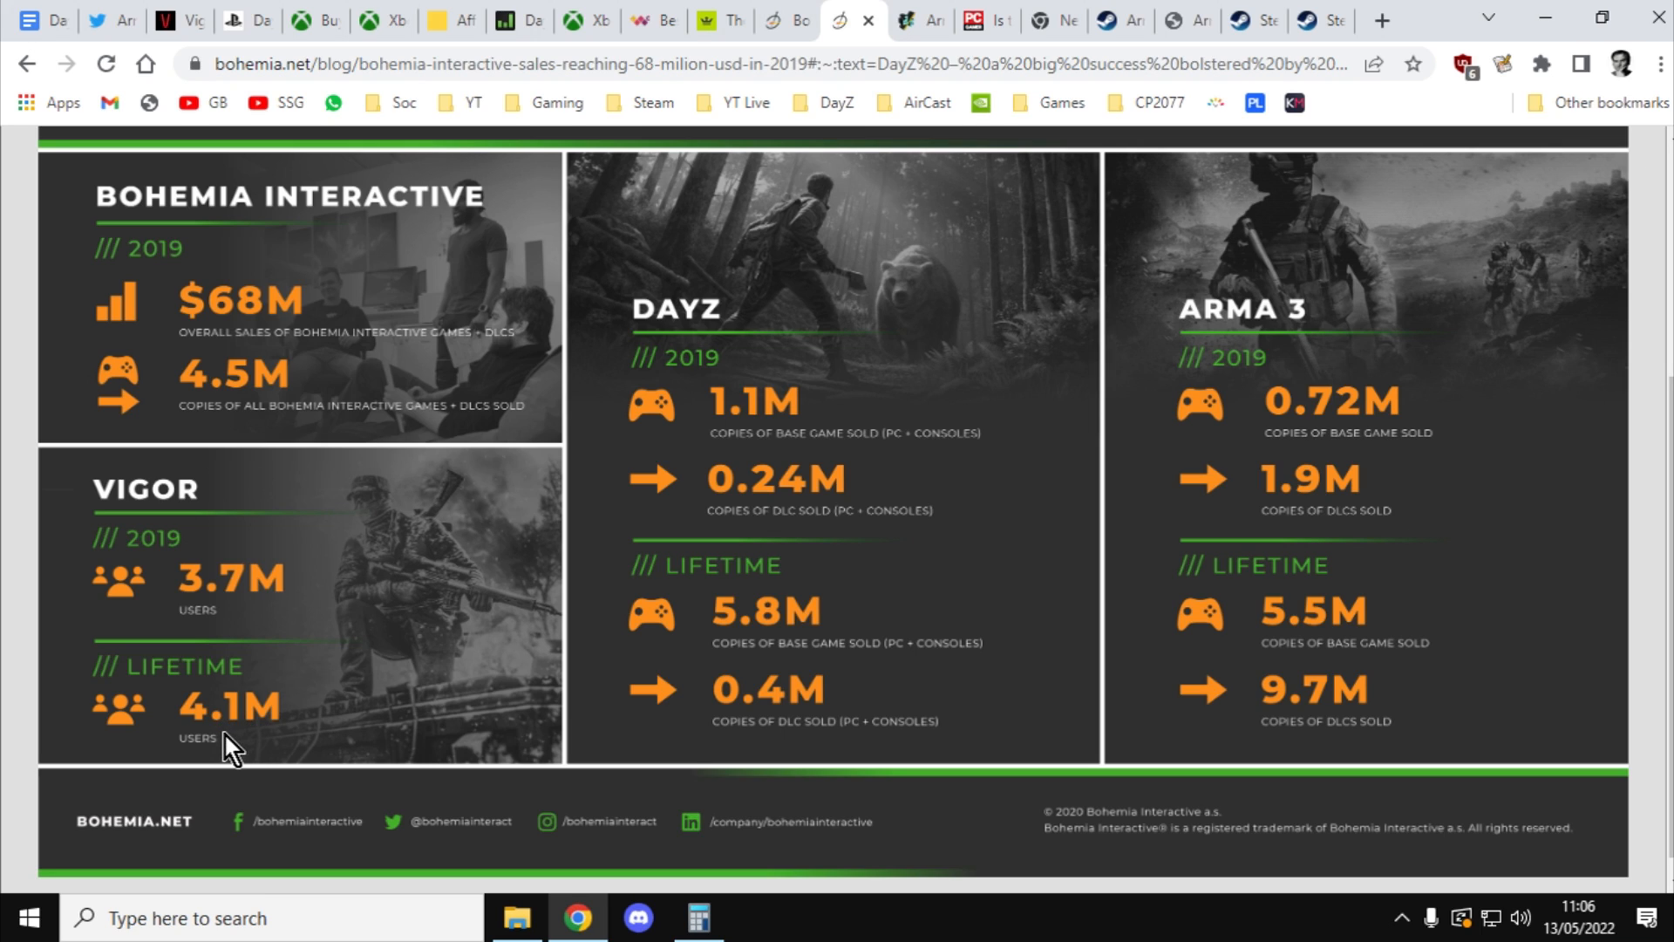
pyautogui.moveTo(250, 743)
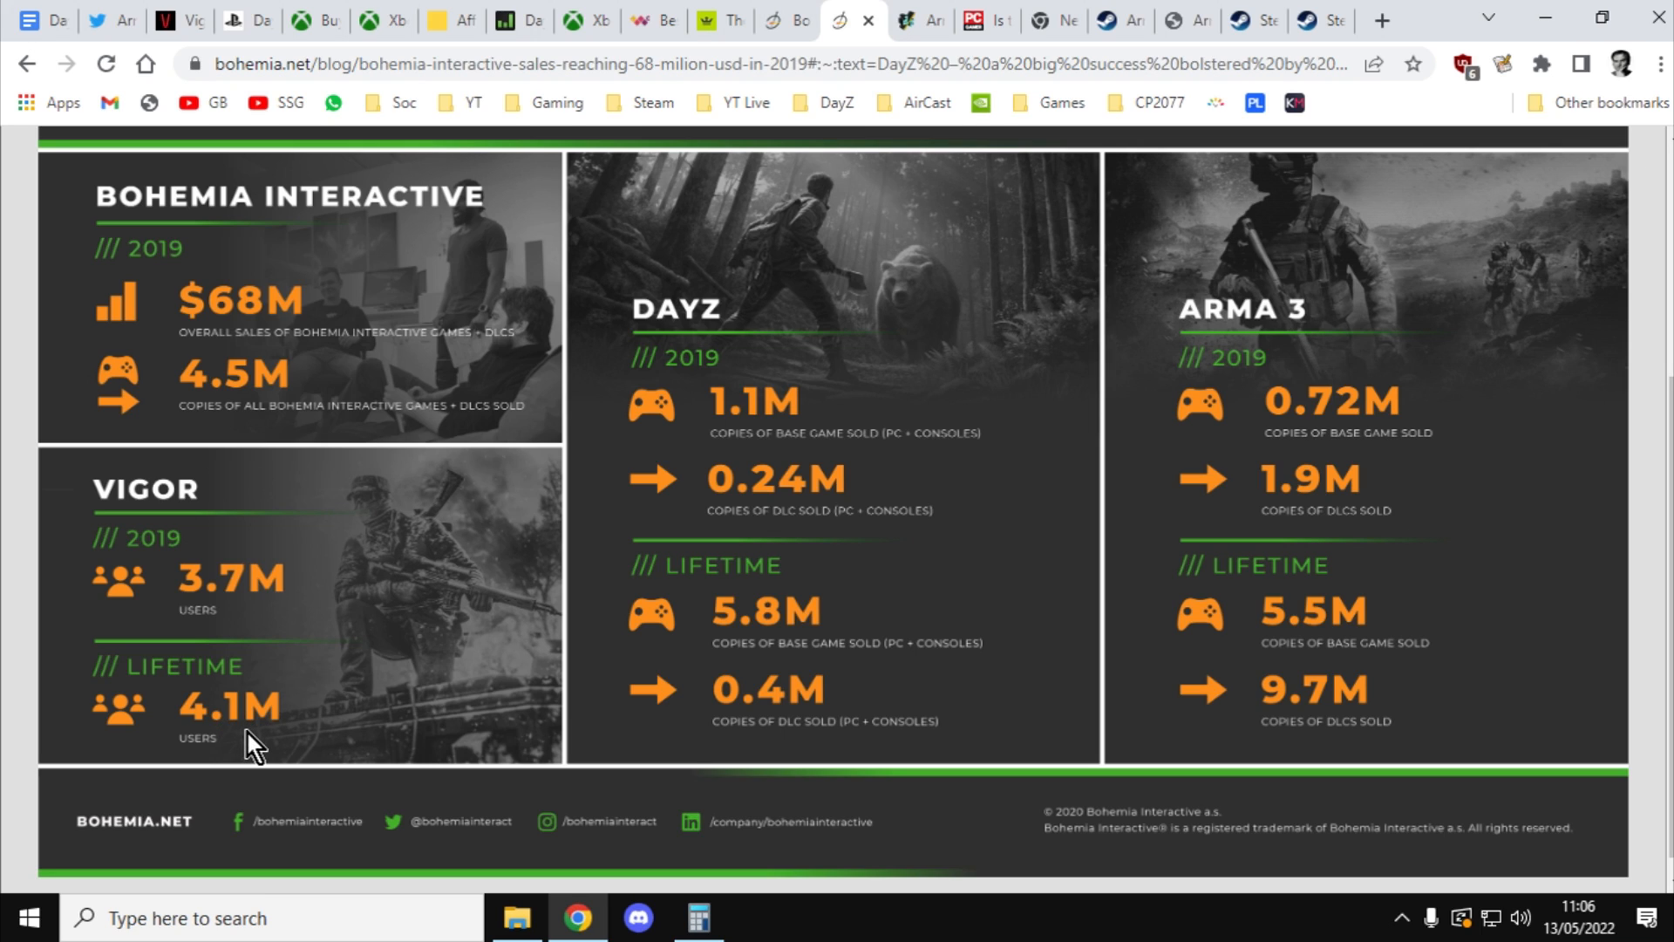
pyautogui.moveTo(747, 758)
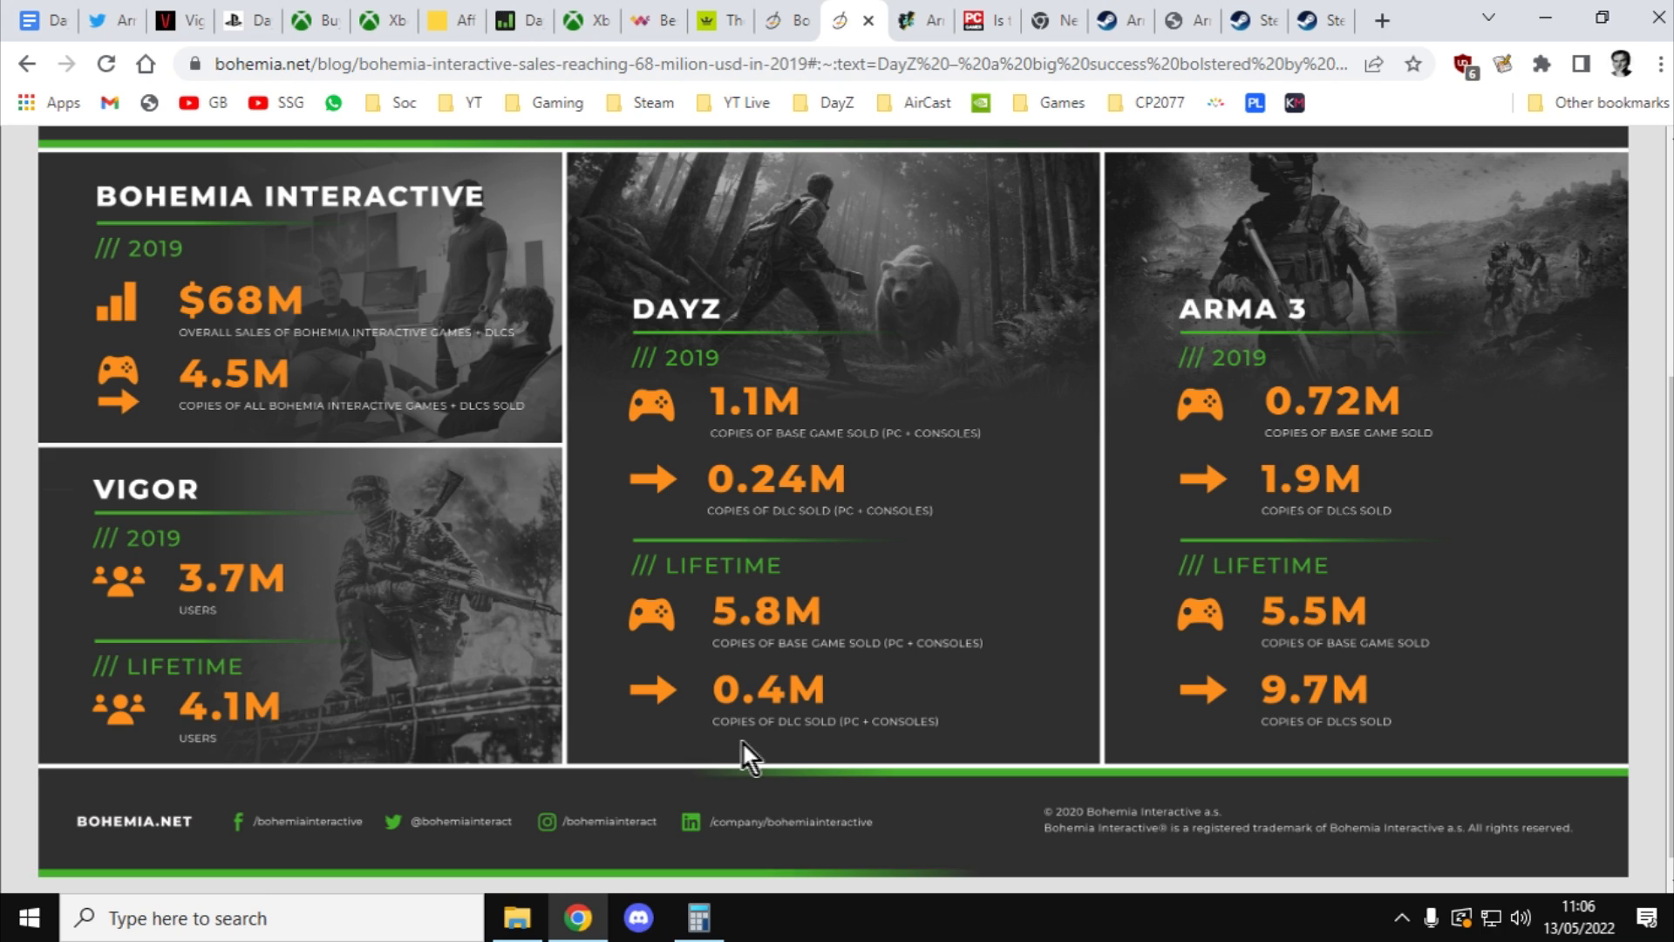
pyautogui.moveTo(809, 694)
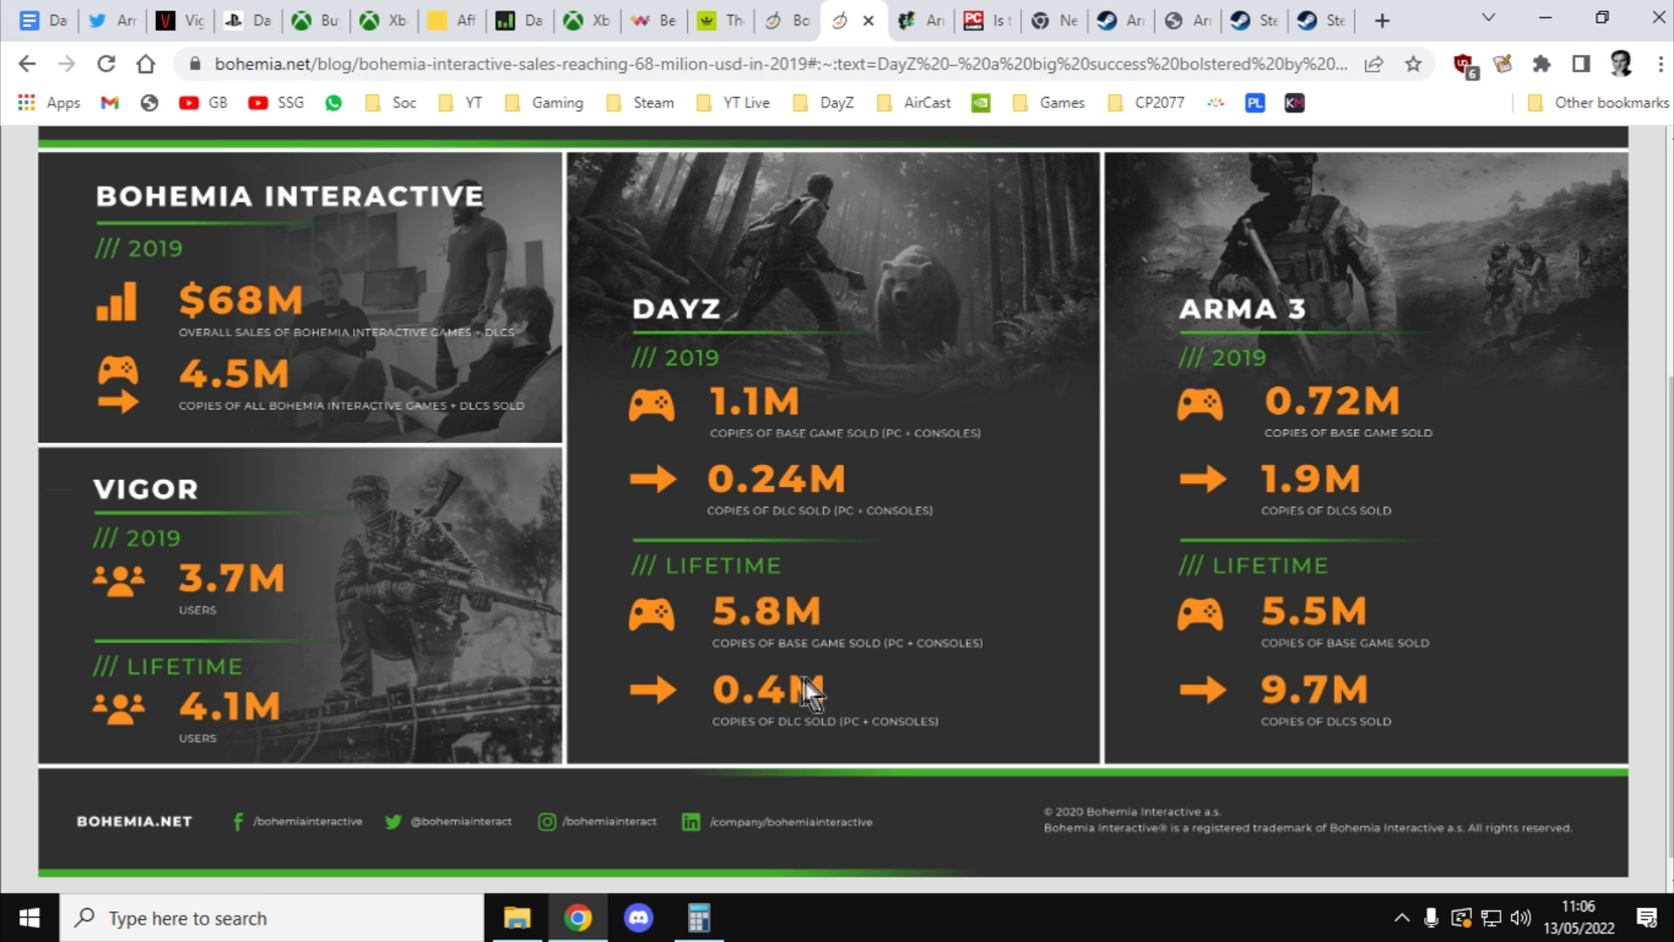
pyautogui.moveTo(776, 662)
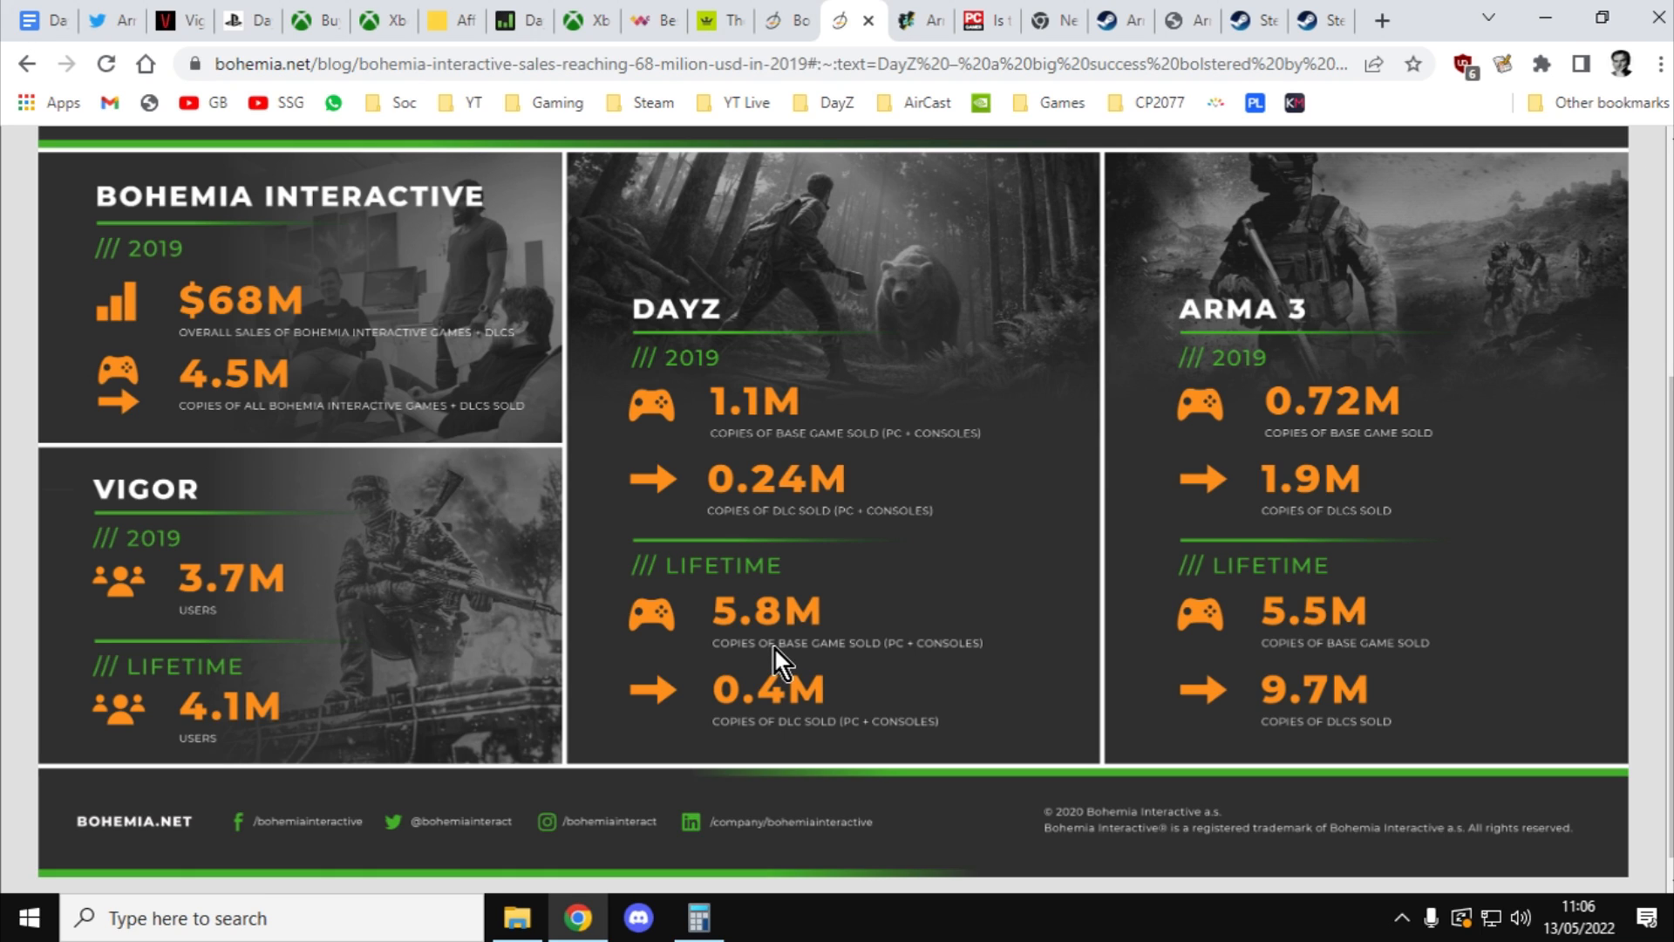
pyautogui.moveTo(1238, 665)
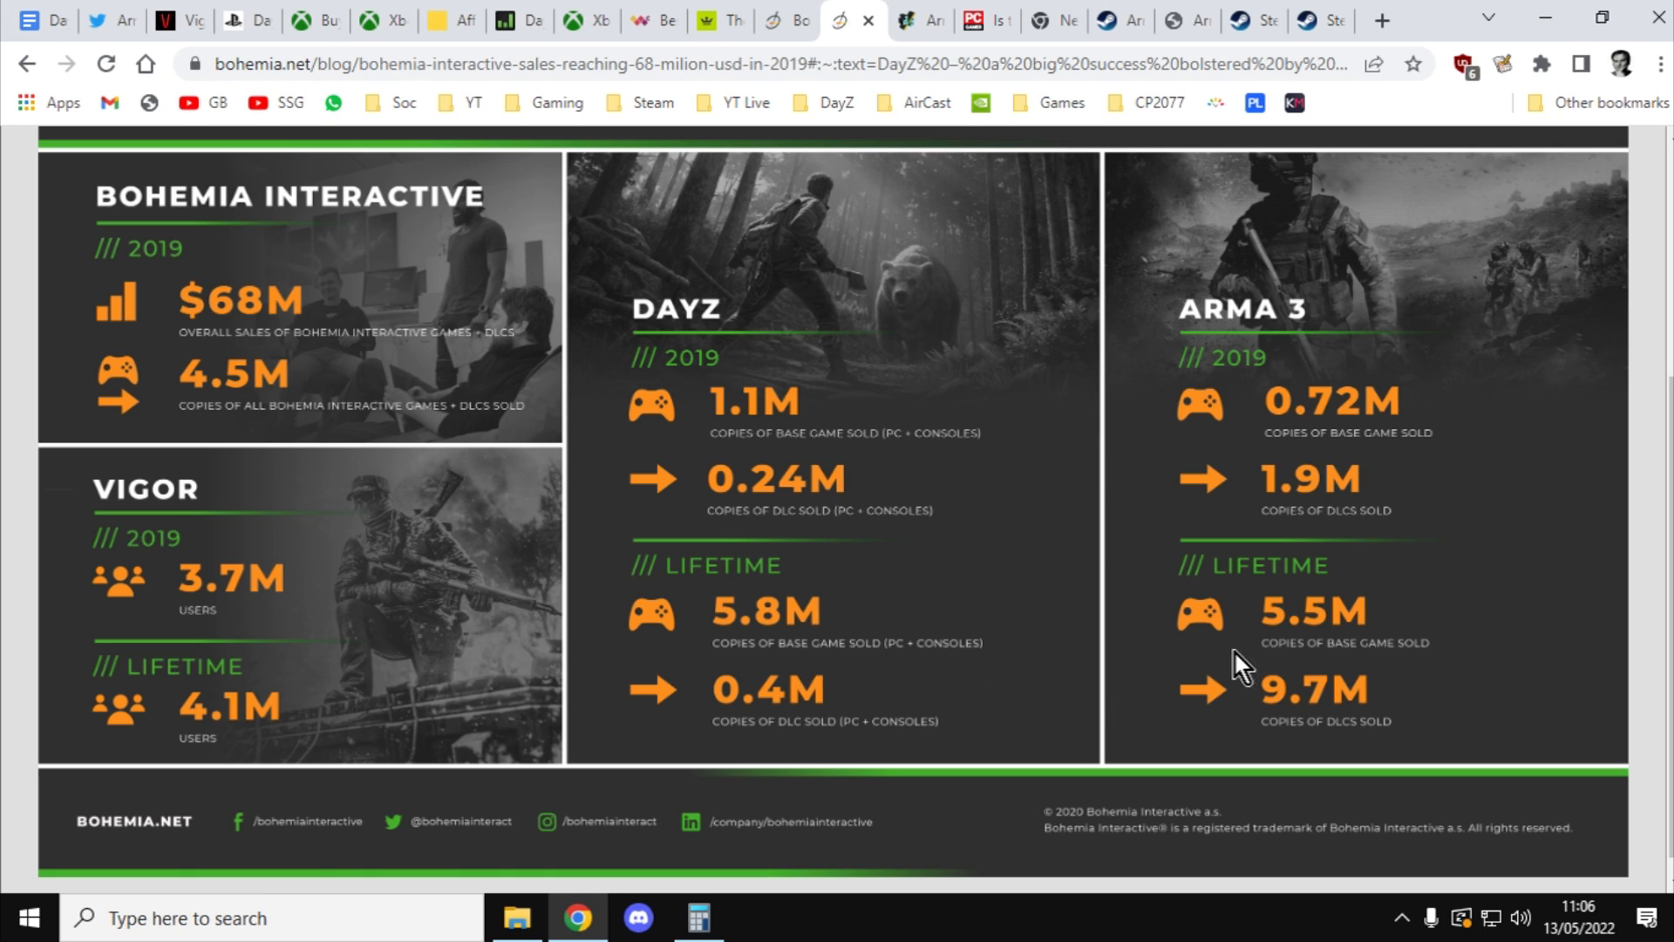
pyautogui.moveTo(1351, 636)
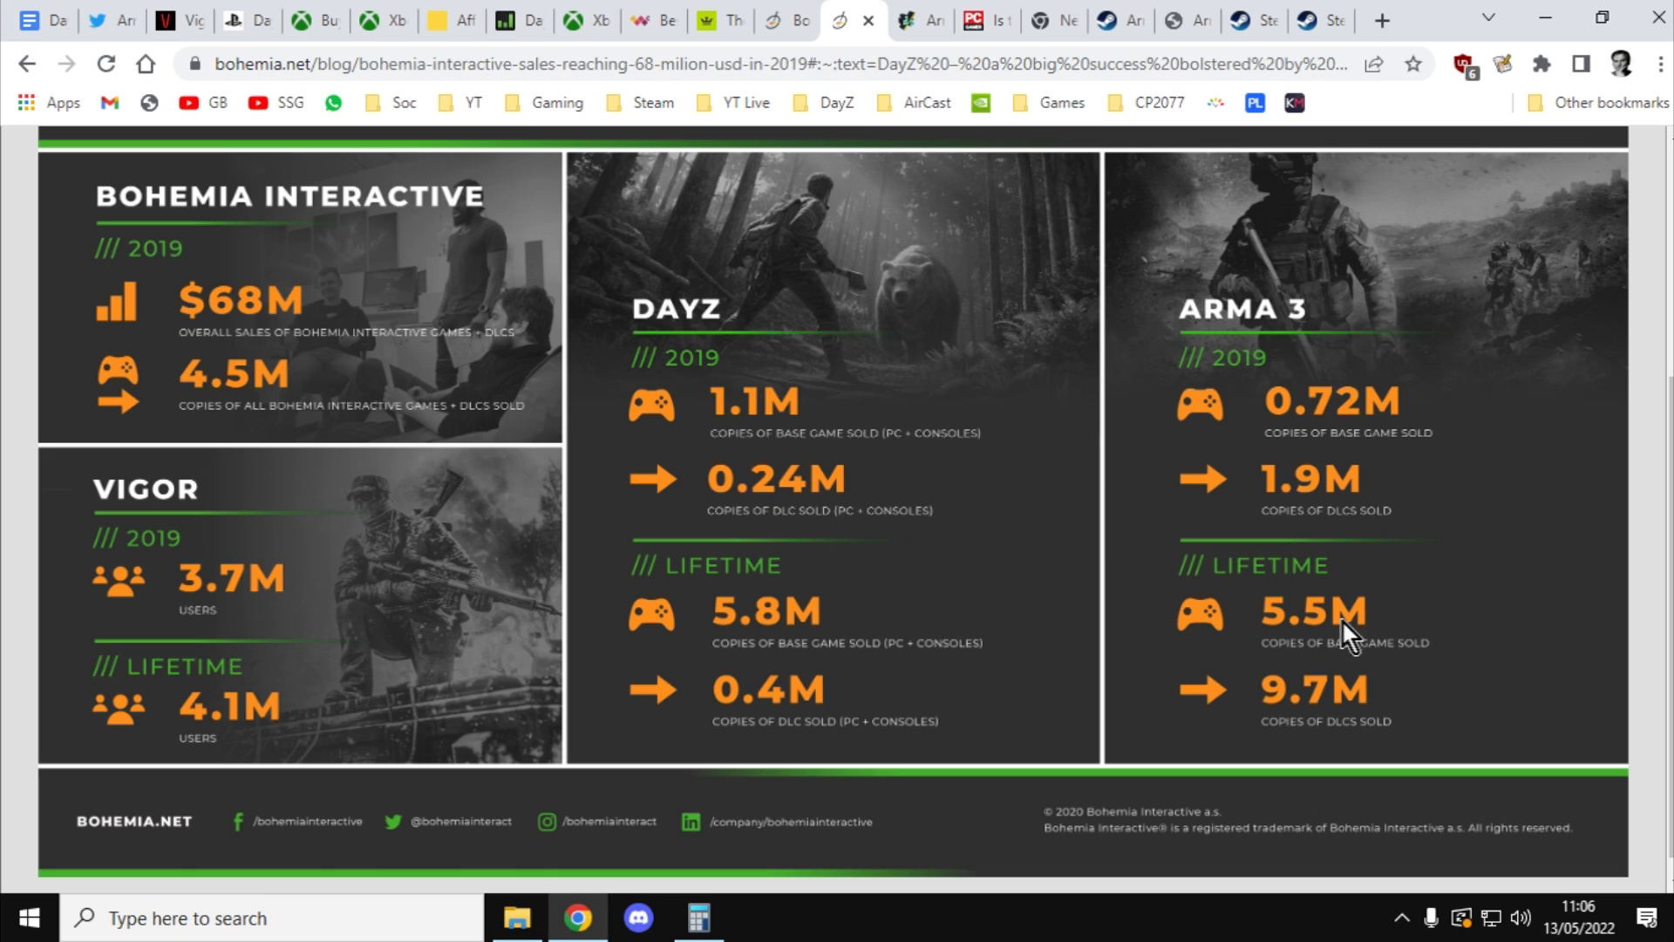
pyautogui.moveTo(448, 313)
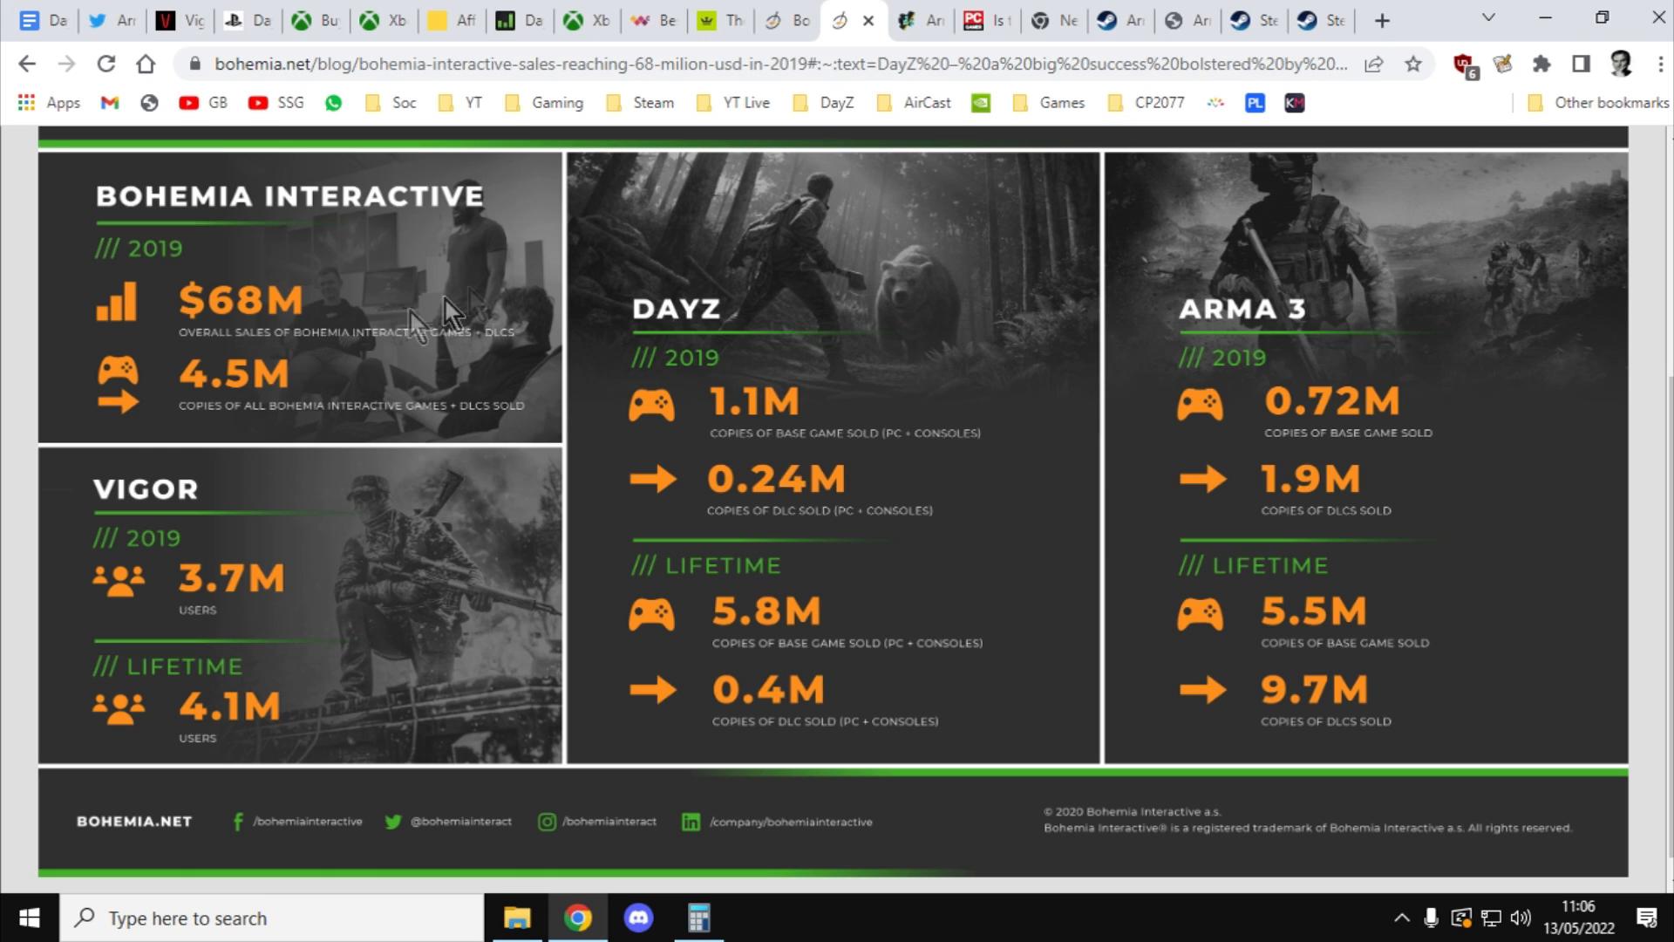
pyautogui.moveTo(504, 325)
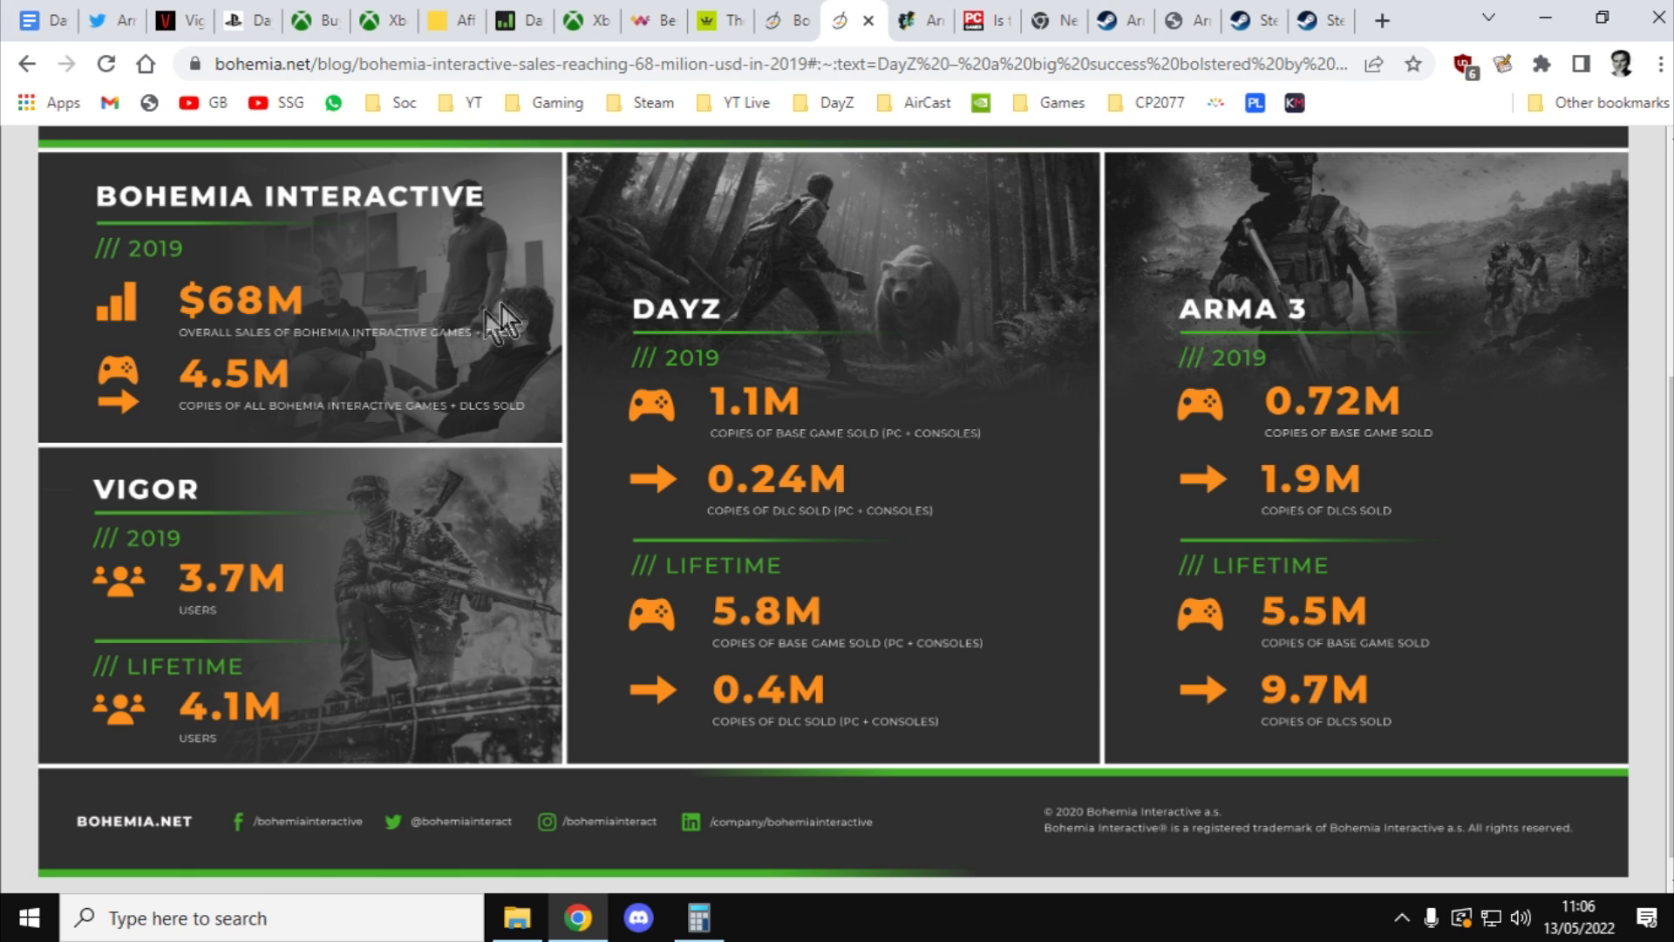
pyautogui.moveTo(655, 355)
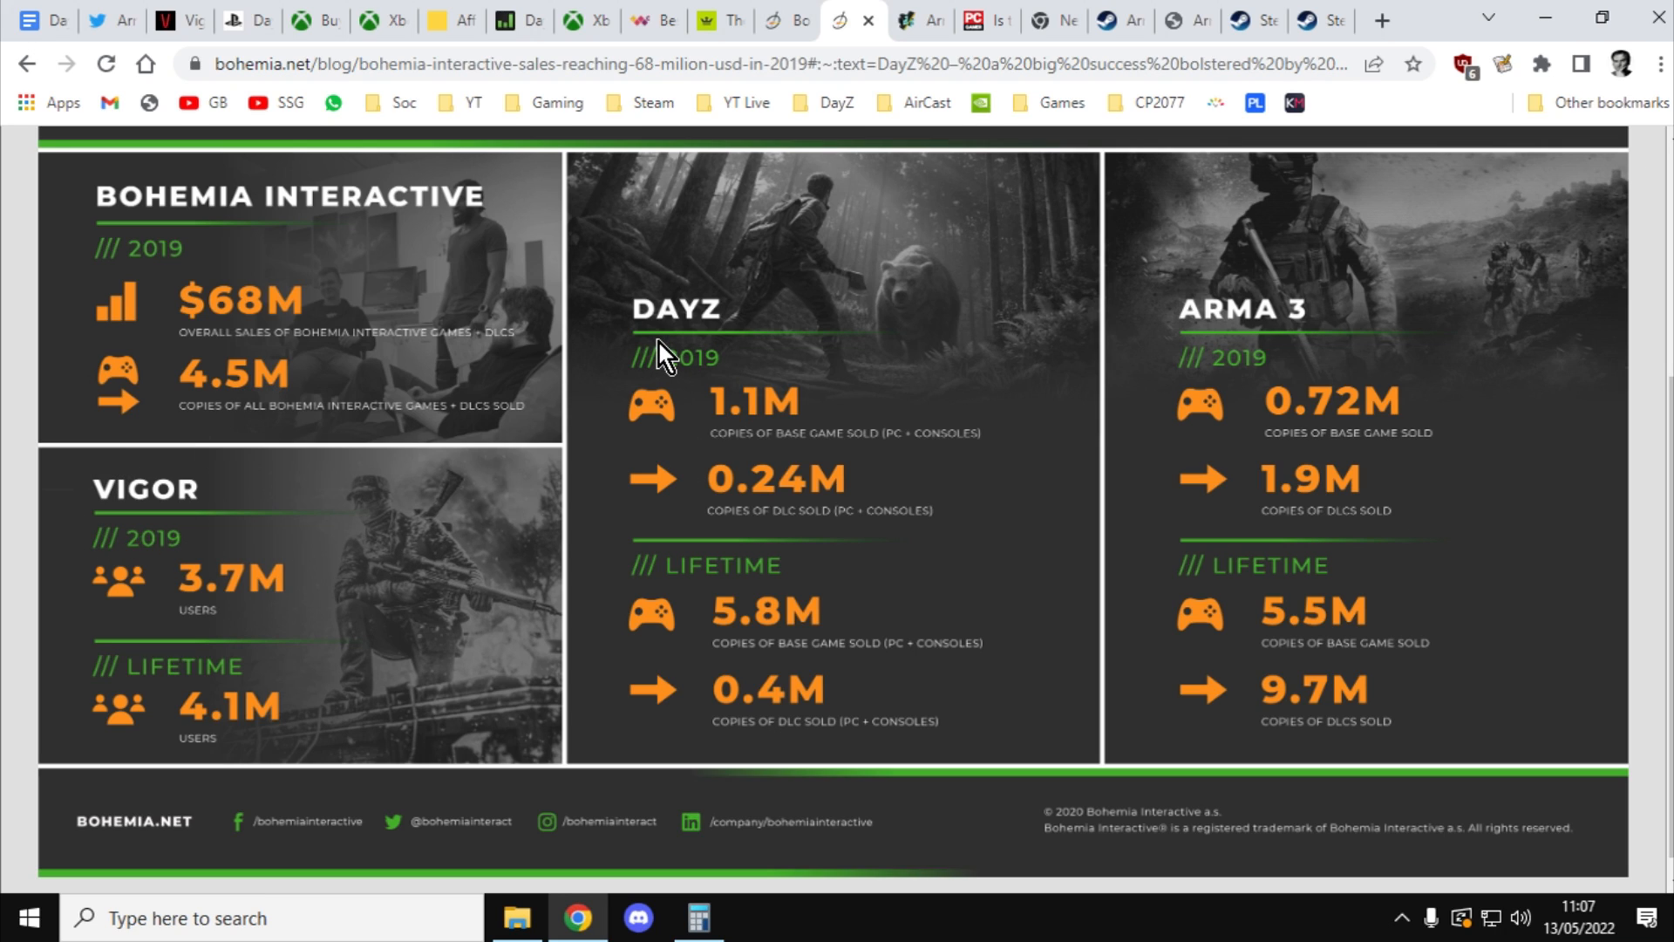
pyautogui.moveTo(897, 191)
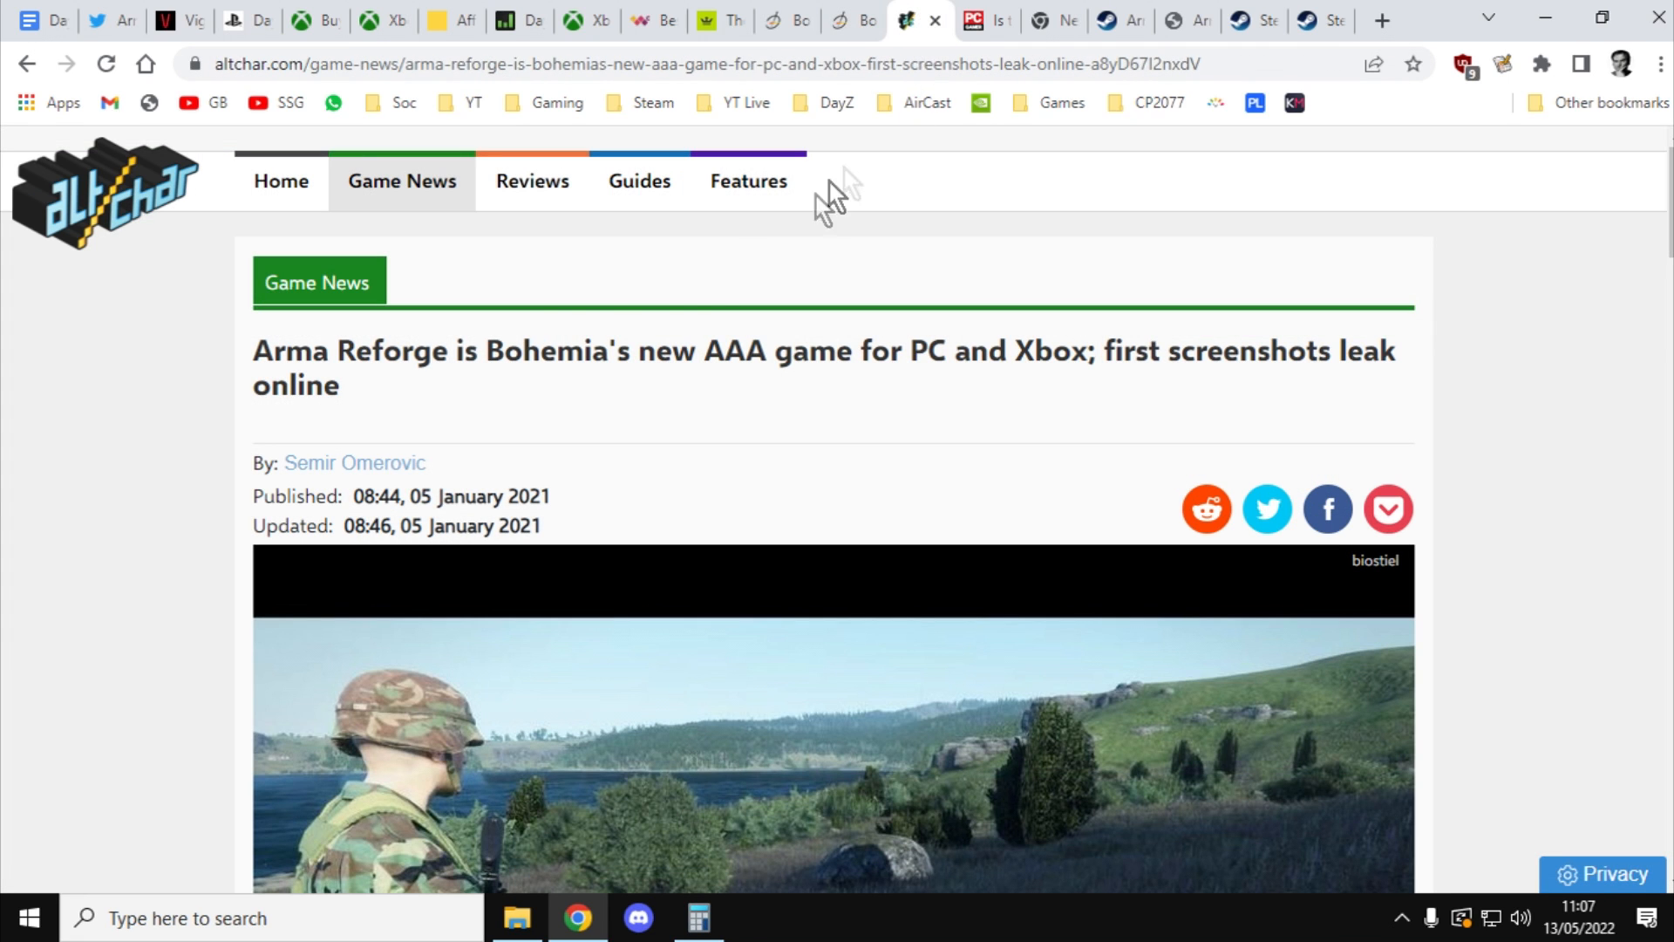
pyautogui.moveTo(13, 492)
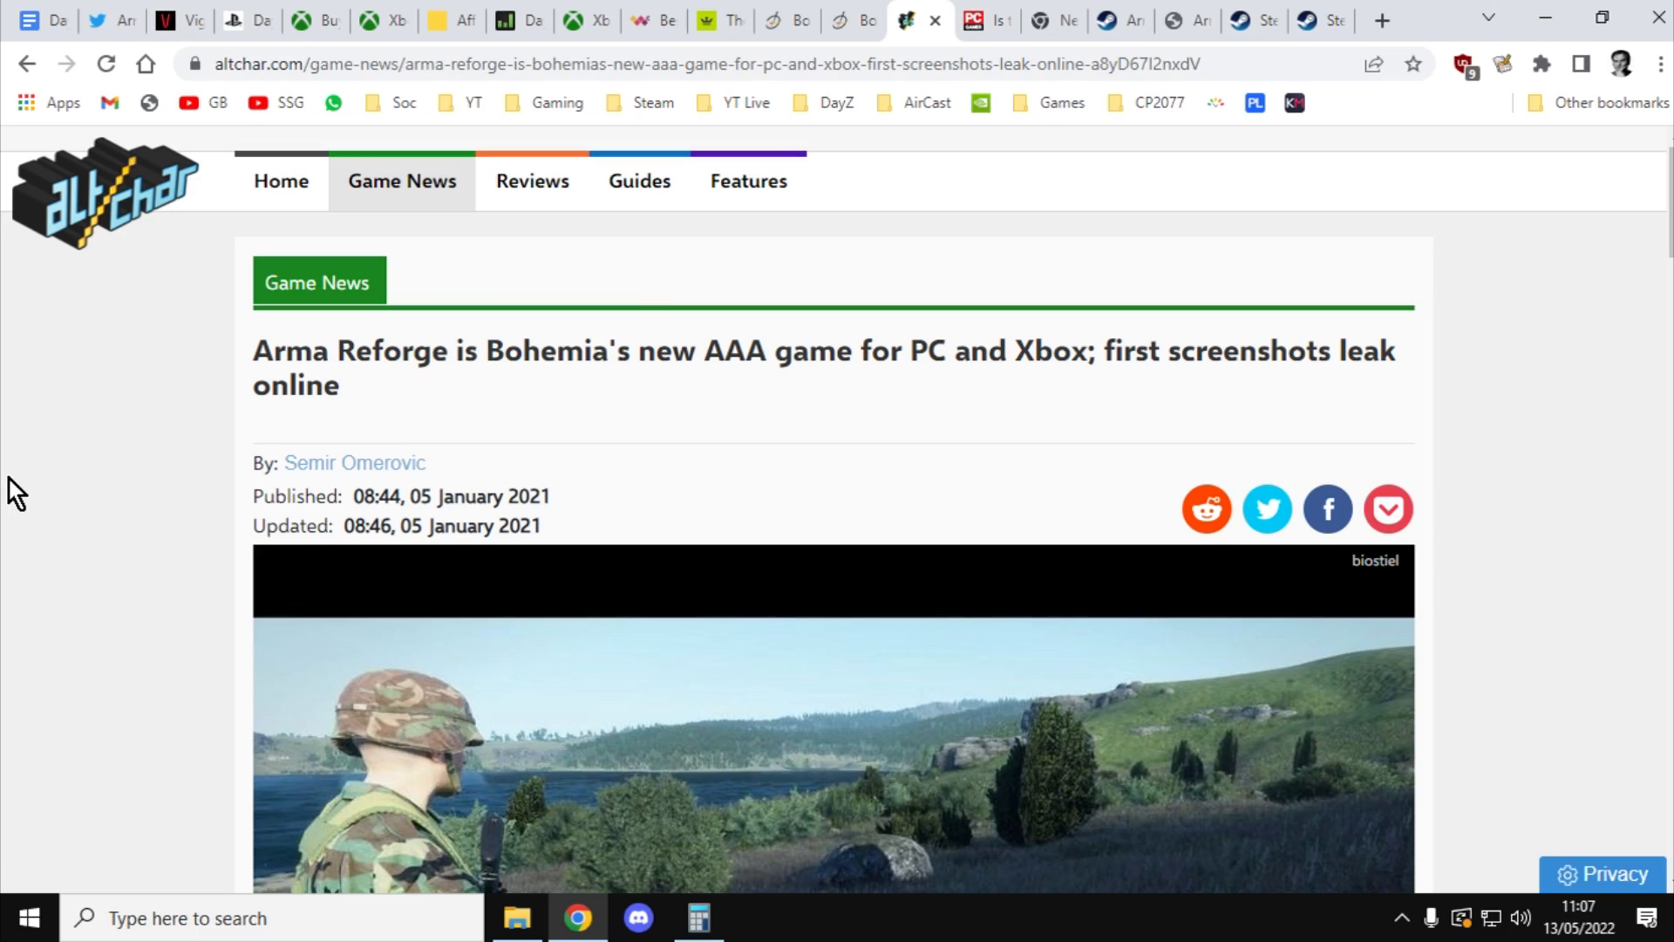
# Step: Read the AltChar leak details down to the leaked Arma Reforger screenshot
pyautogui.scroll(-3)
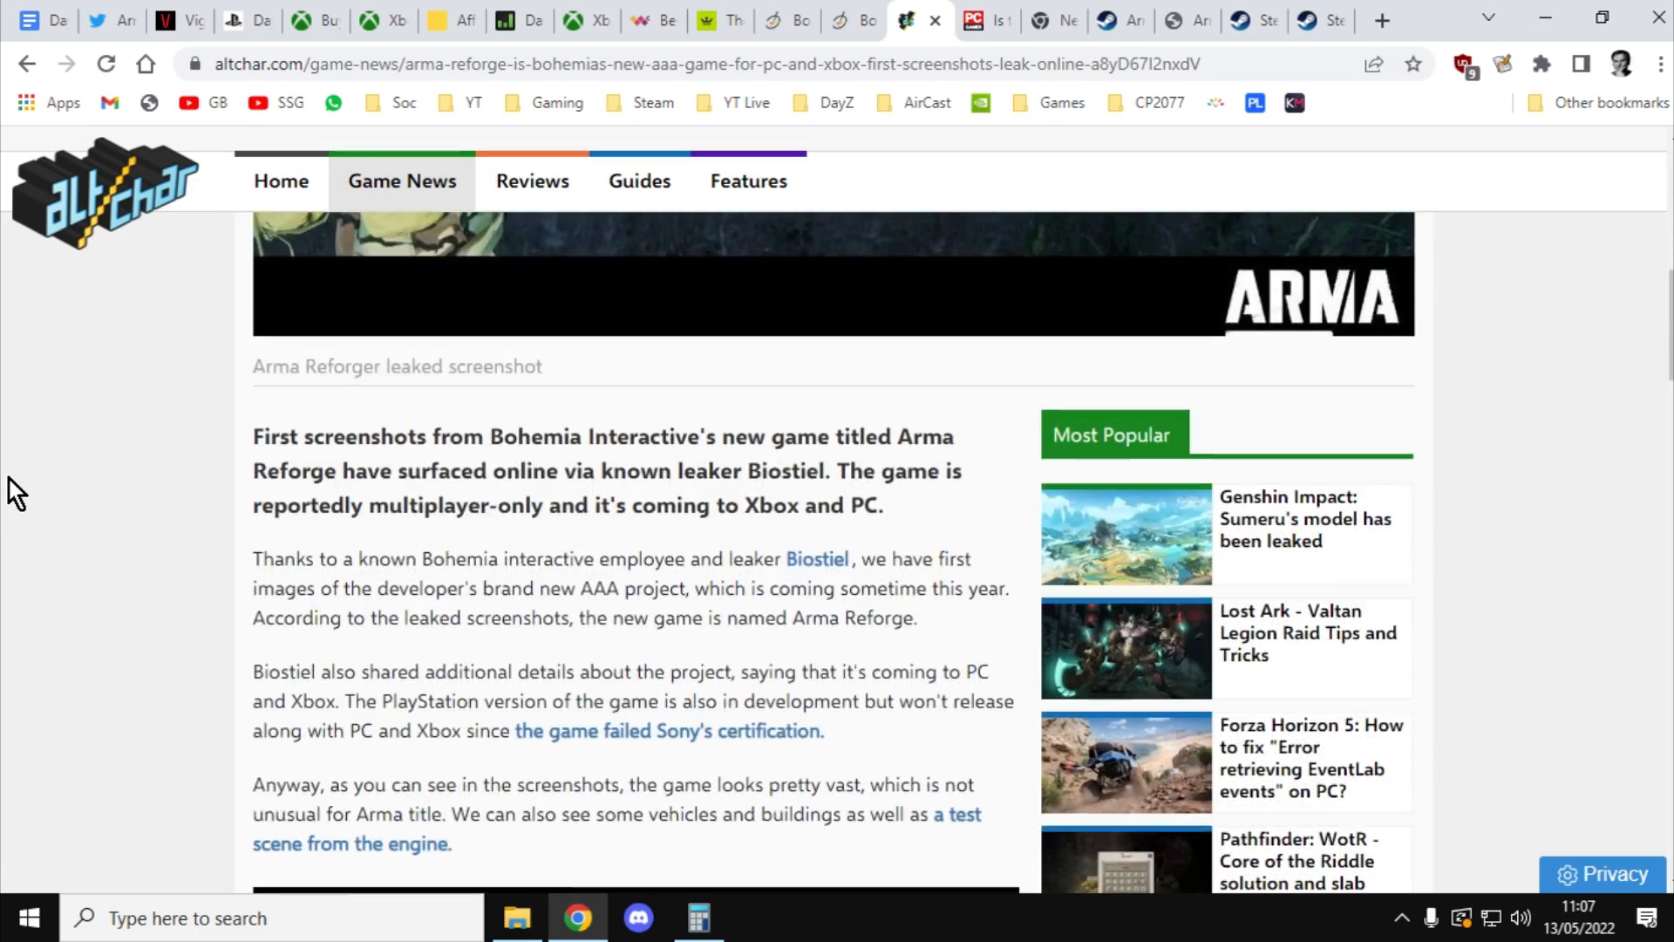
pyautogui.scroll(-3)
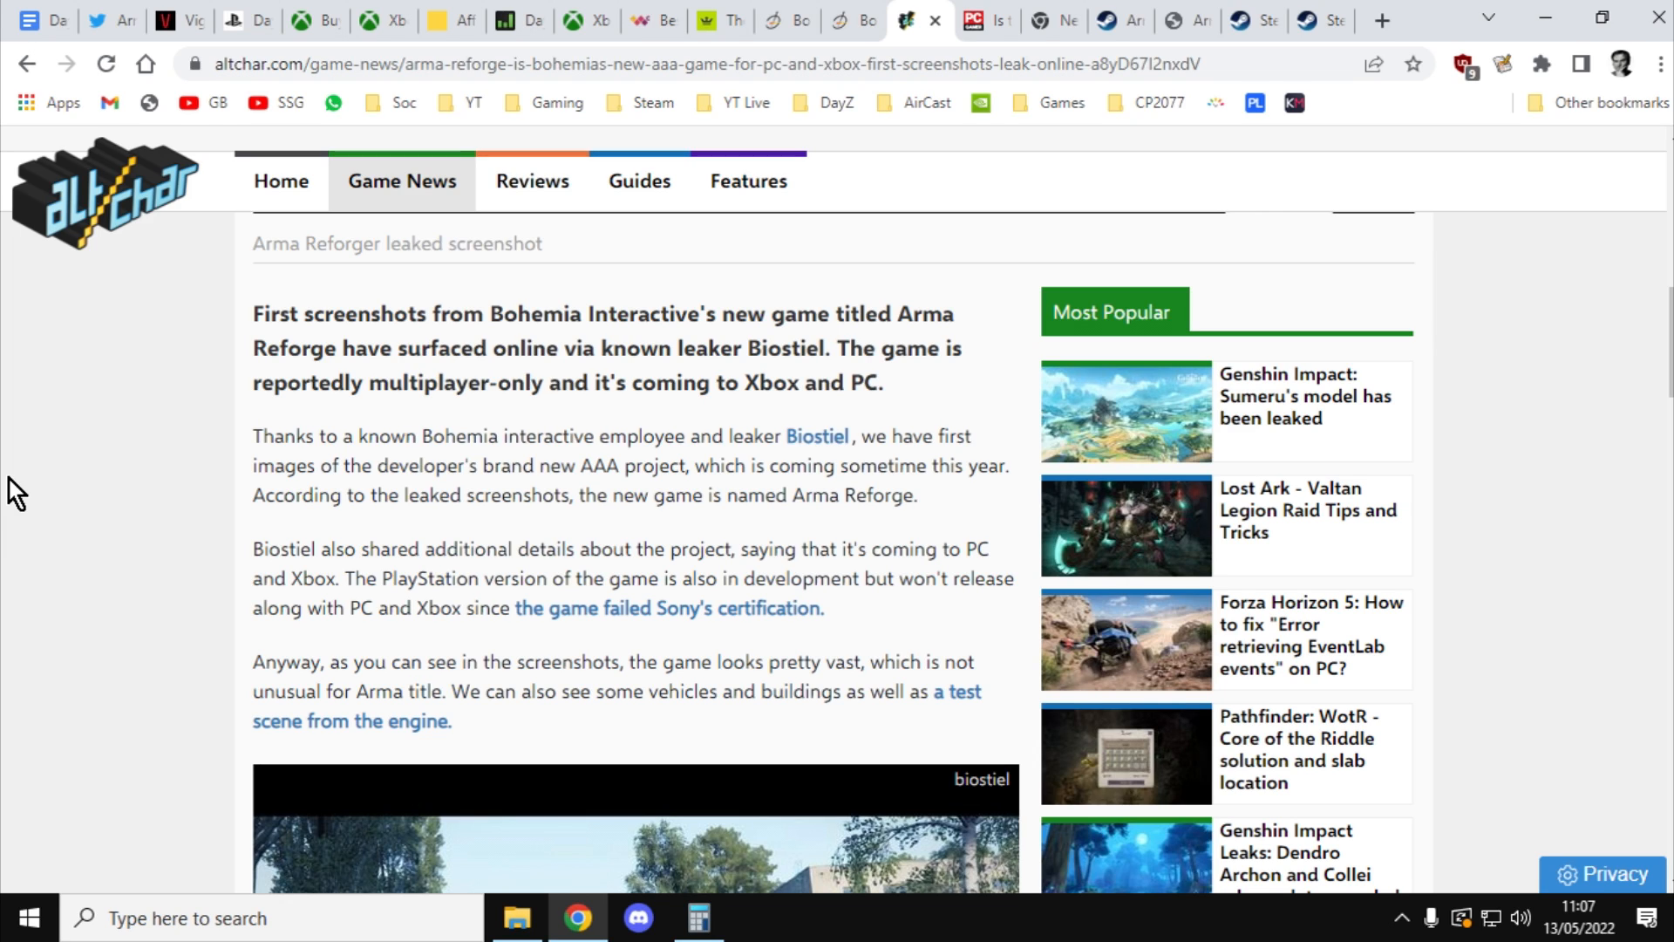
pyautogui.moveTo(161, 491)
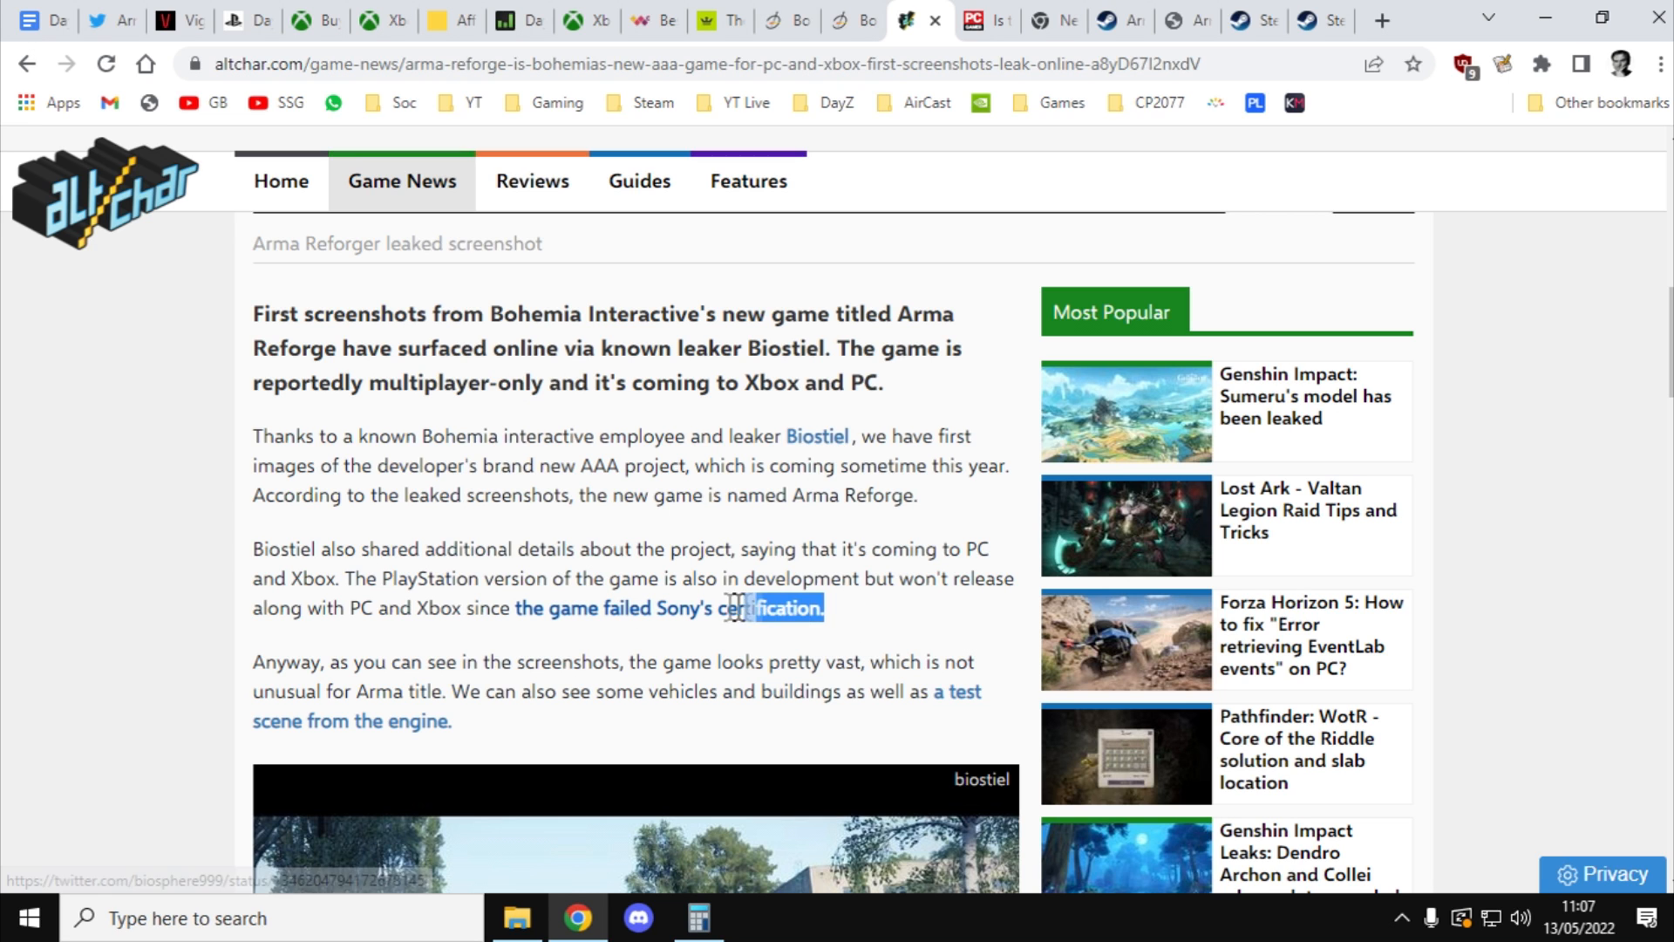
pyautogui.scroll(-3)
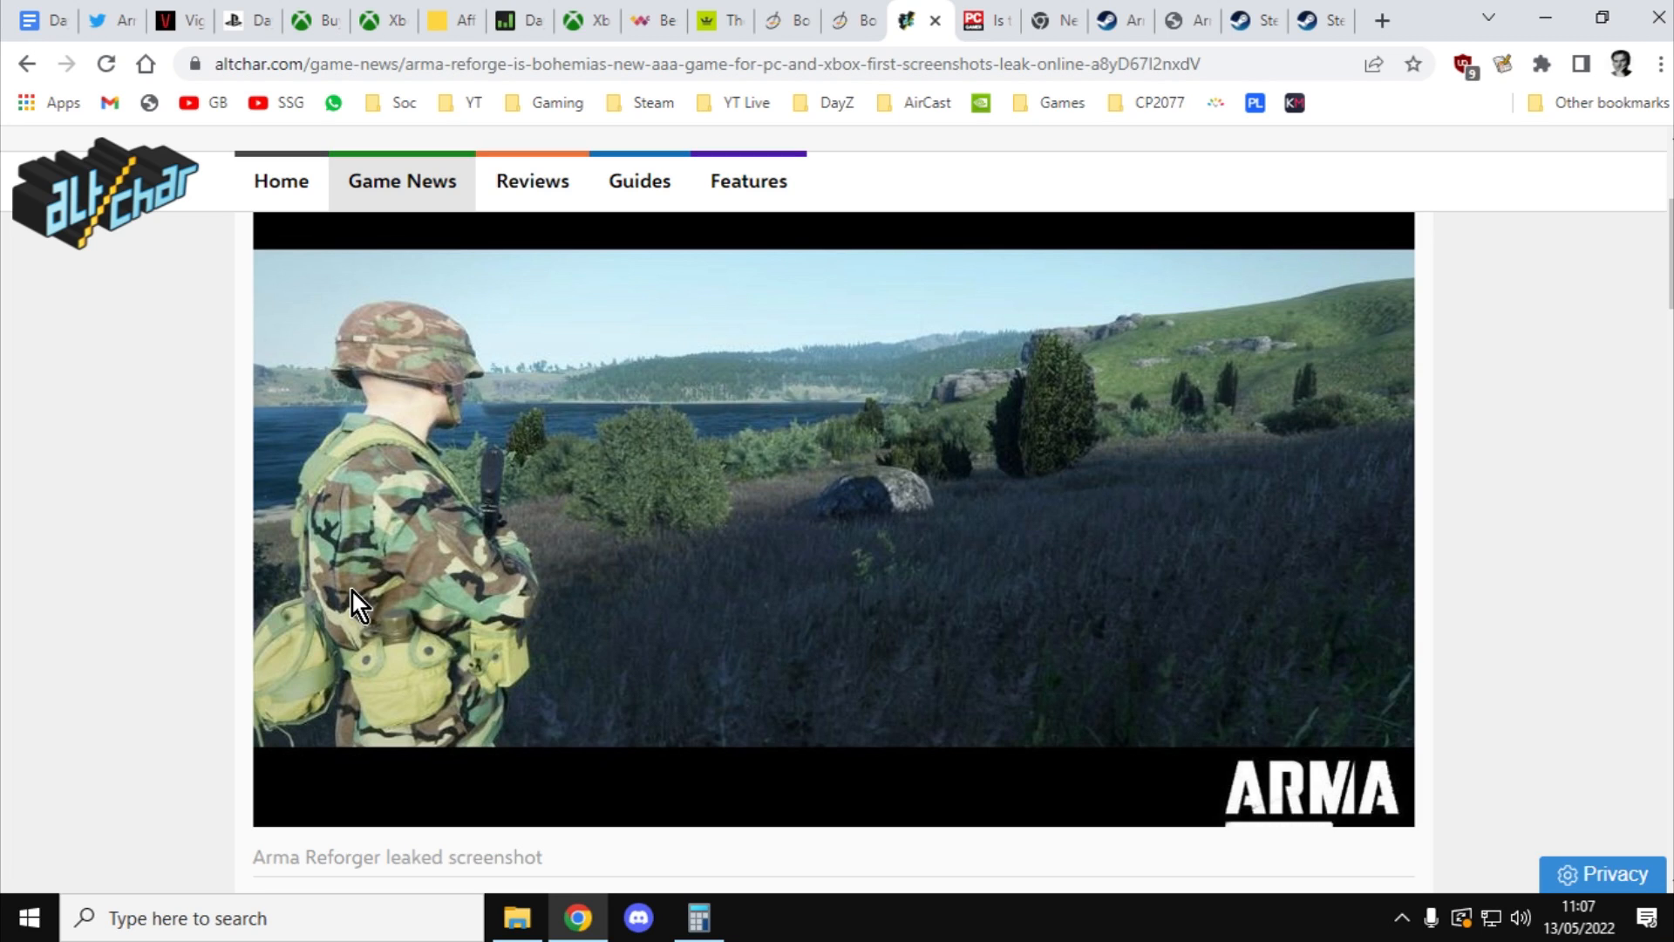
pyautogui.moveTo(691, 492)
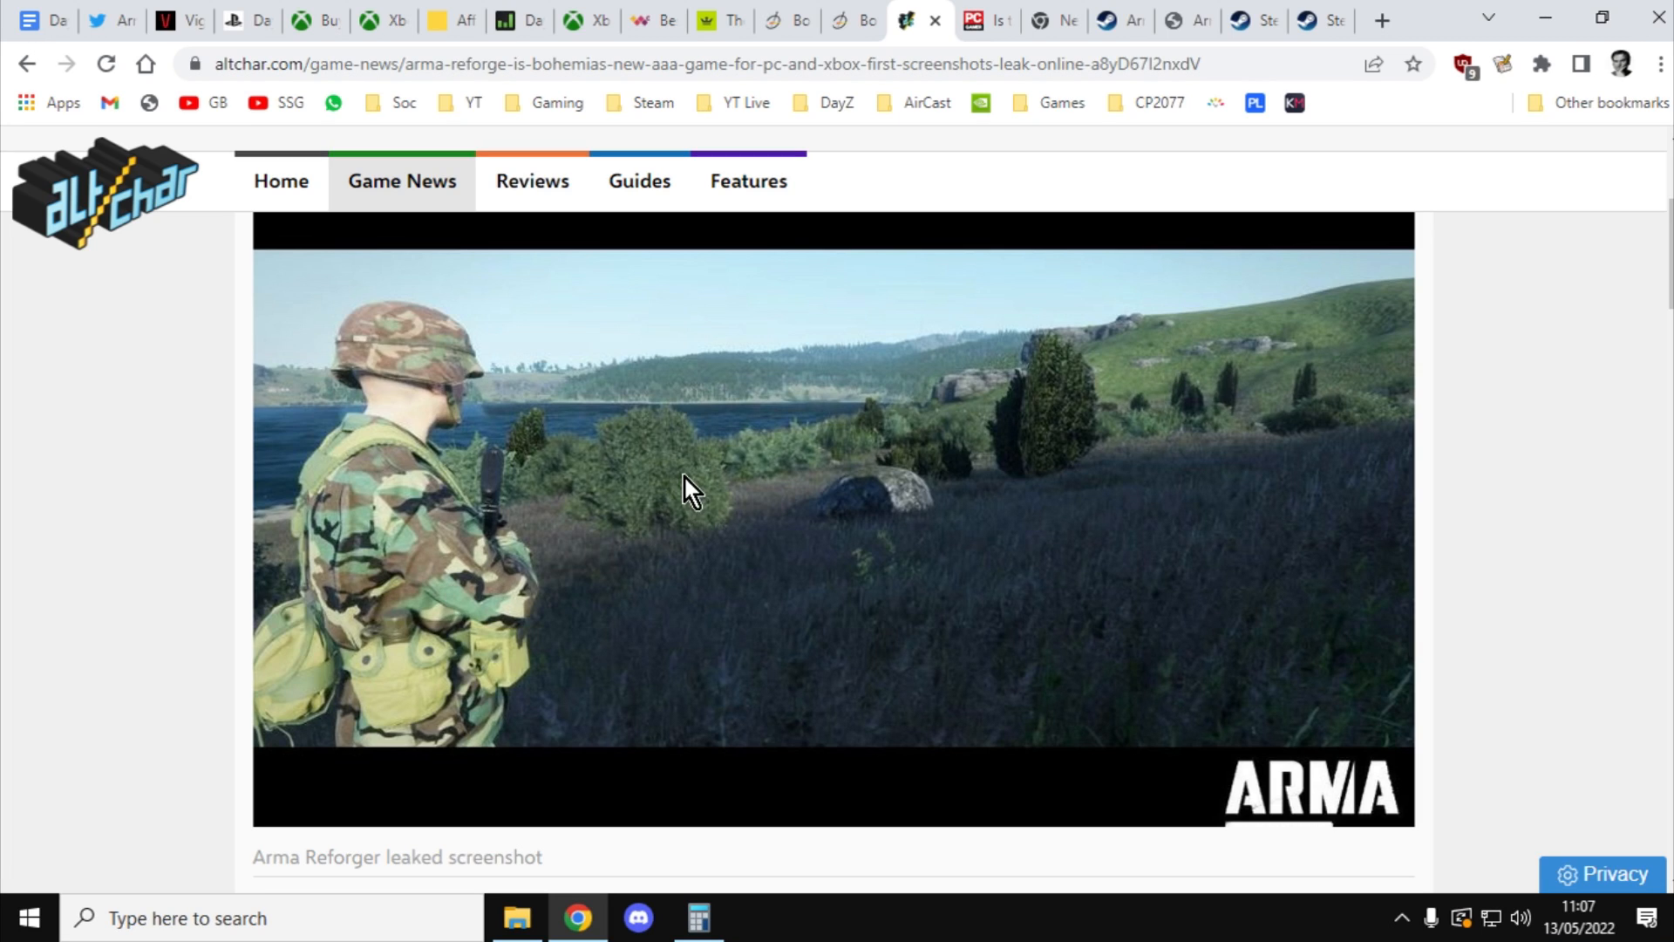
# Step: Scroll the AltChar article to the soldier-by-the-lake screenshot
pyautogui.scroll(-3)
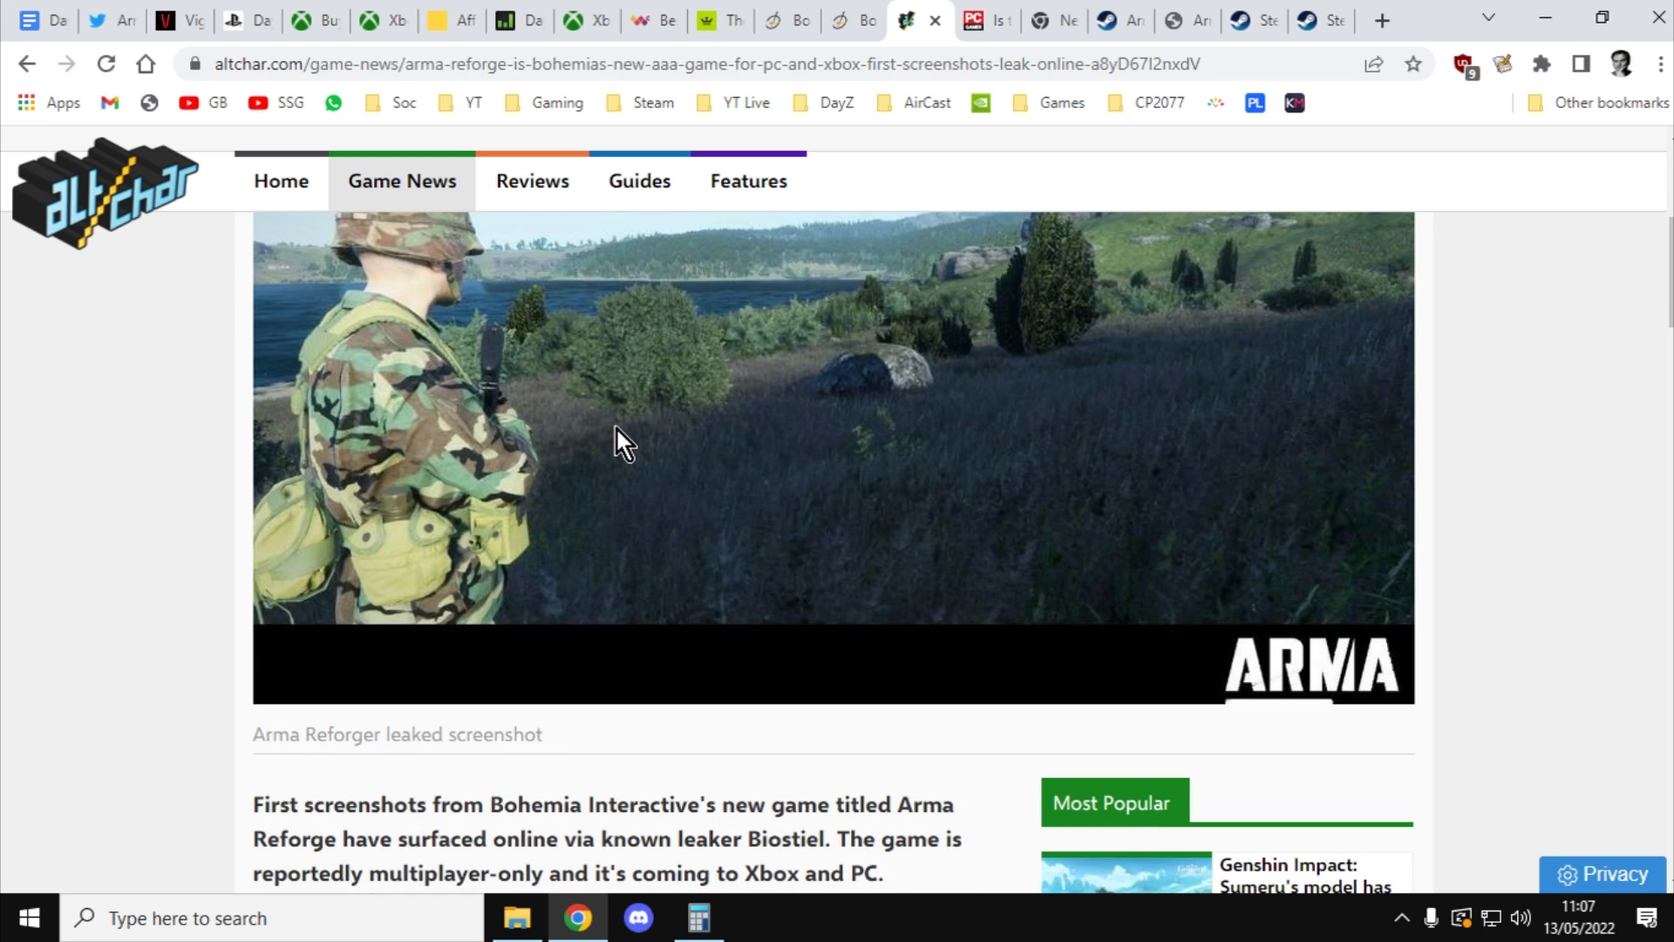
pyautogui.scroll(-3)
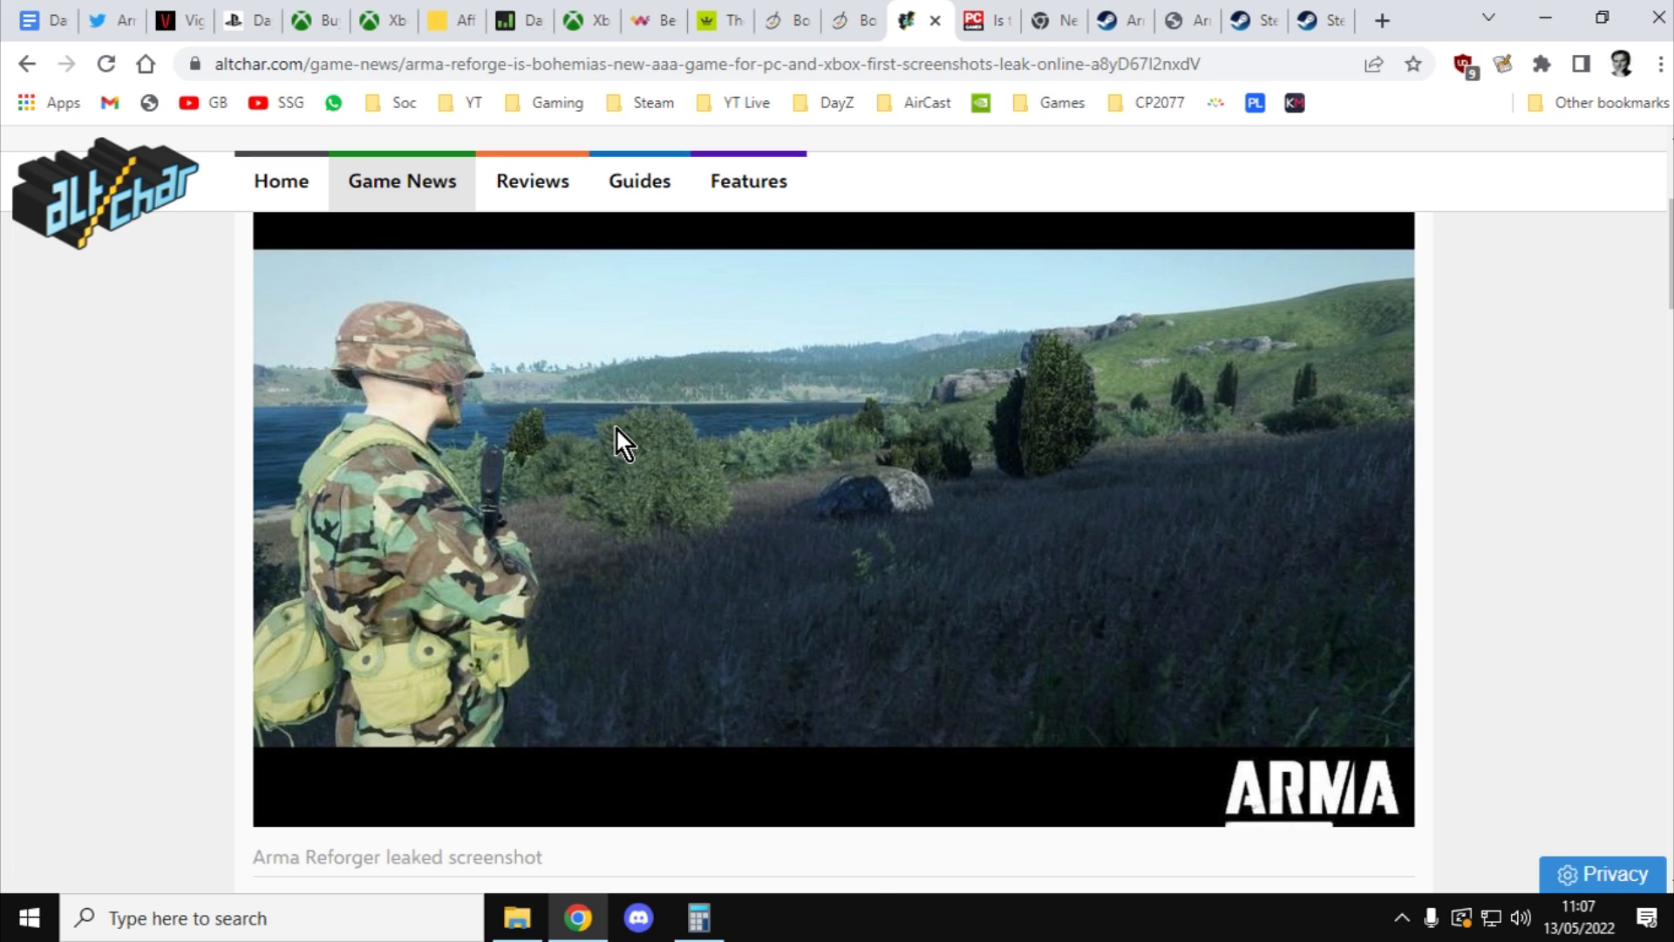
pyautogui.moveTo(689, 438)
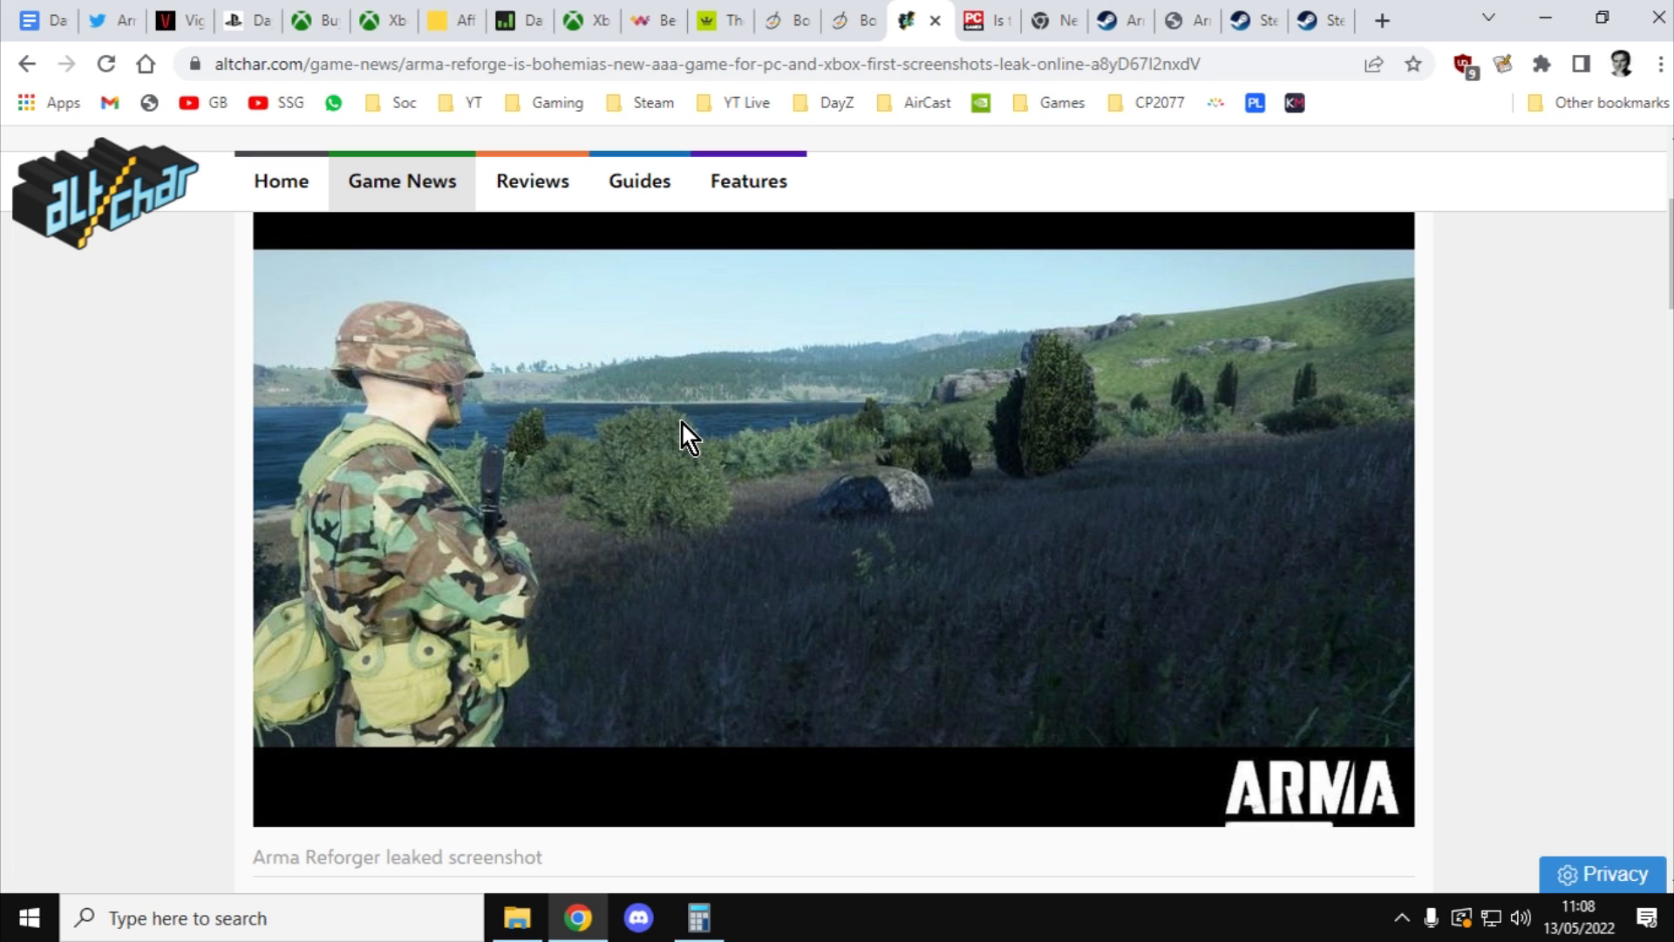
pyautogui.moveTo(989, 21)
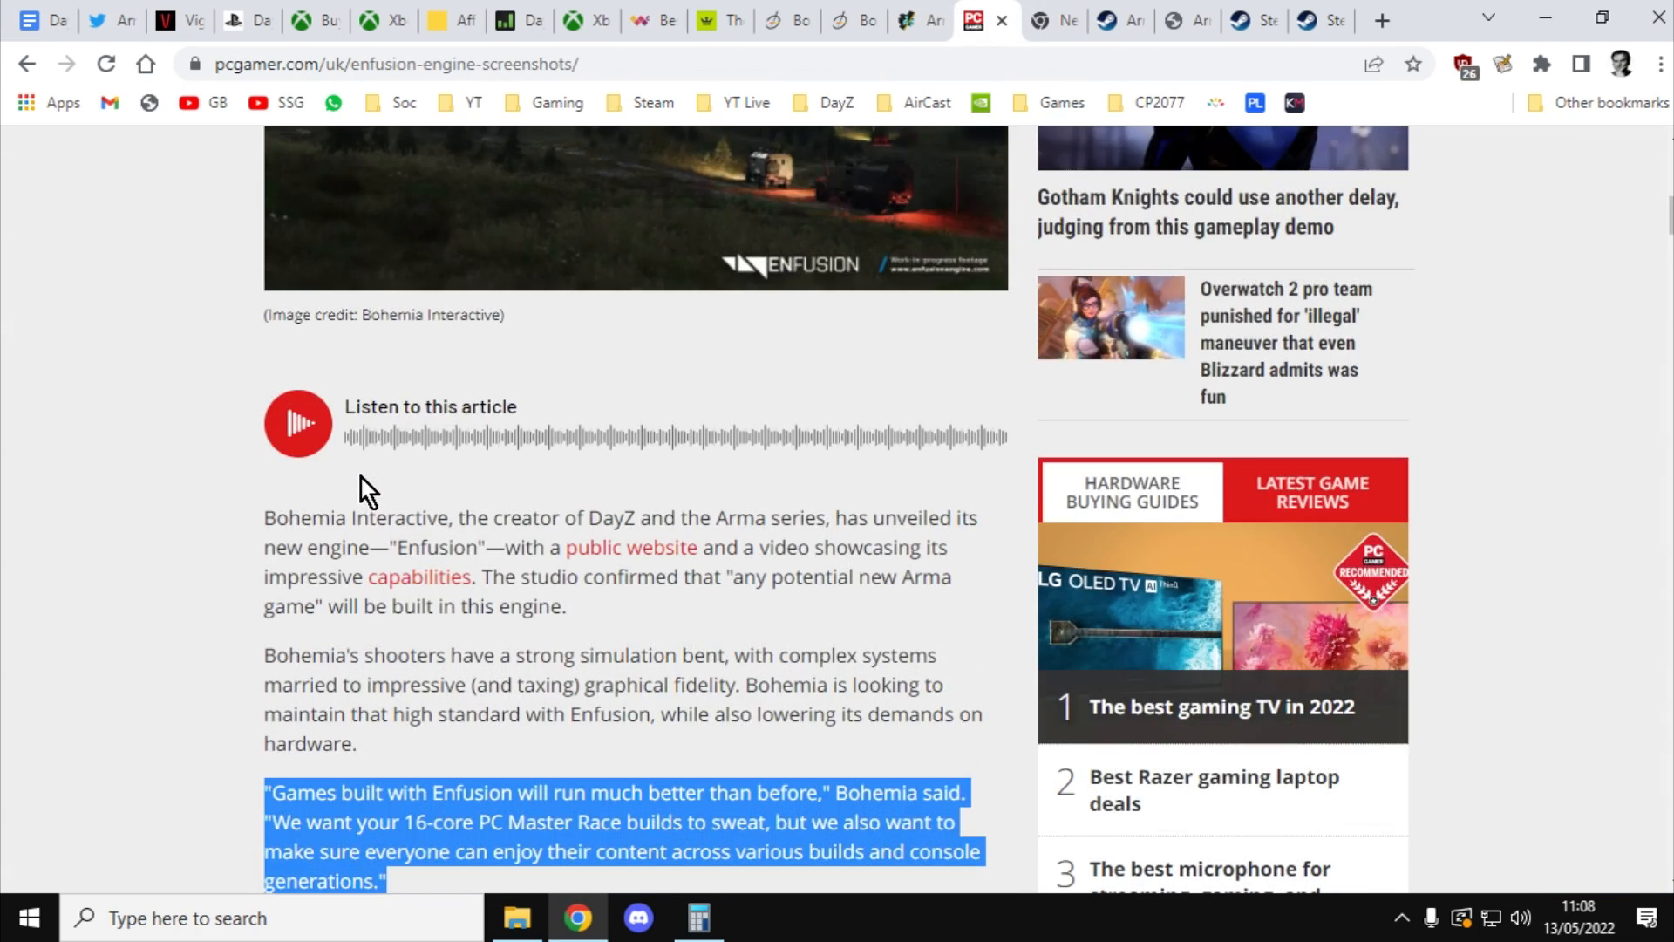
# Step: Scroll the PC Gamer Enfusion article to Bohemia's highlighted quote above the lake screenshot
pyautogui.scroll(-3)
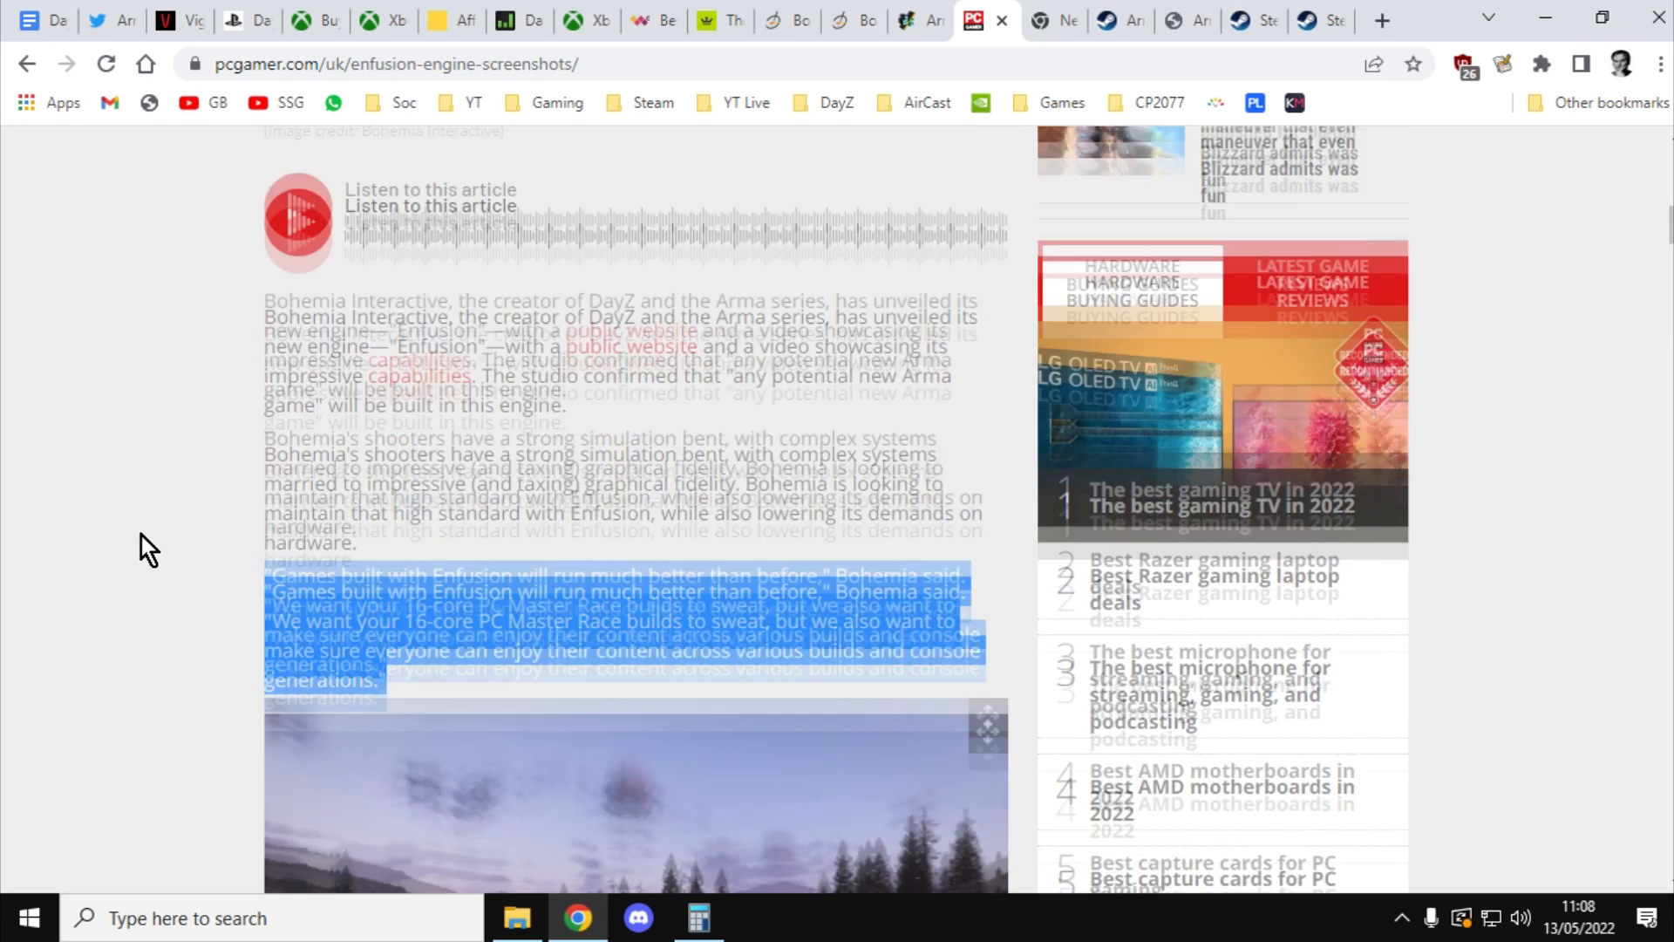
pyautogui.scroll(-3)
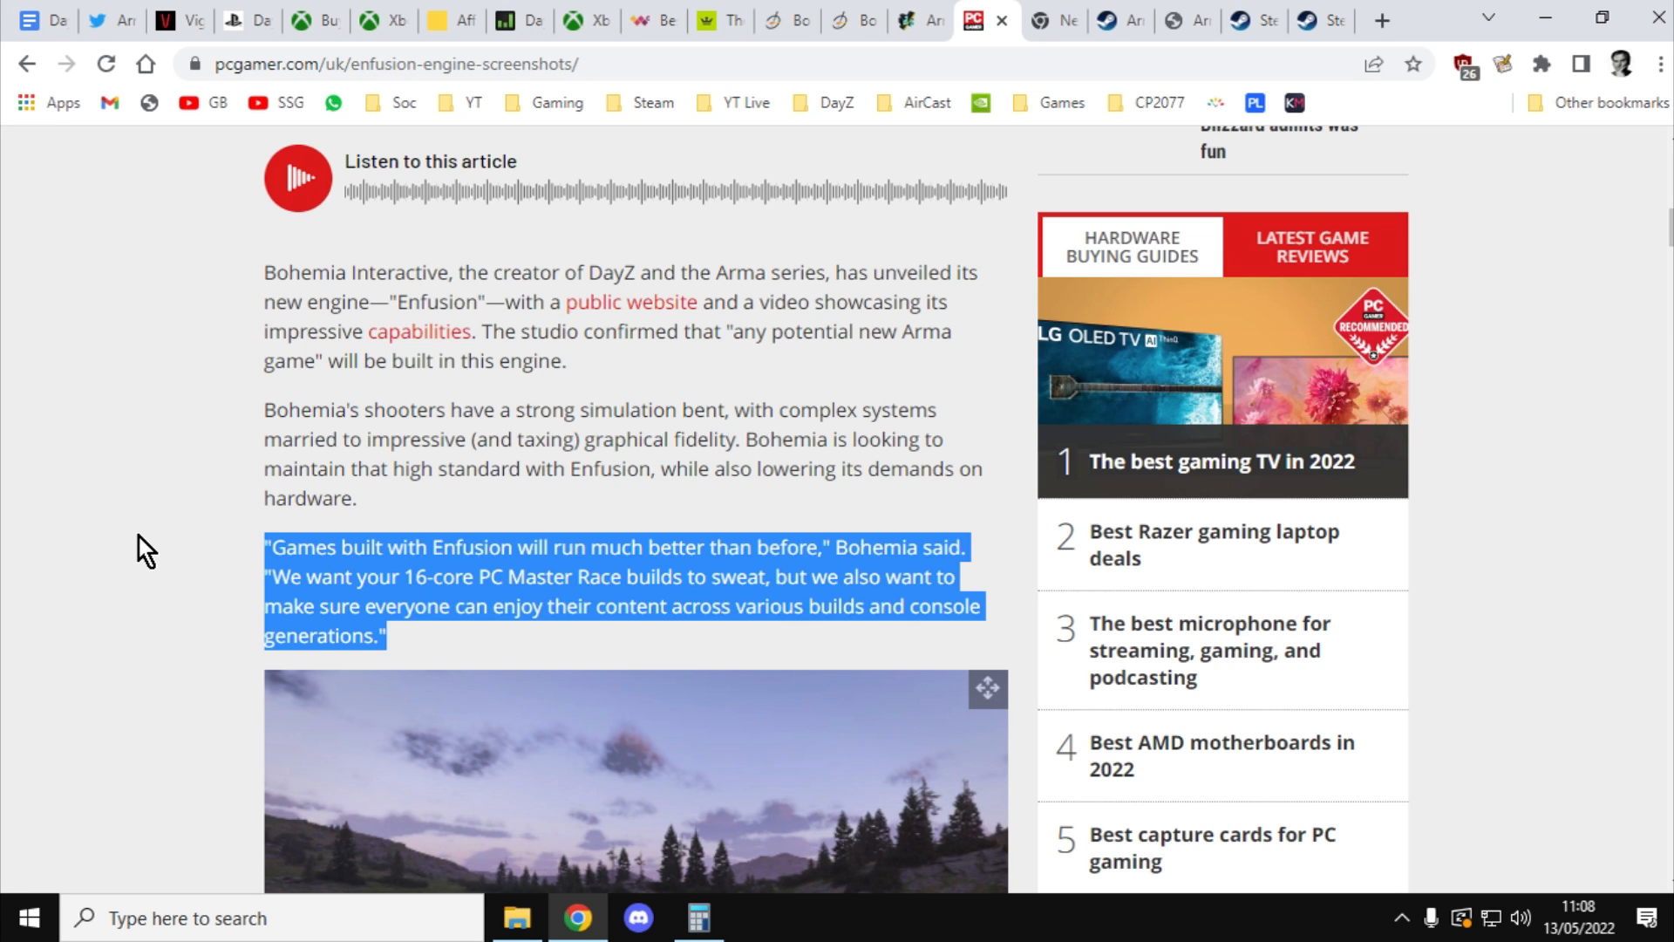
pyautogui.scroll(-3)
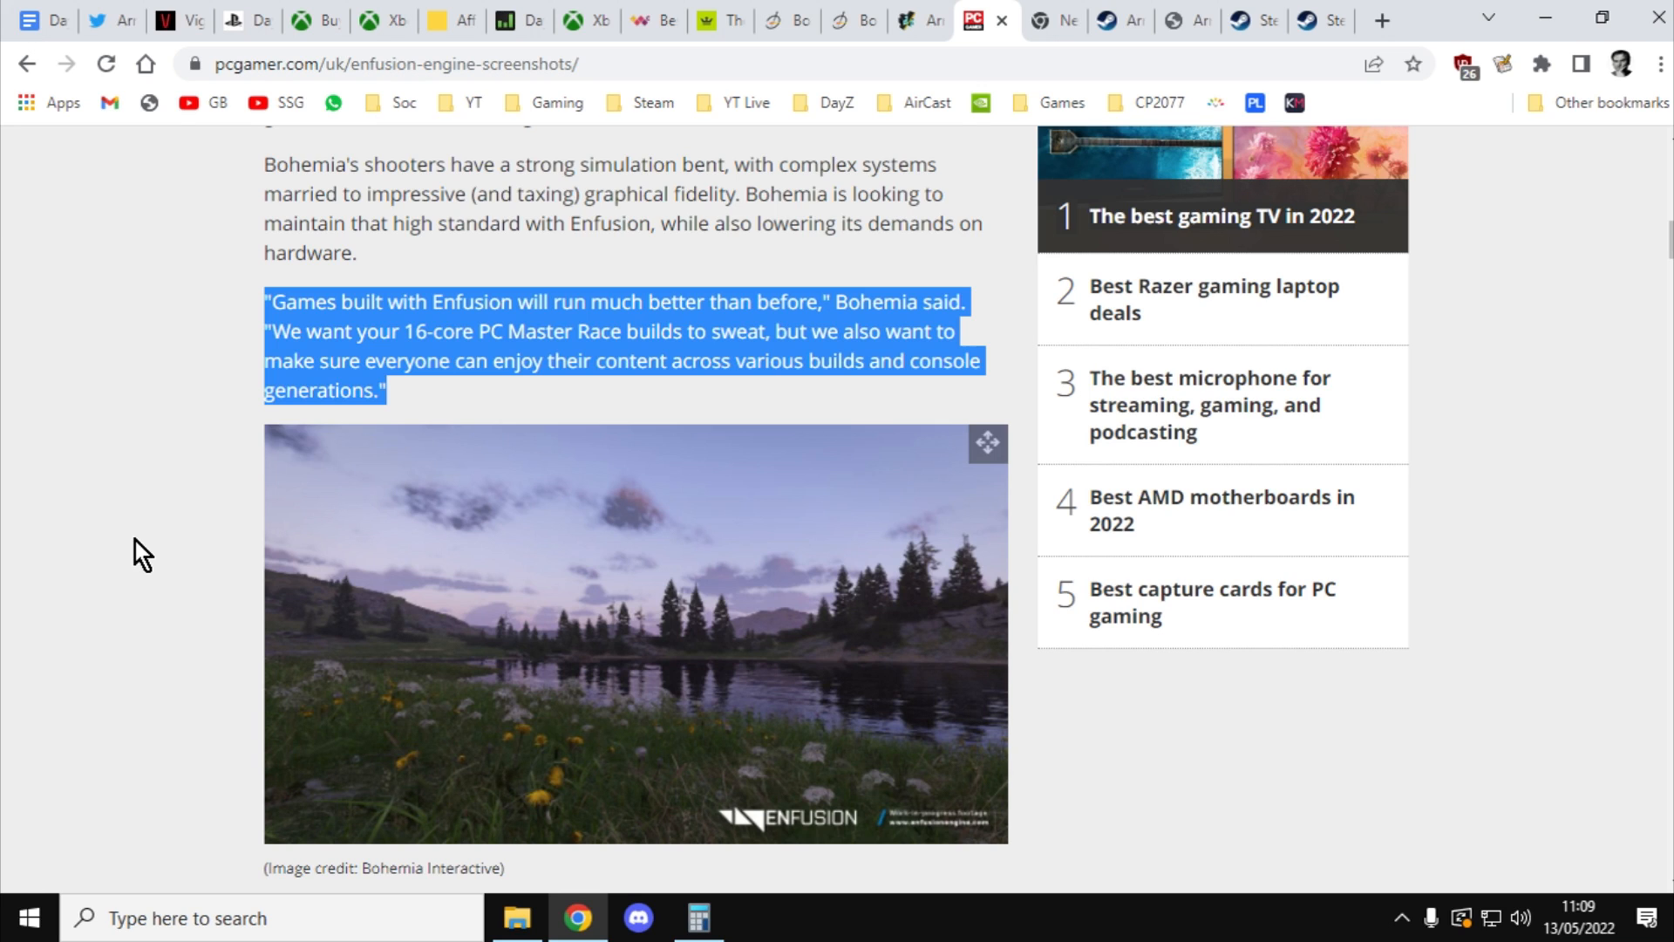
pyautogui.moveTo(914, 115)
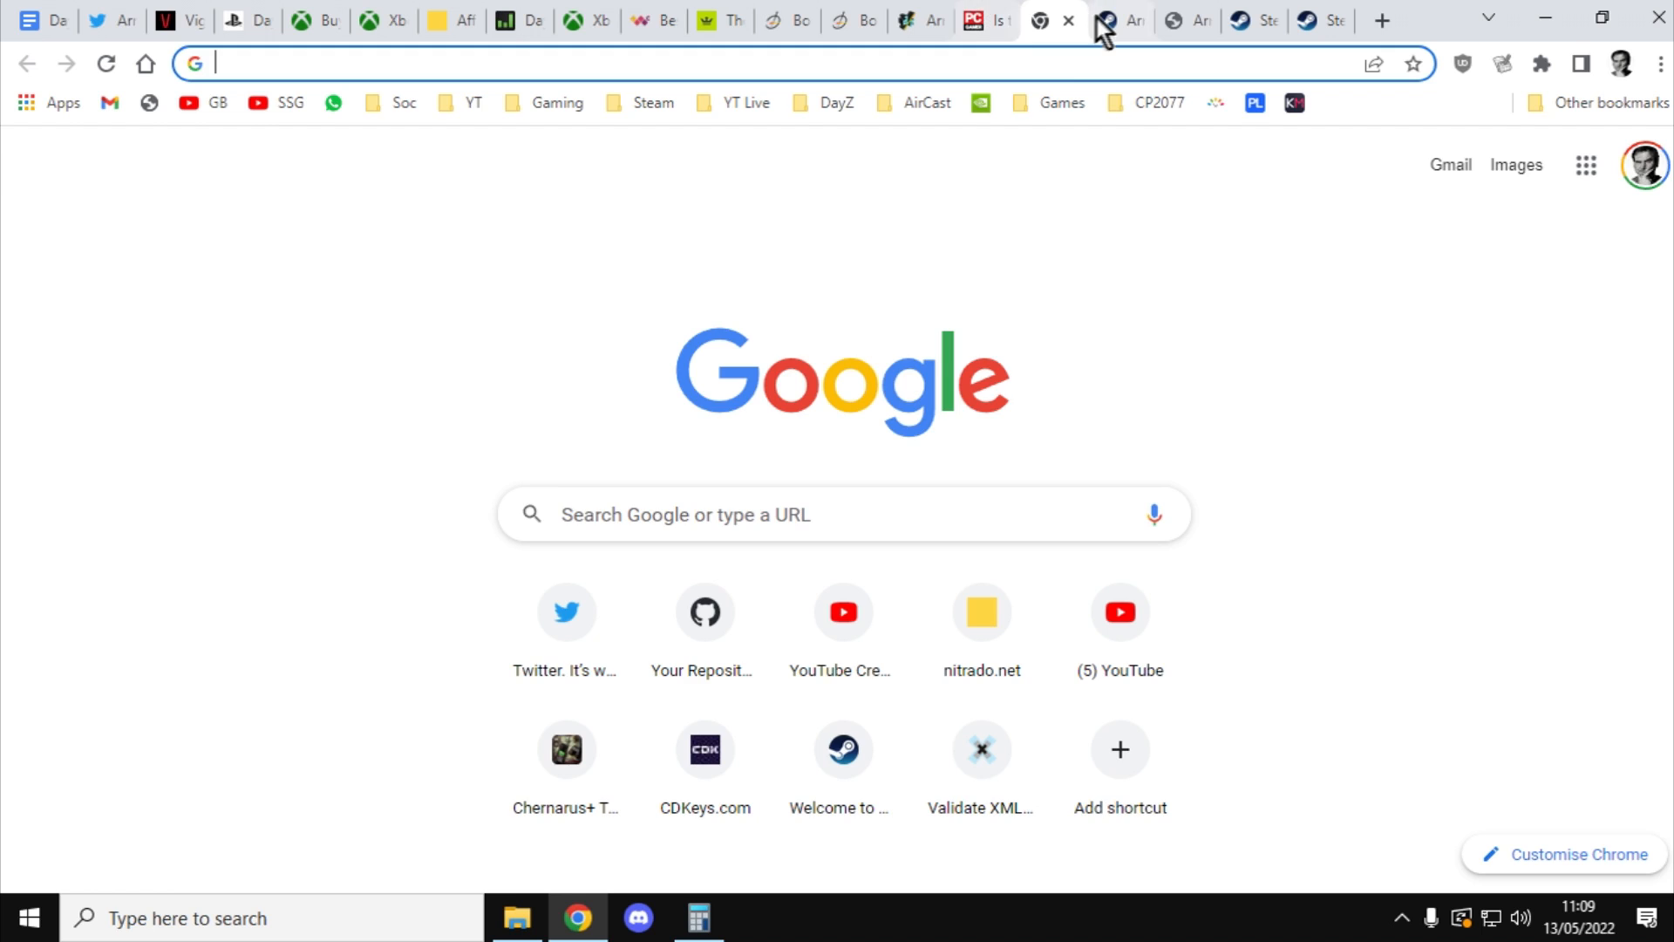
# Step: Switch to Arma 3's Steam store page: Very Positive reviews, released 12 Sep 2013
pyautogui.click(1121, 19)
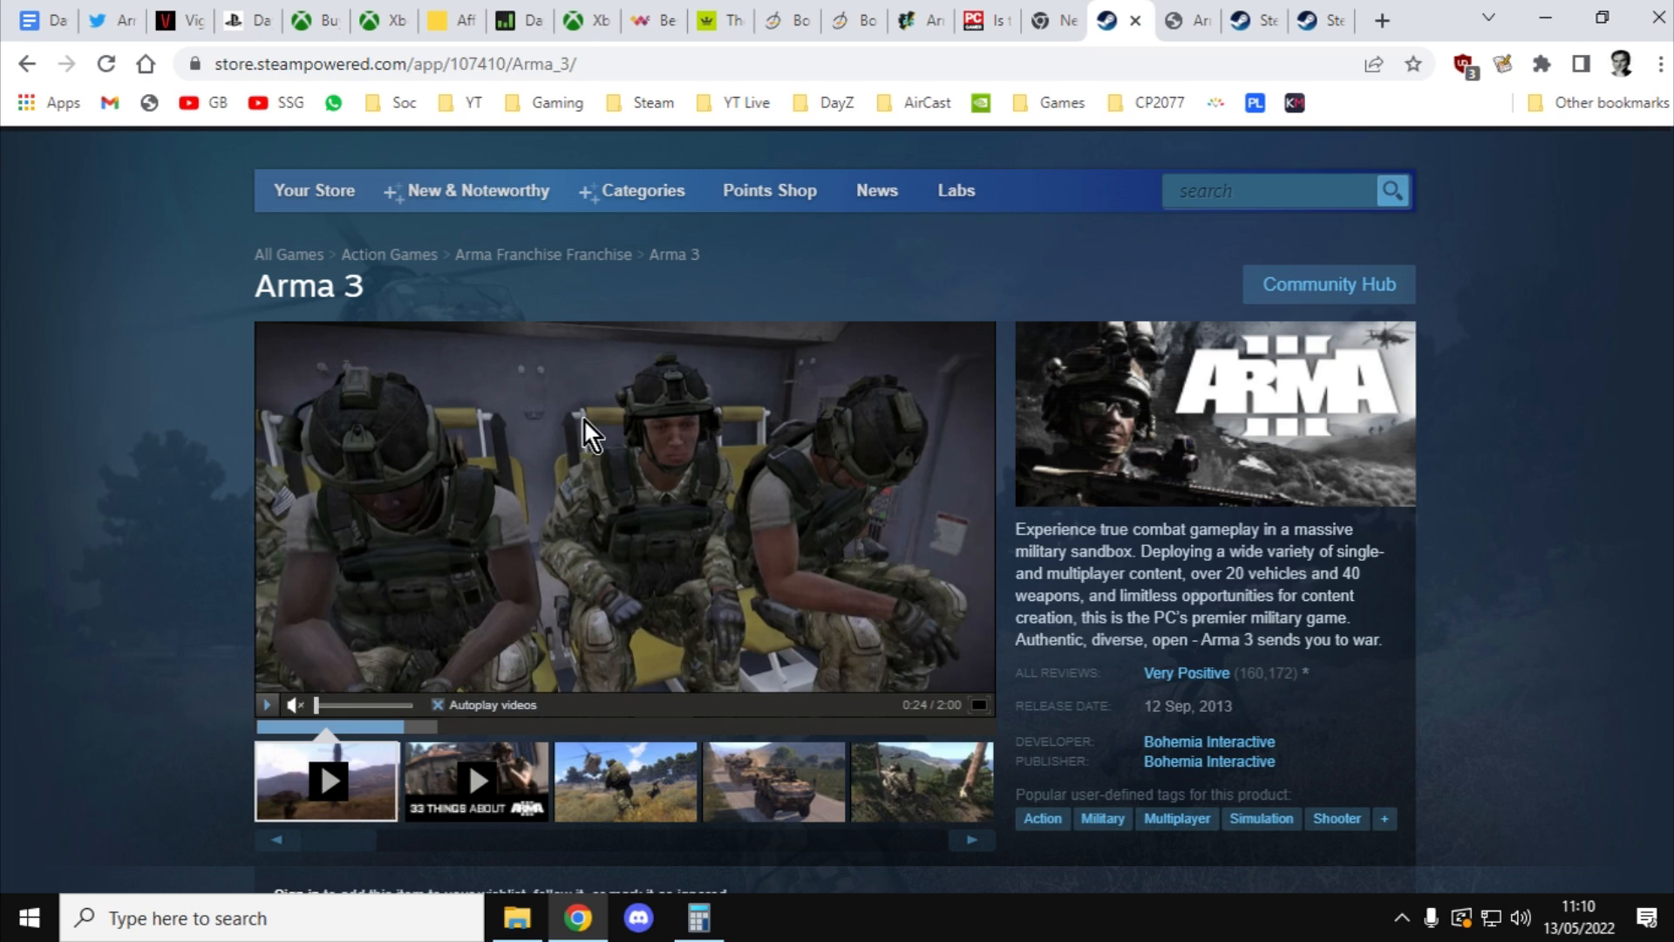
pyautogui.moveTo(10, 379)
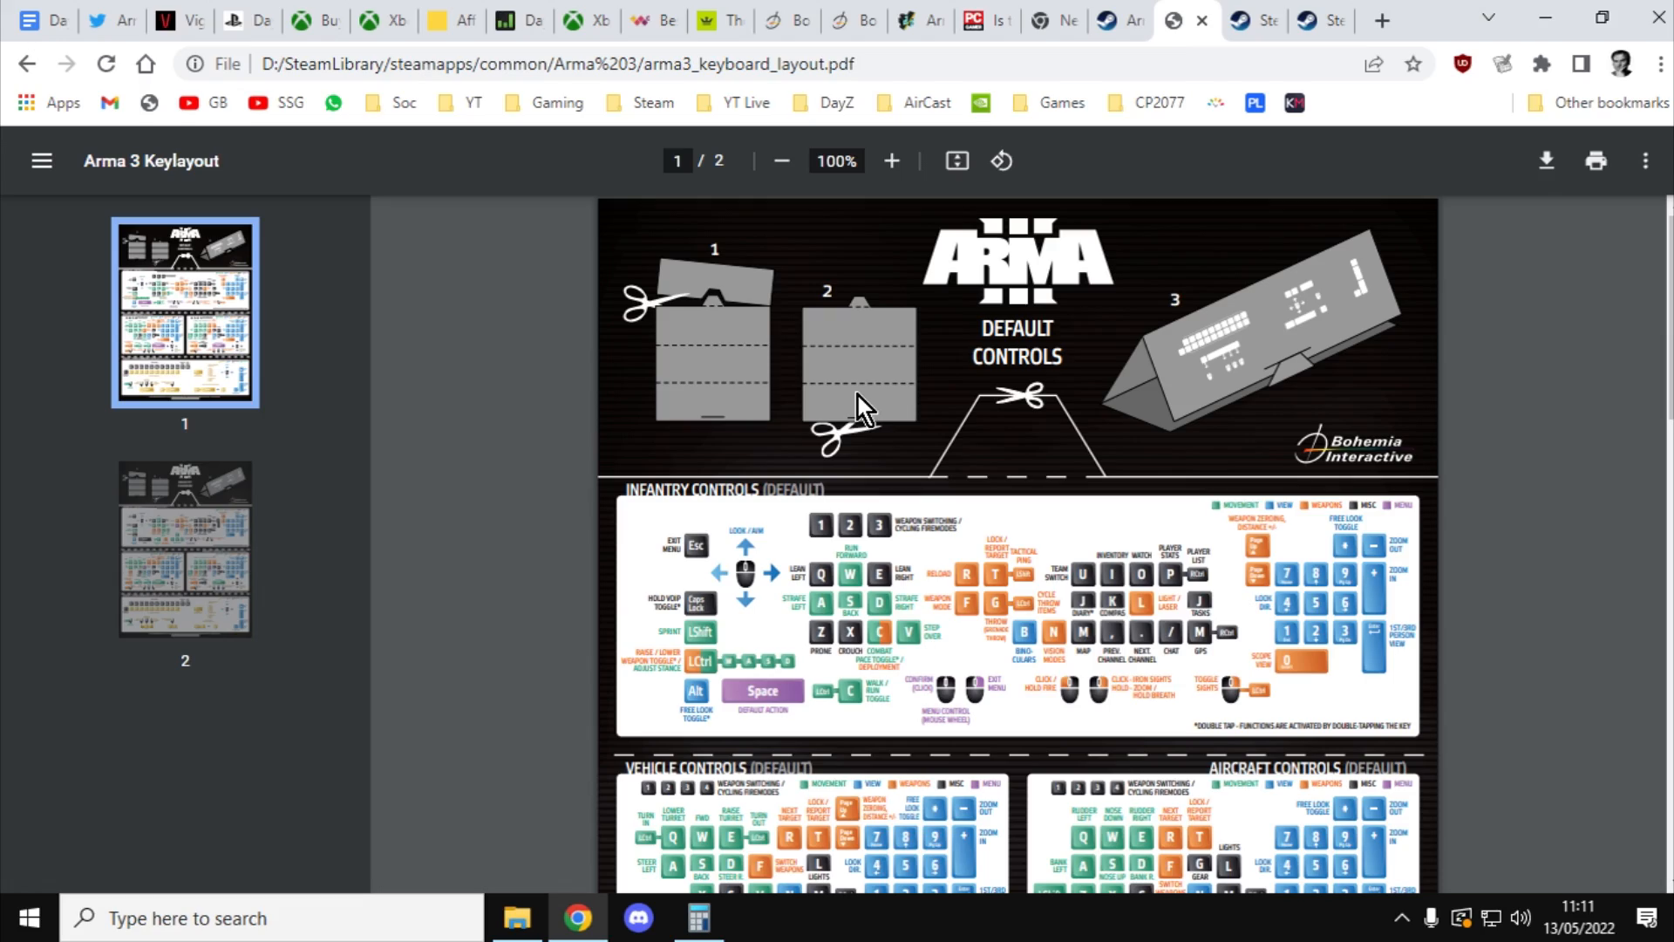
# Step: Scroll down through the arma3_keyboard_layout default controls PDF
pyautogui.scroll(-3)
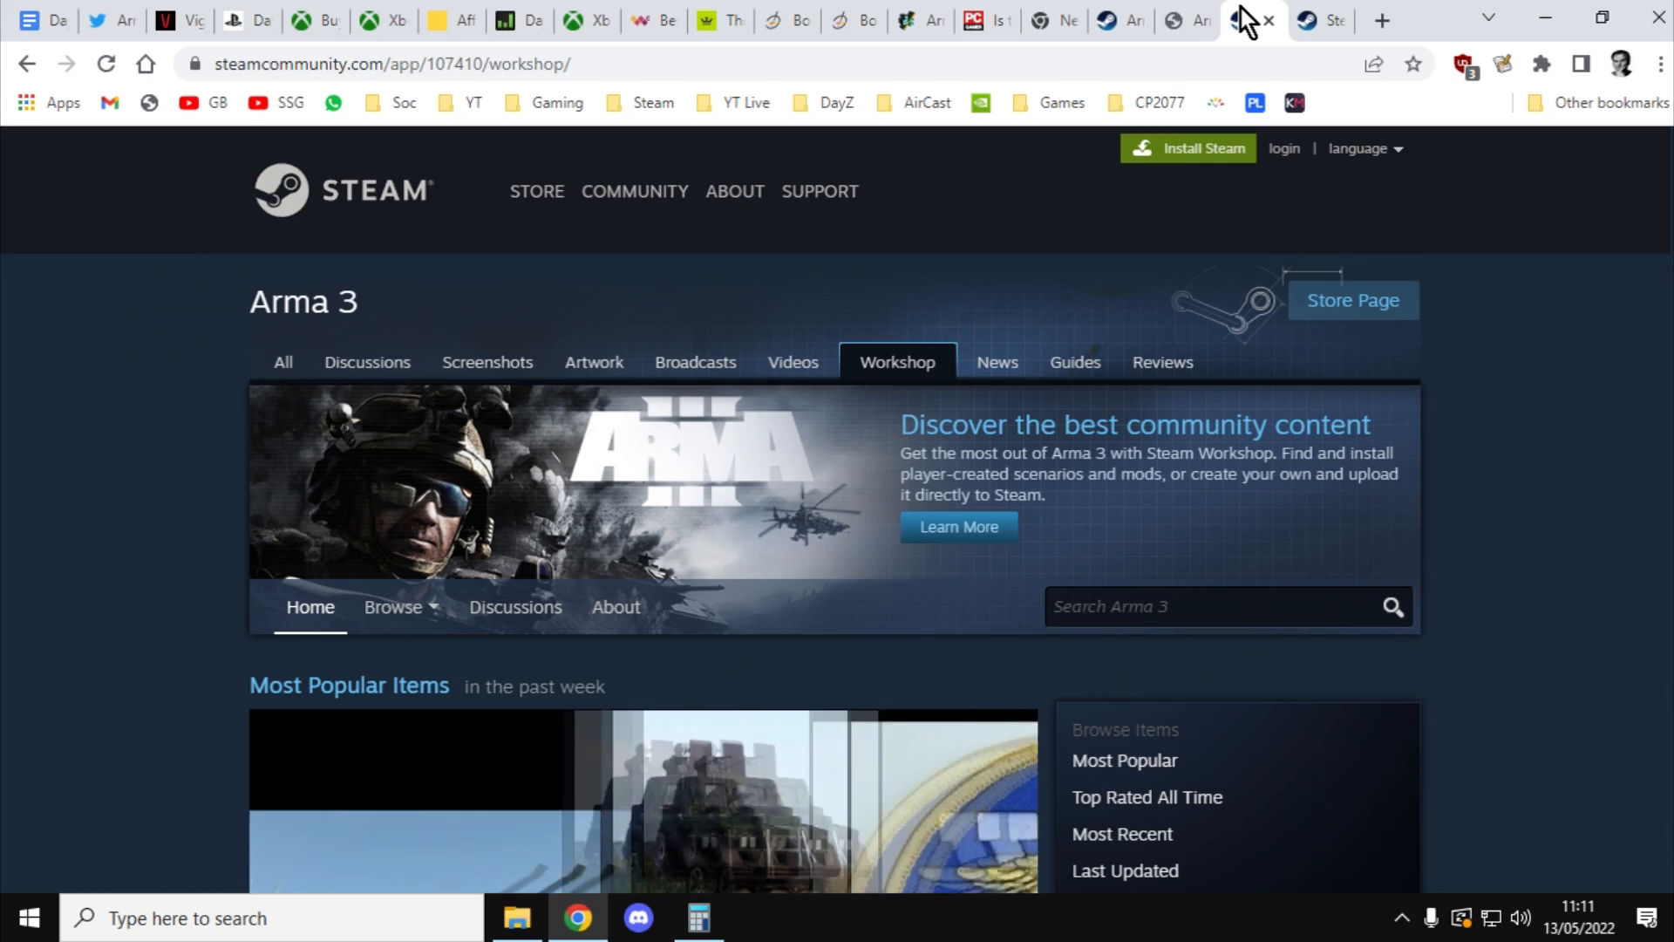
# Step: Scroll down the Arma 3 Workshop page to view the most popular items
pyautogui.scroll(-3)
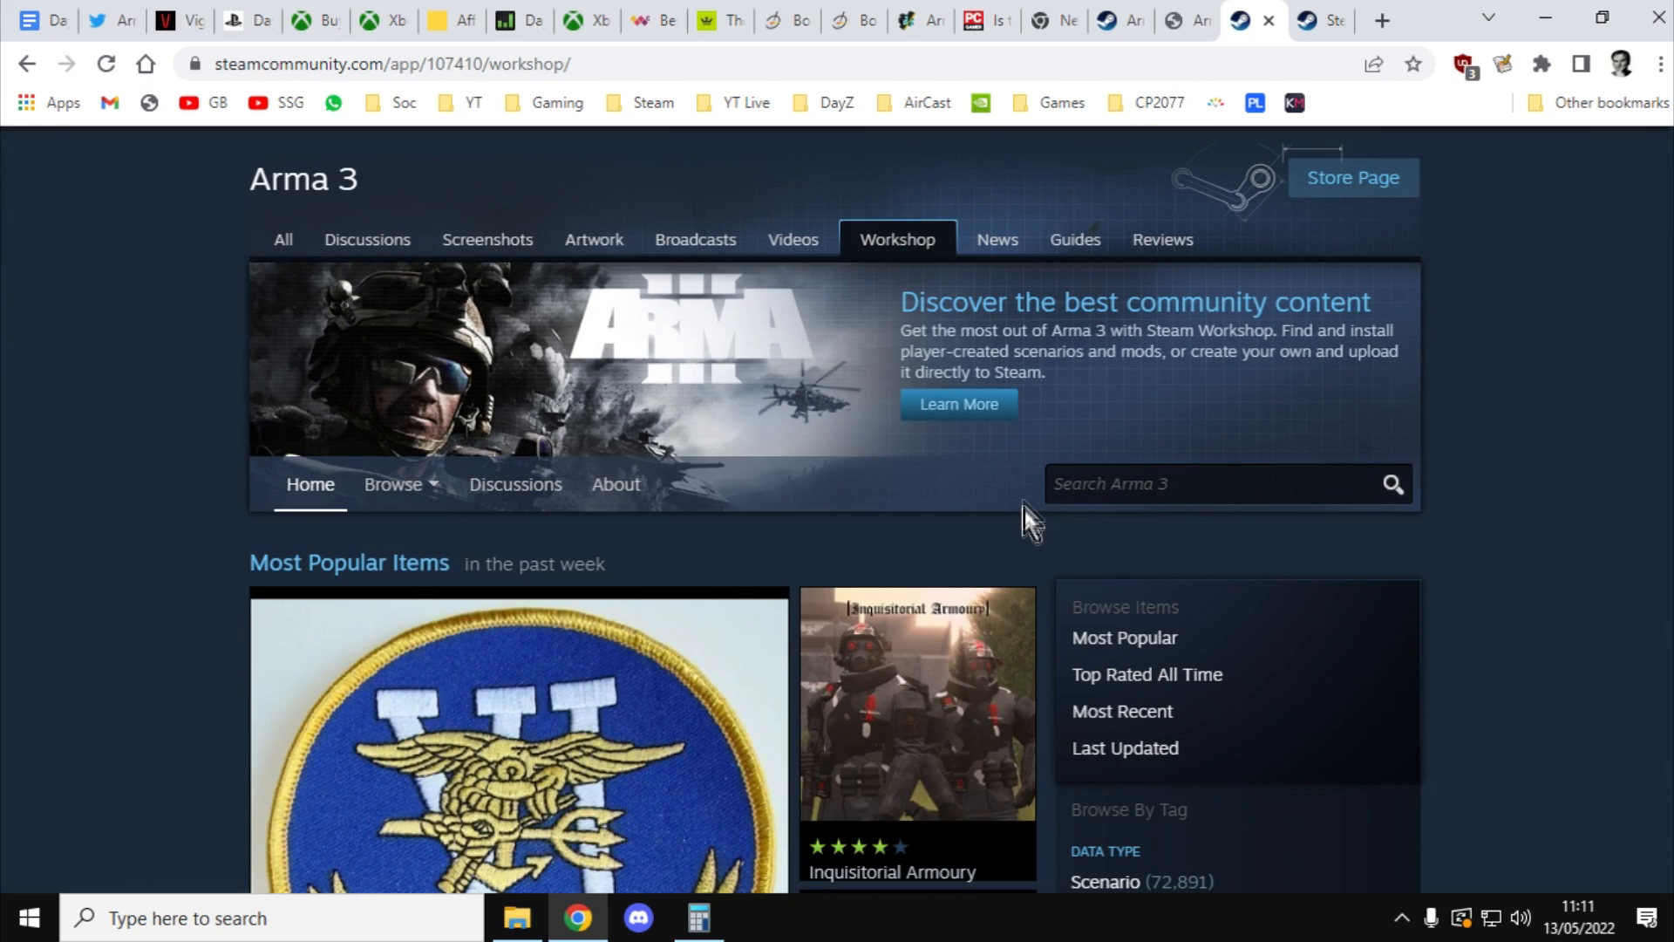
pyautogui.scroll(-3)
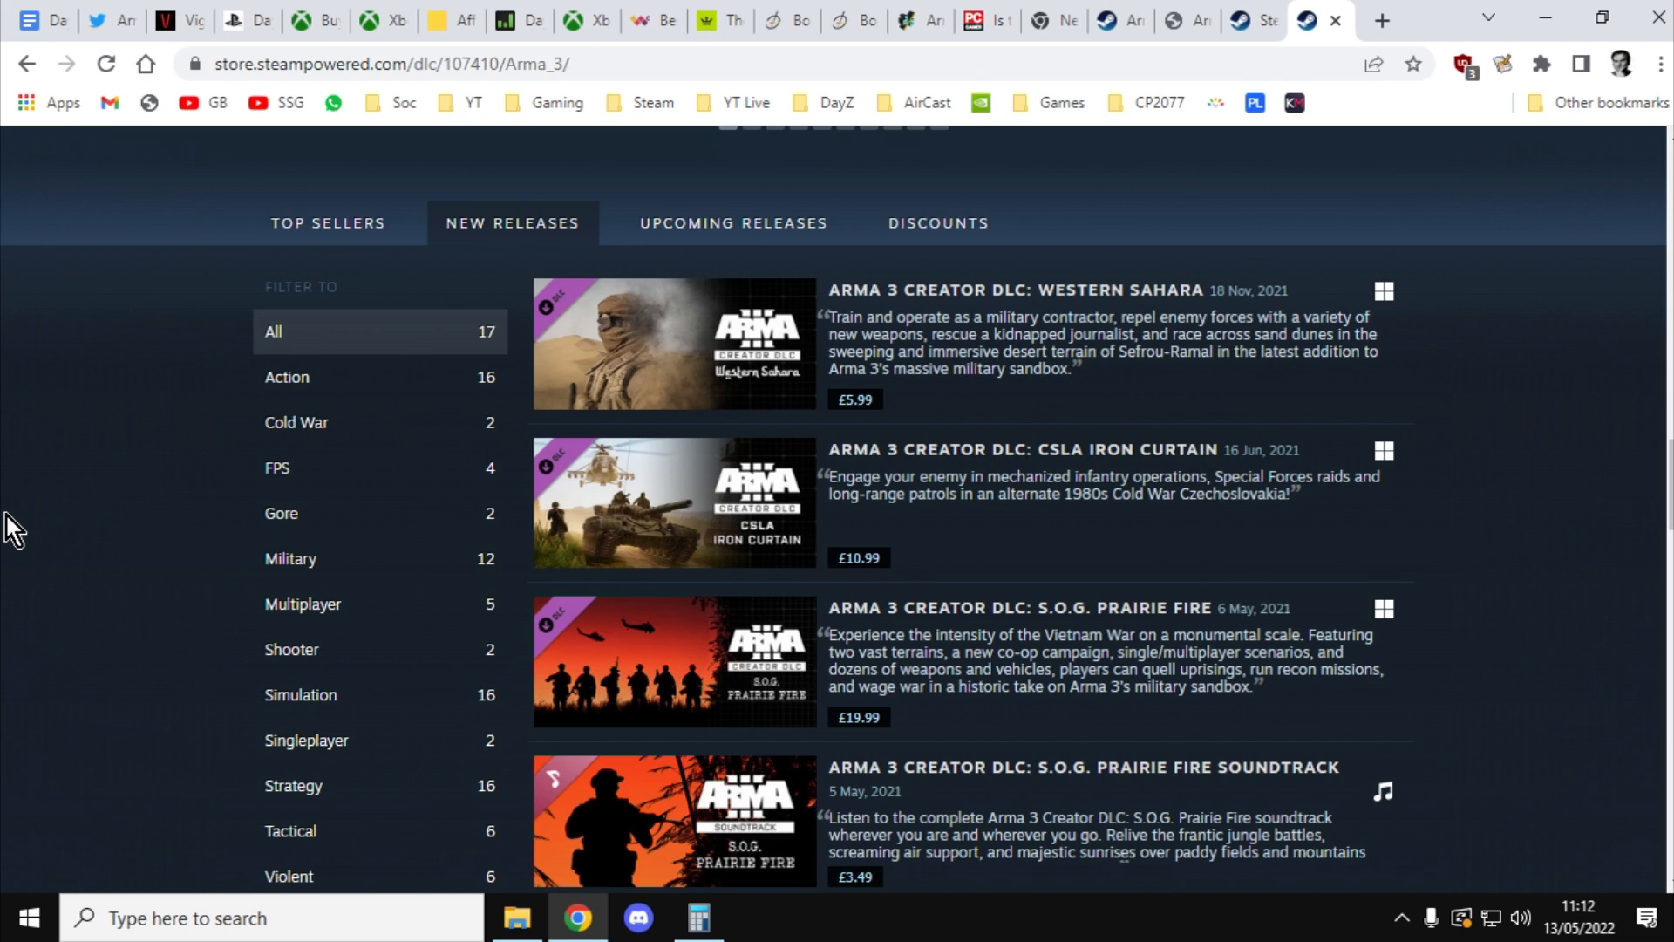
pyautogui.moveTo(149, 487)
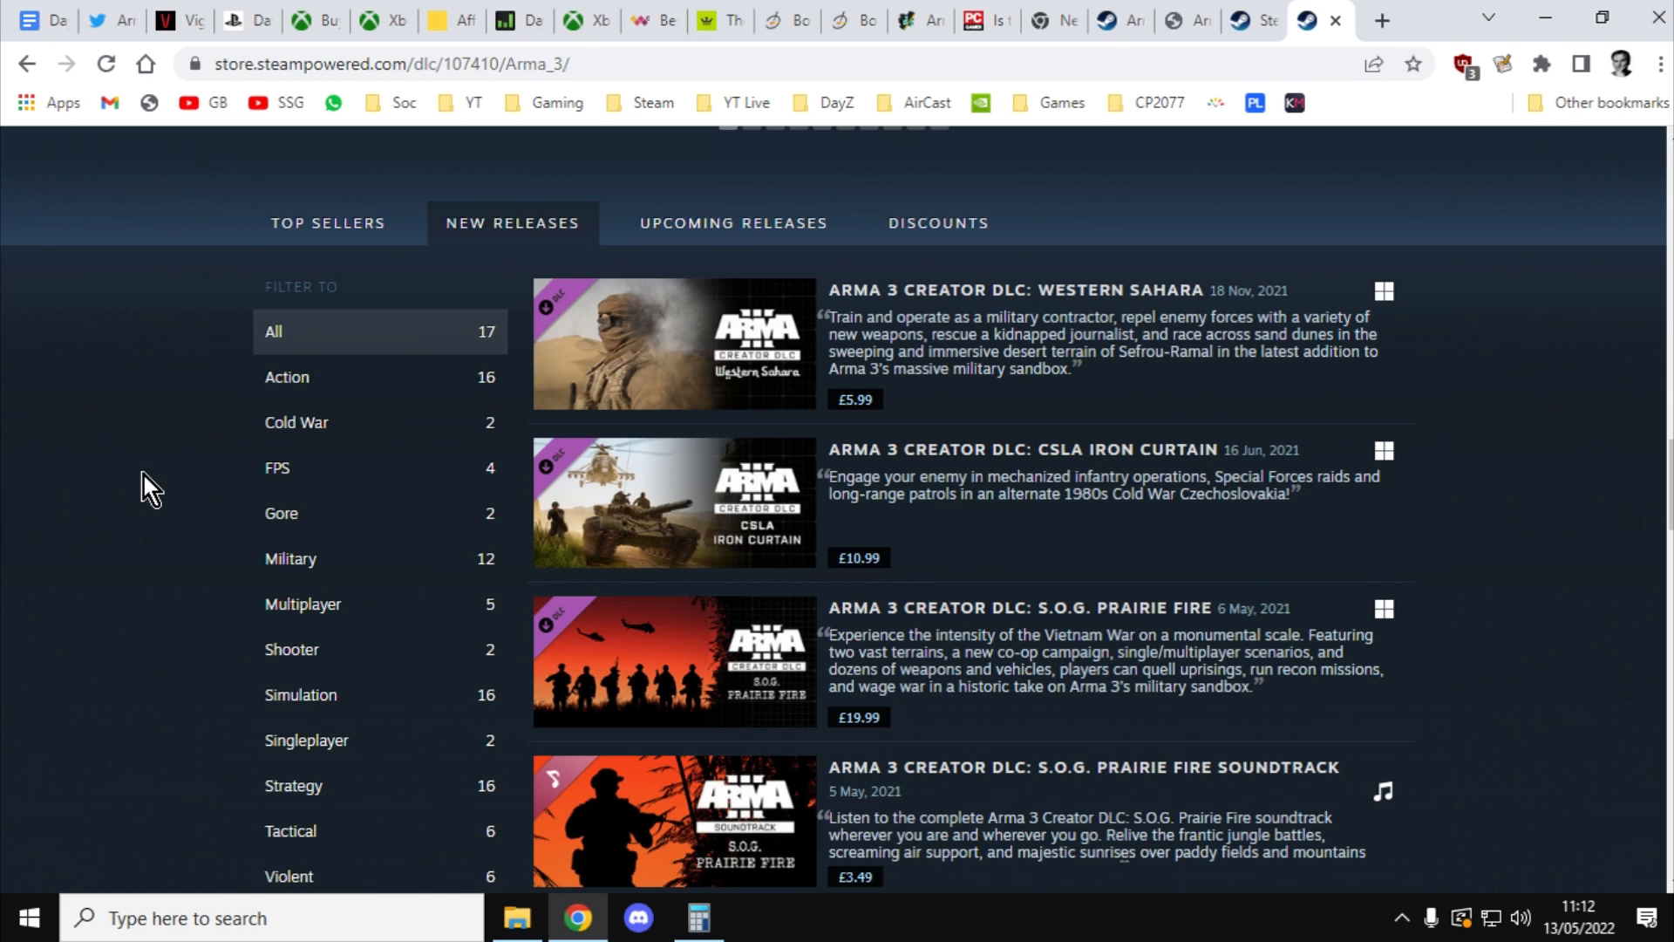
pyautogui.moveTo(246, 271)
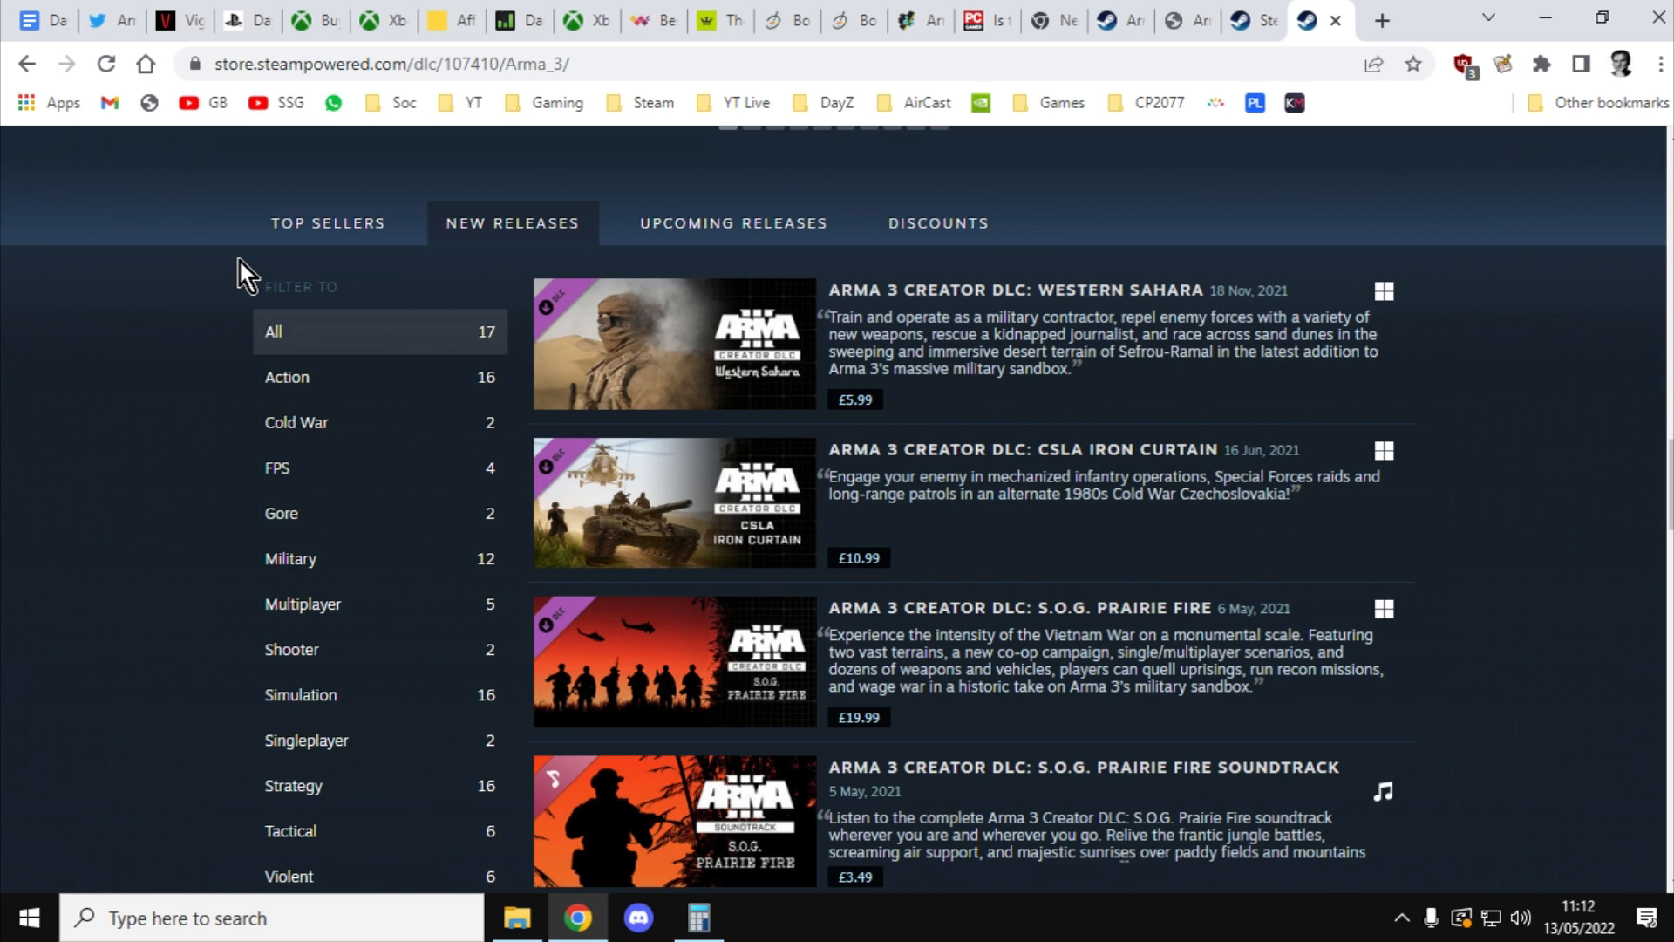
pyautogui.moveTo(934, 636)
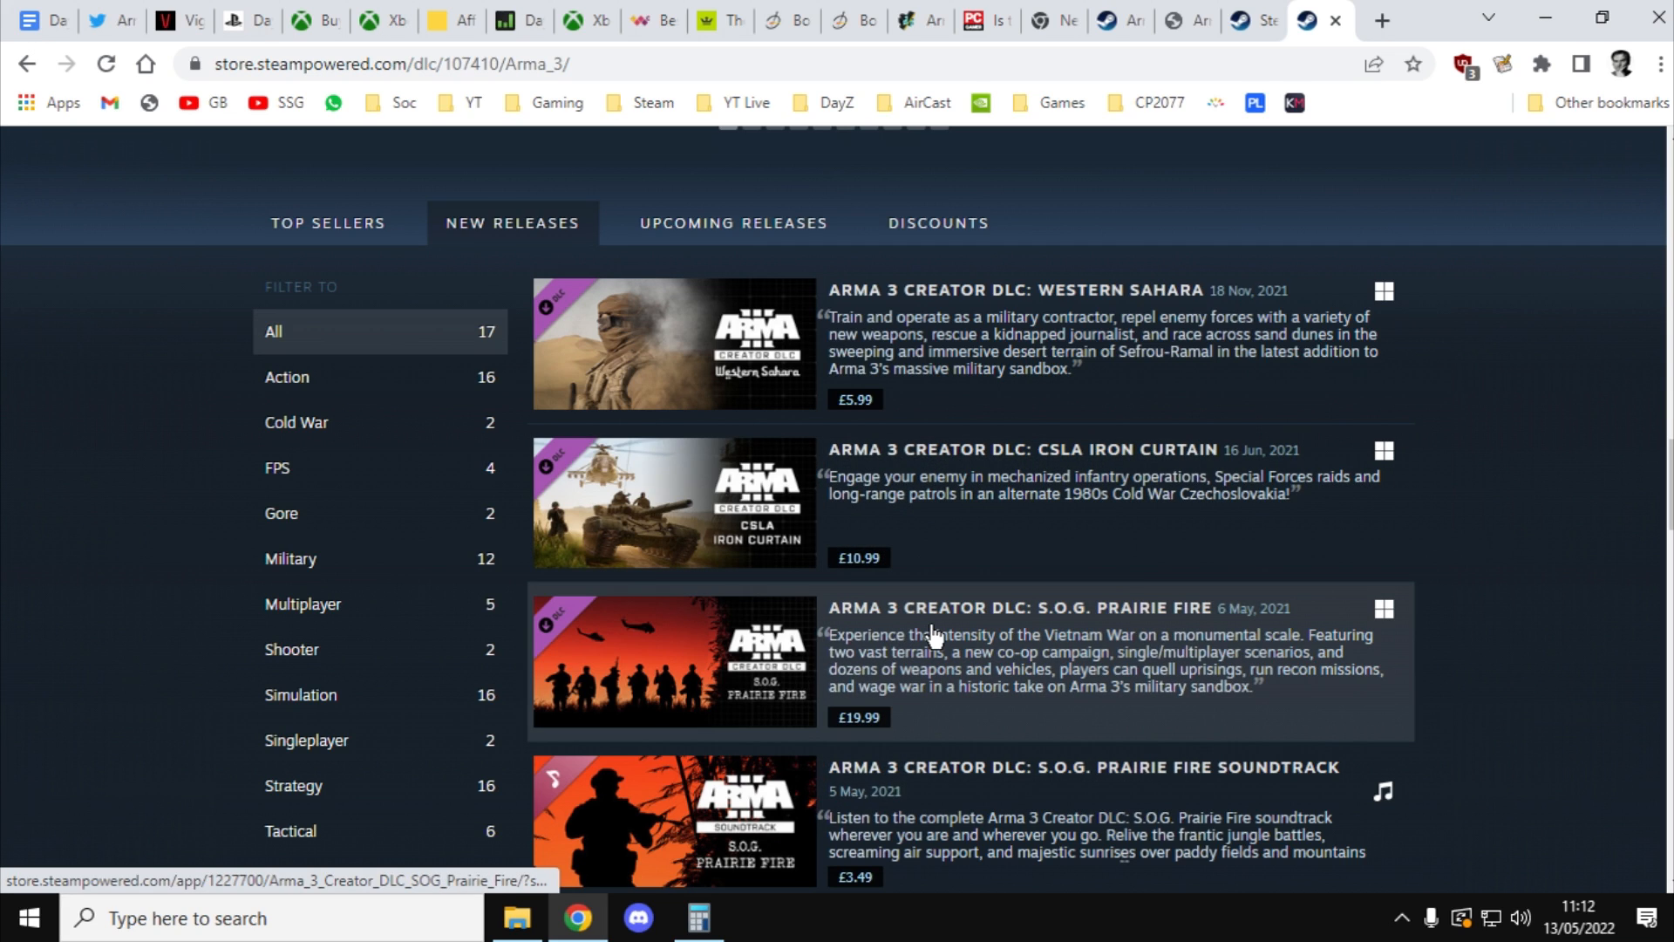
pyautogui.moveTo(1042, 646)
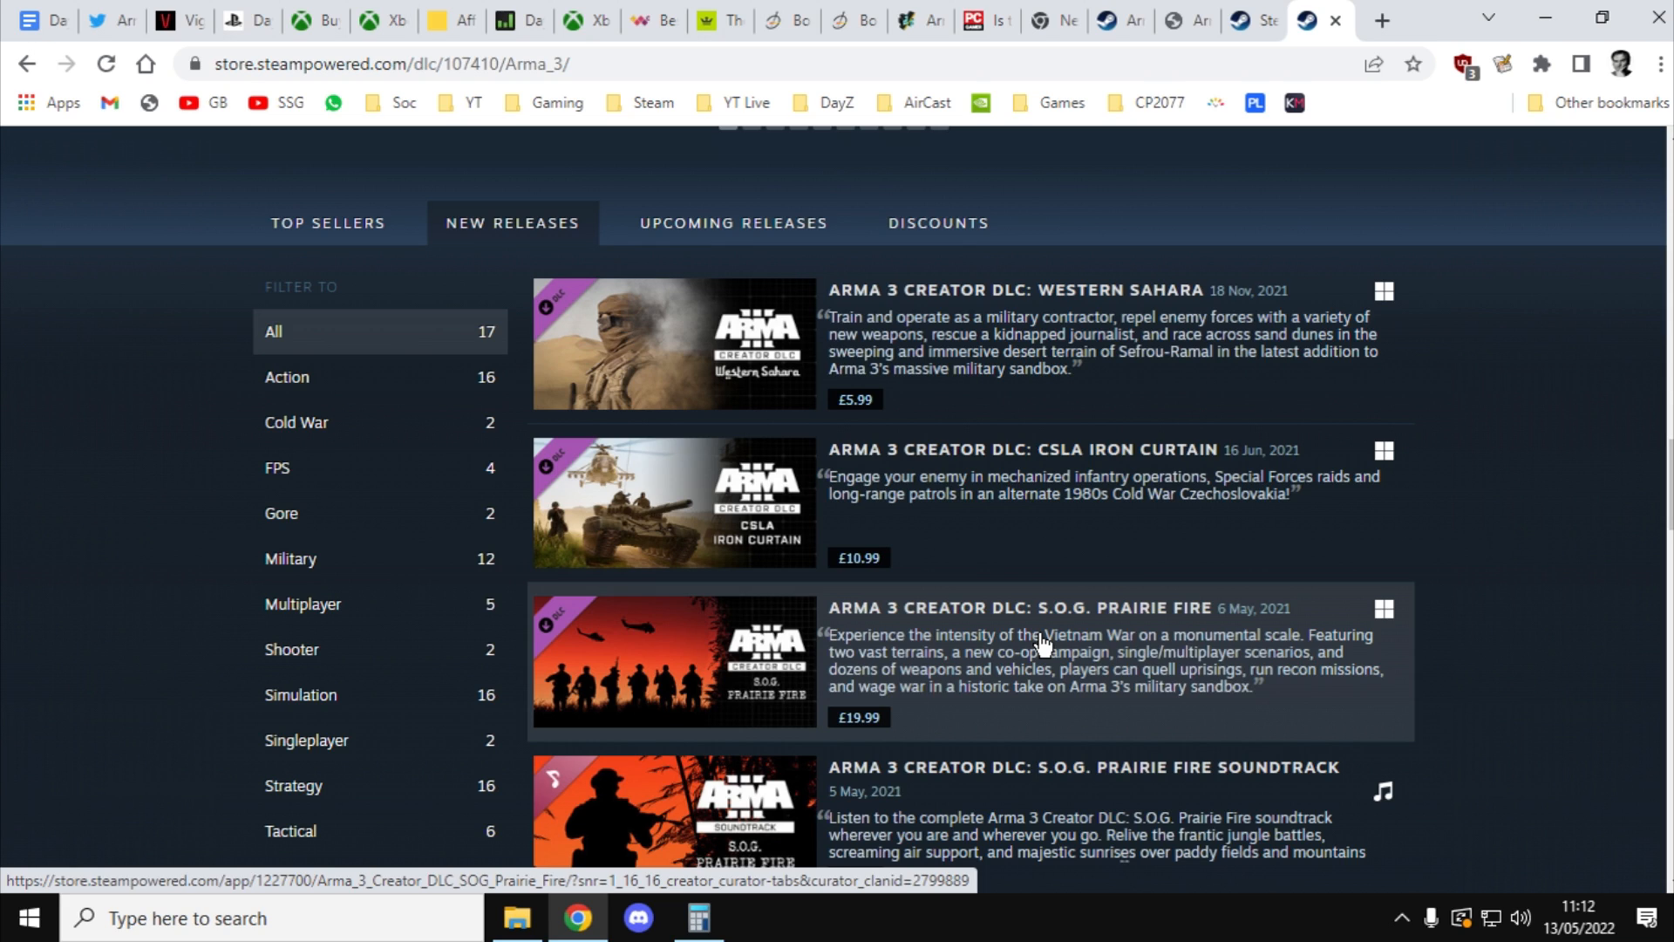
pyautogui.moveTo(1194, 406)
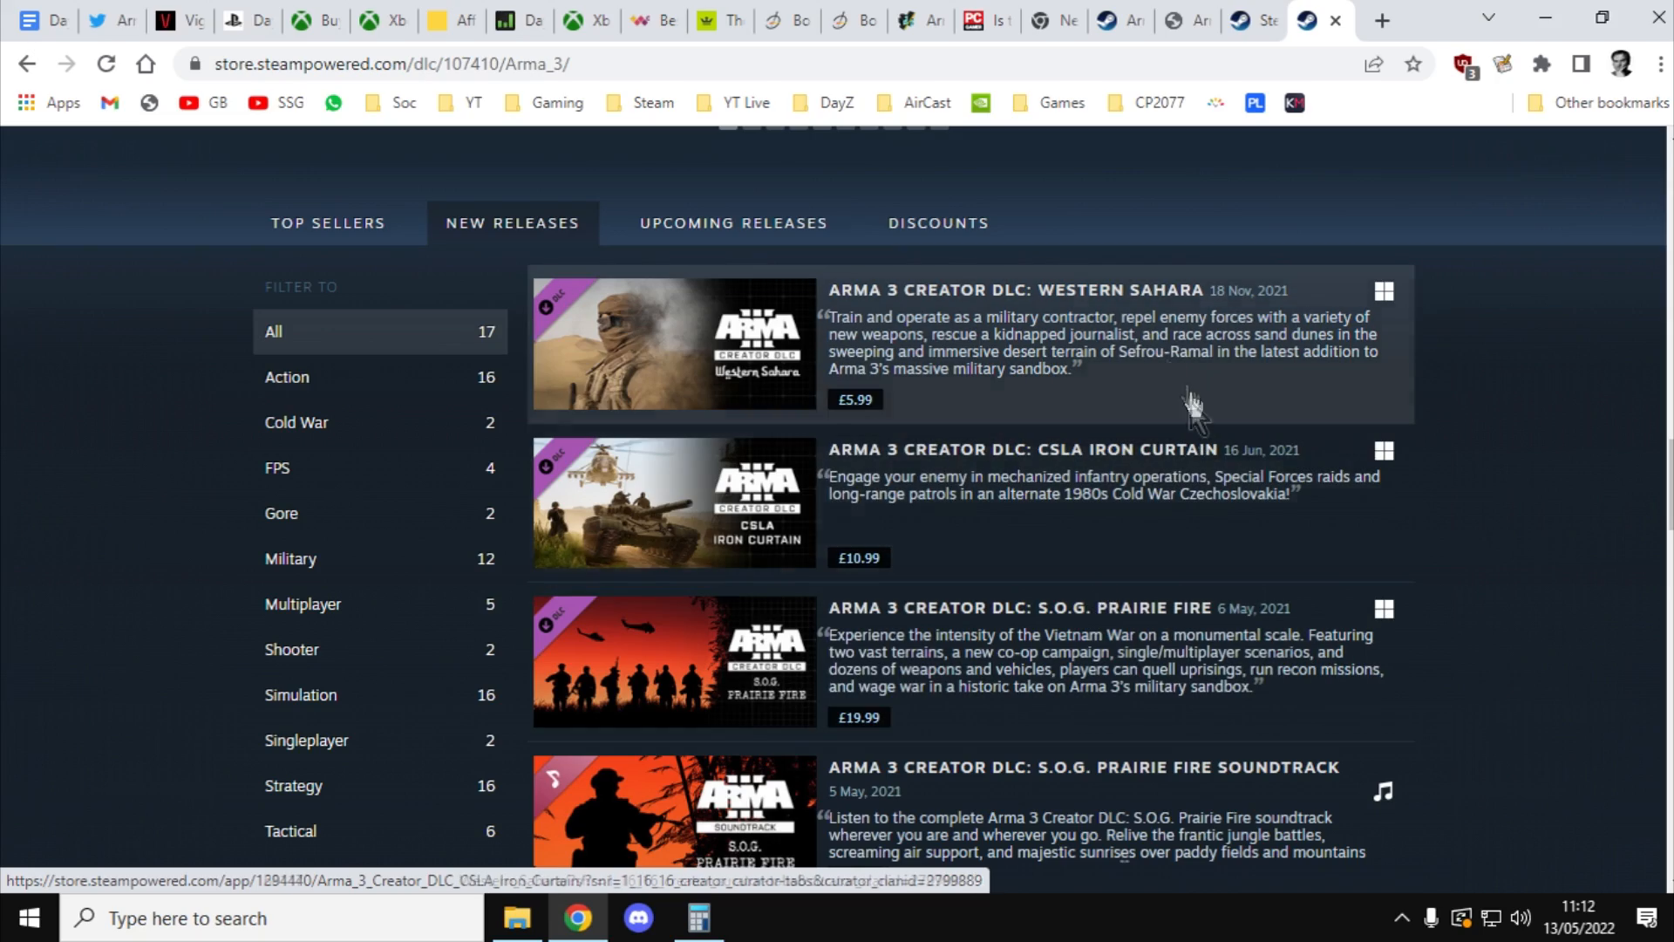
# Step: Scroll down the Arma 3 New Releases DLC list, including Western Sahara and S.O.G. Prairie Fire
pyautogui.scroll(-3)
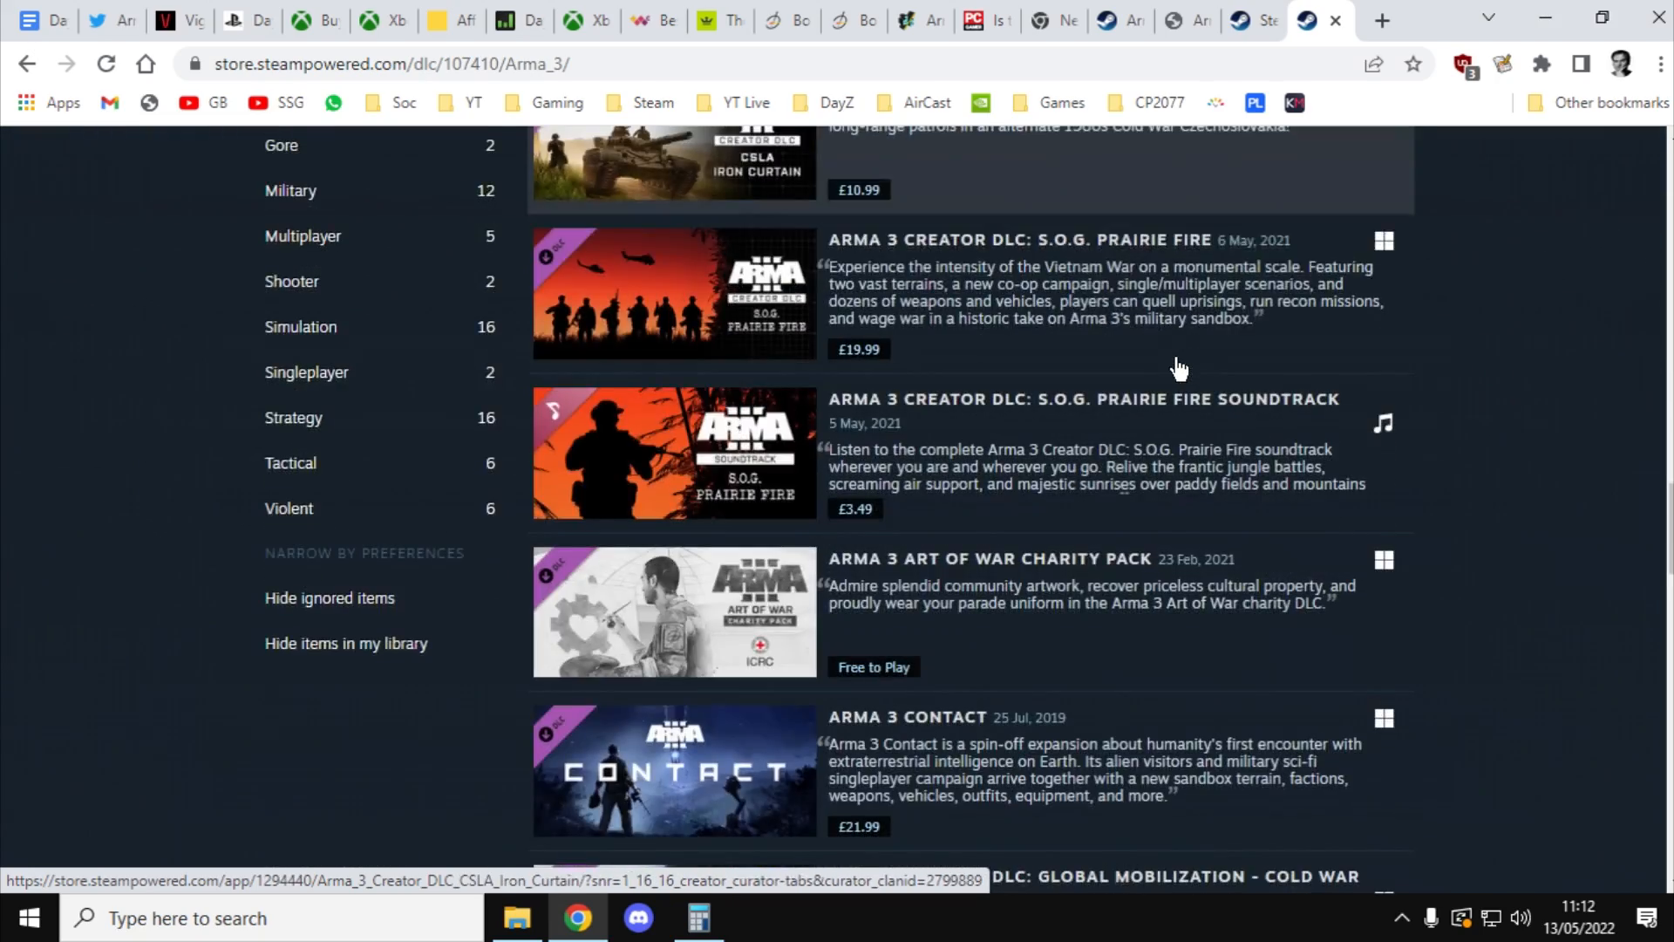
pyautogui.scroll(-3)
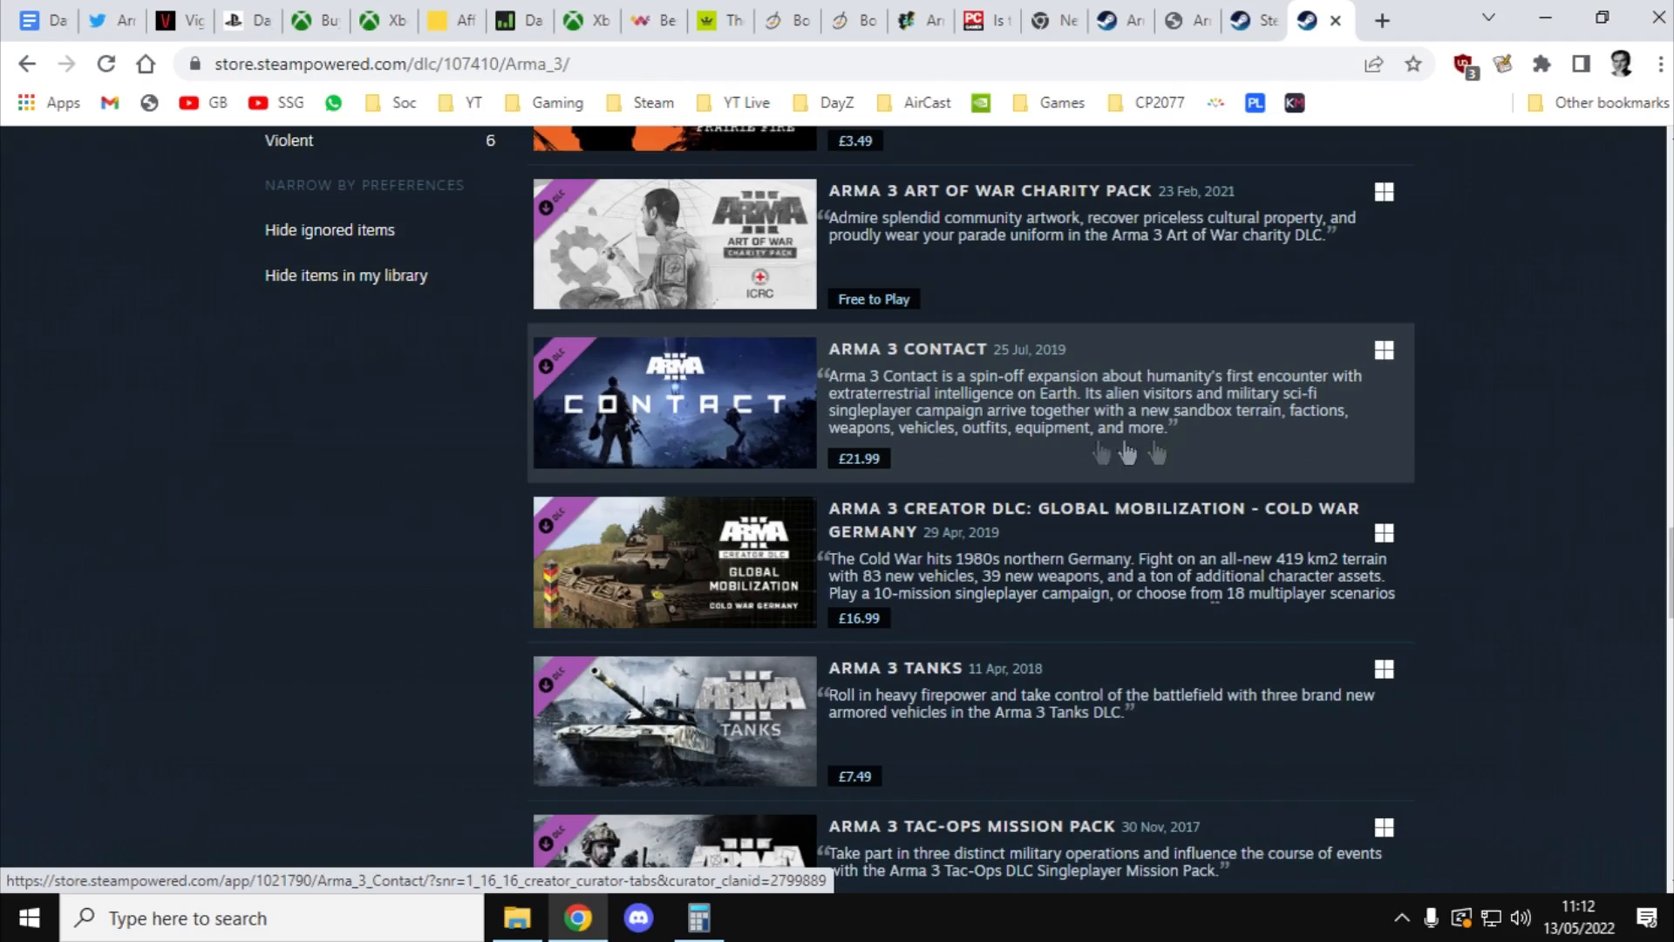
pyautogui.scroll(-3)
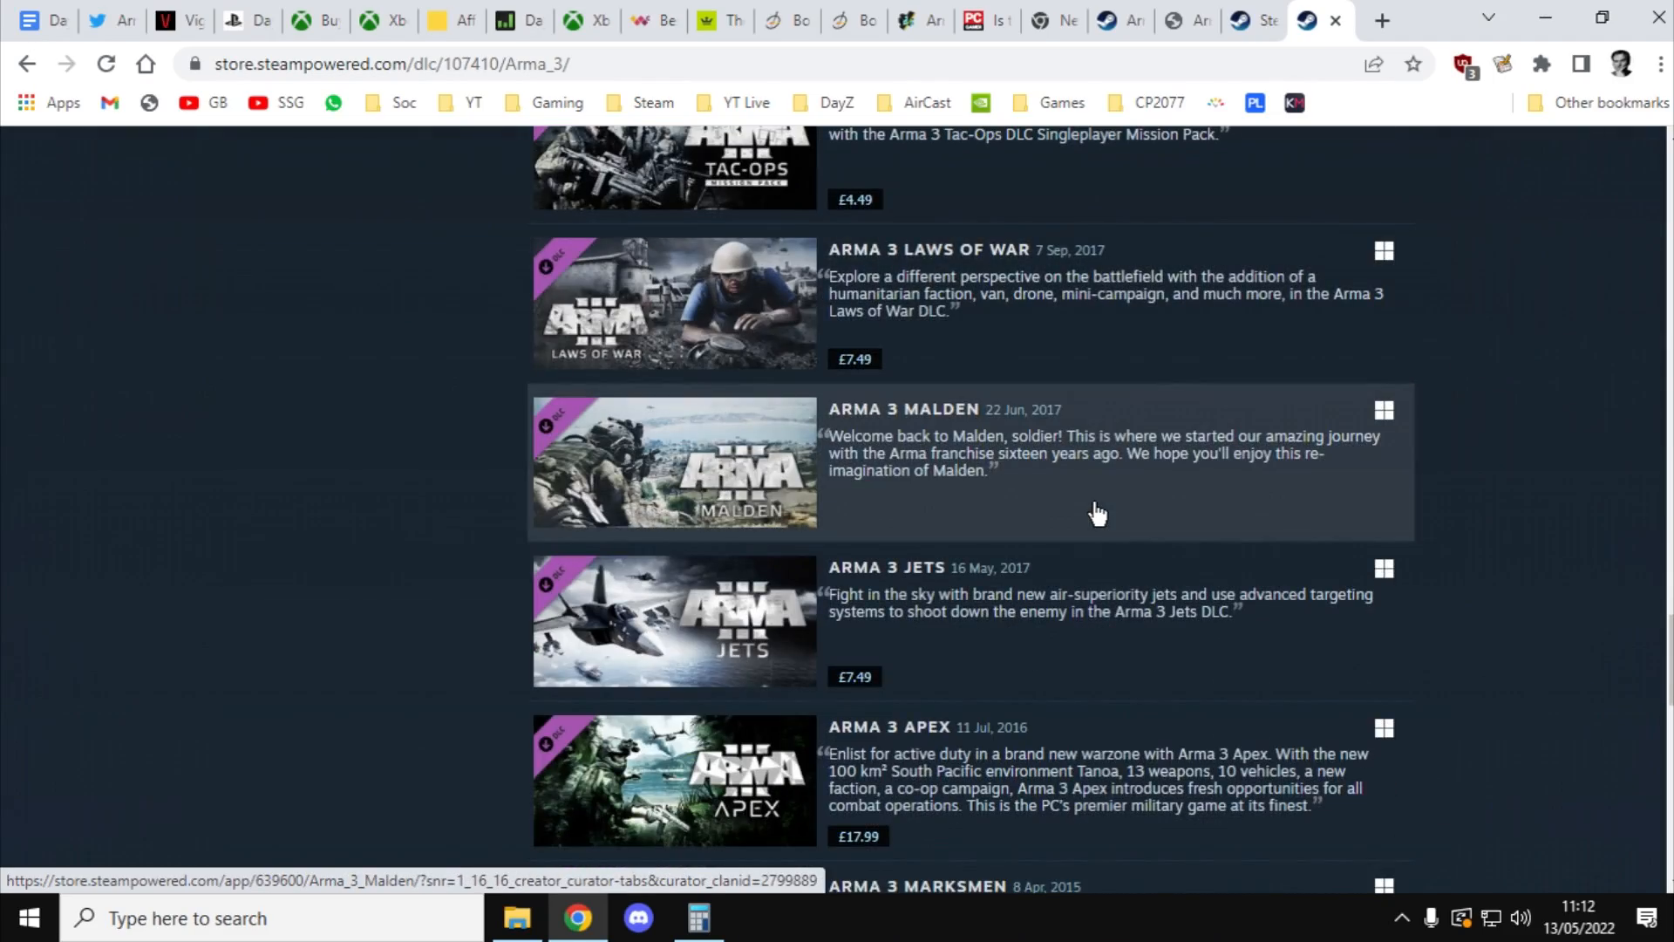
pyautogui.scroll(-3)
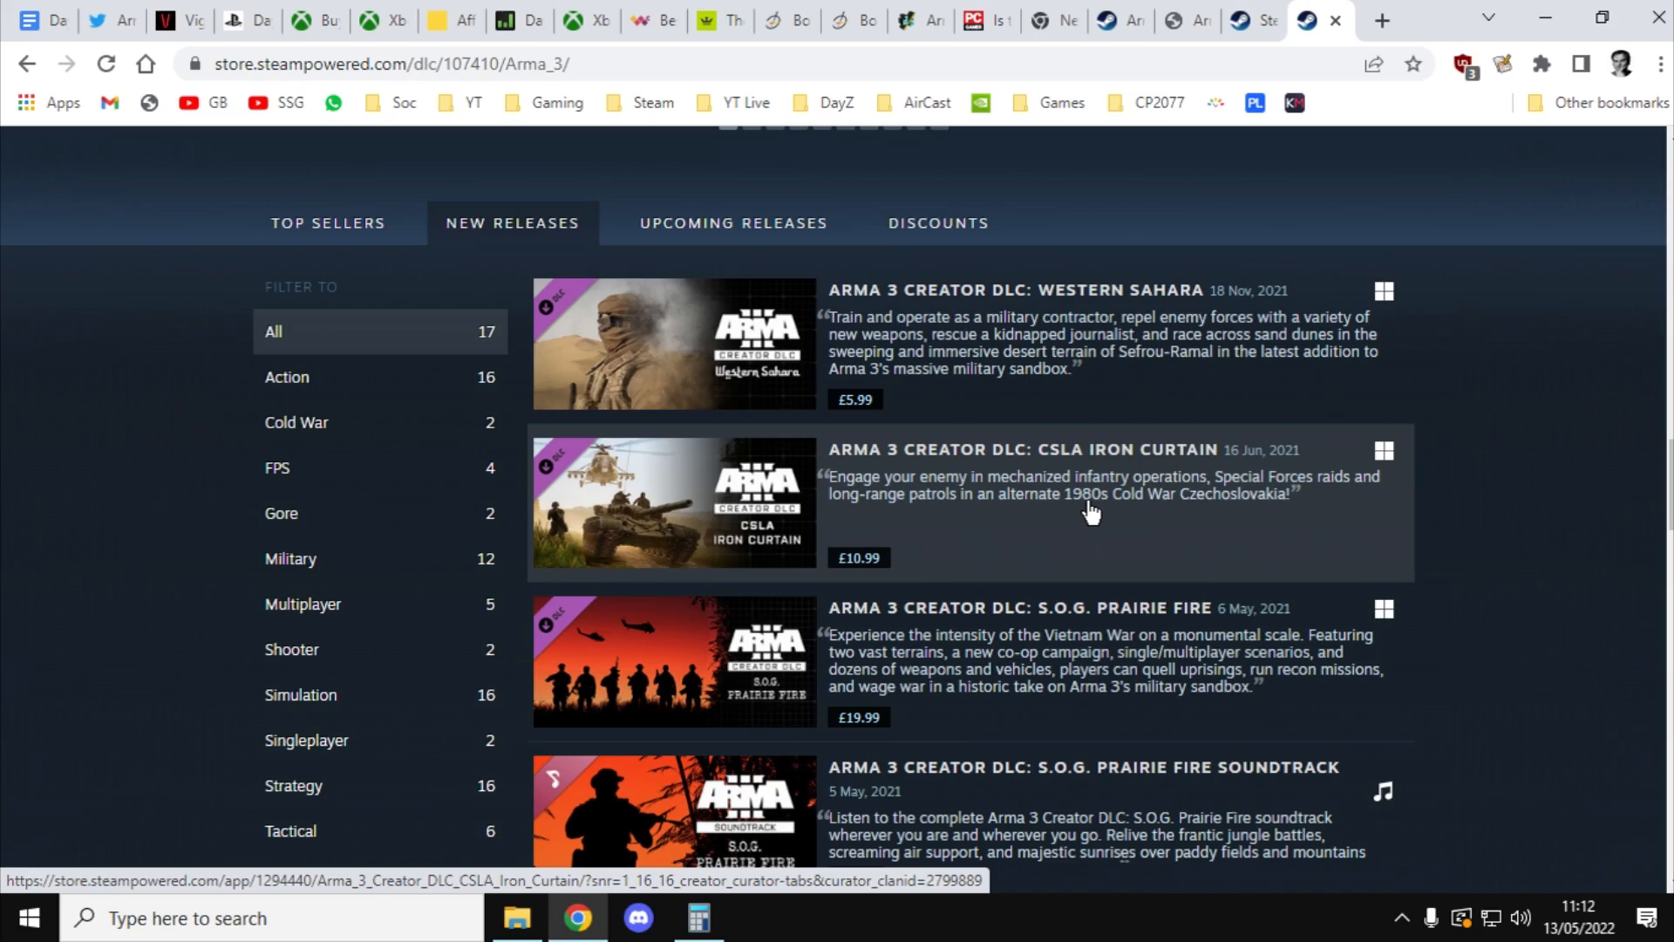
pyautogui.scroll(-3)
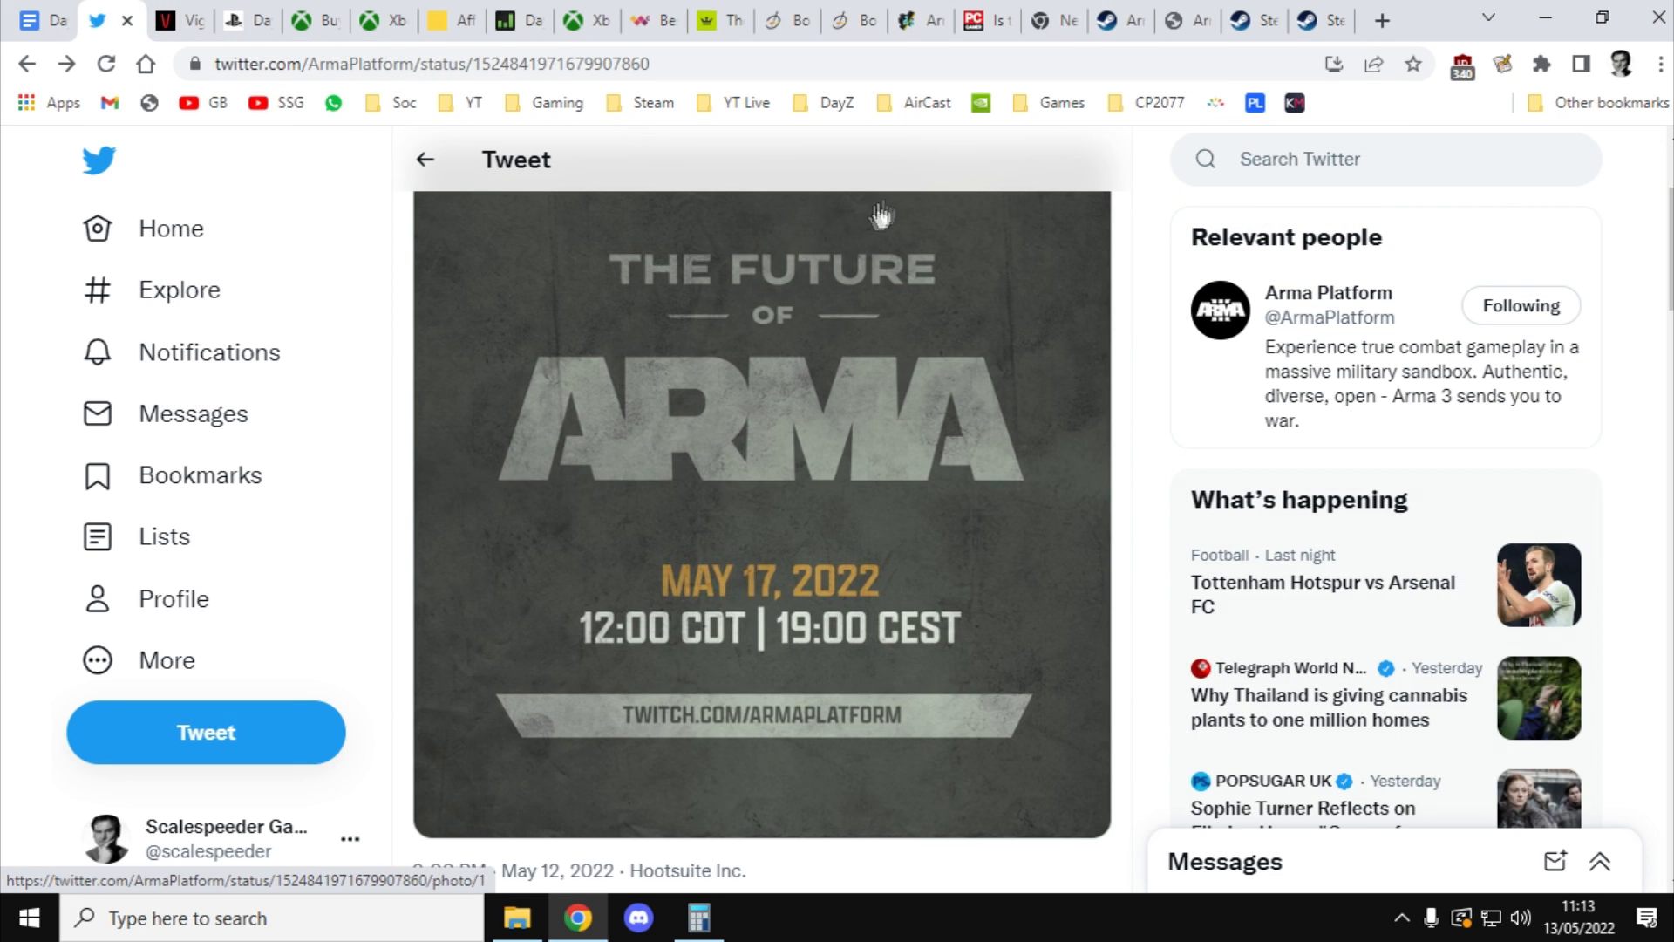
pyautogui.moveTo(914, 201)
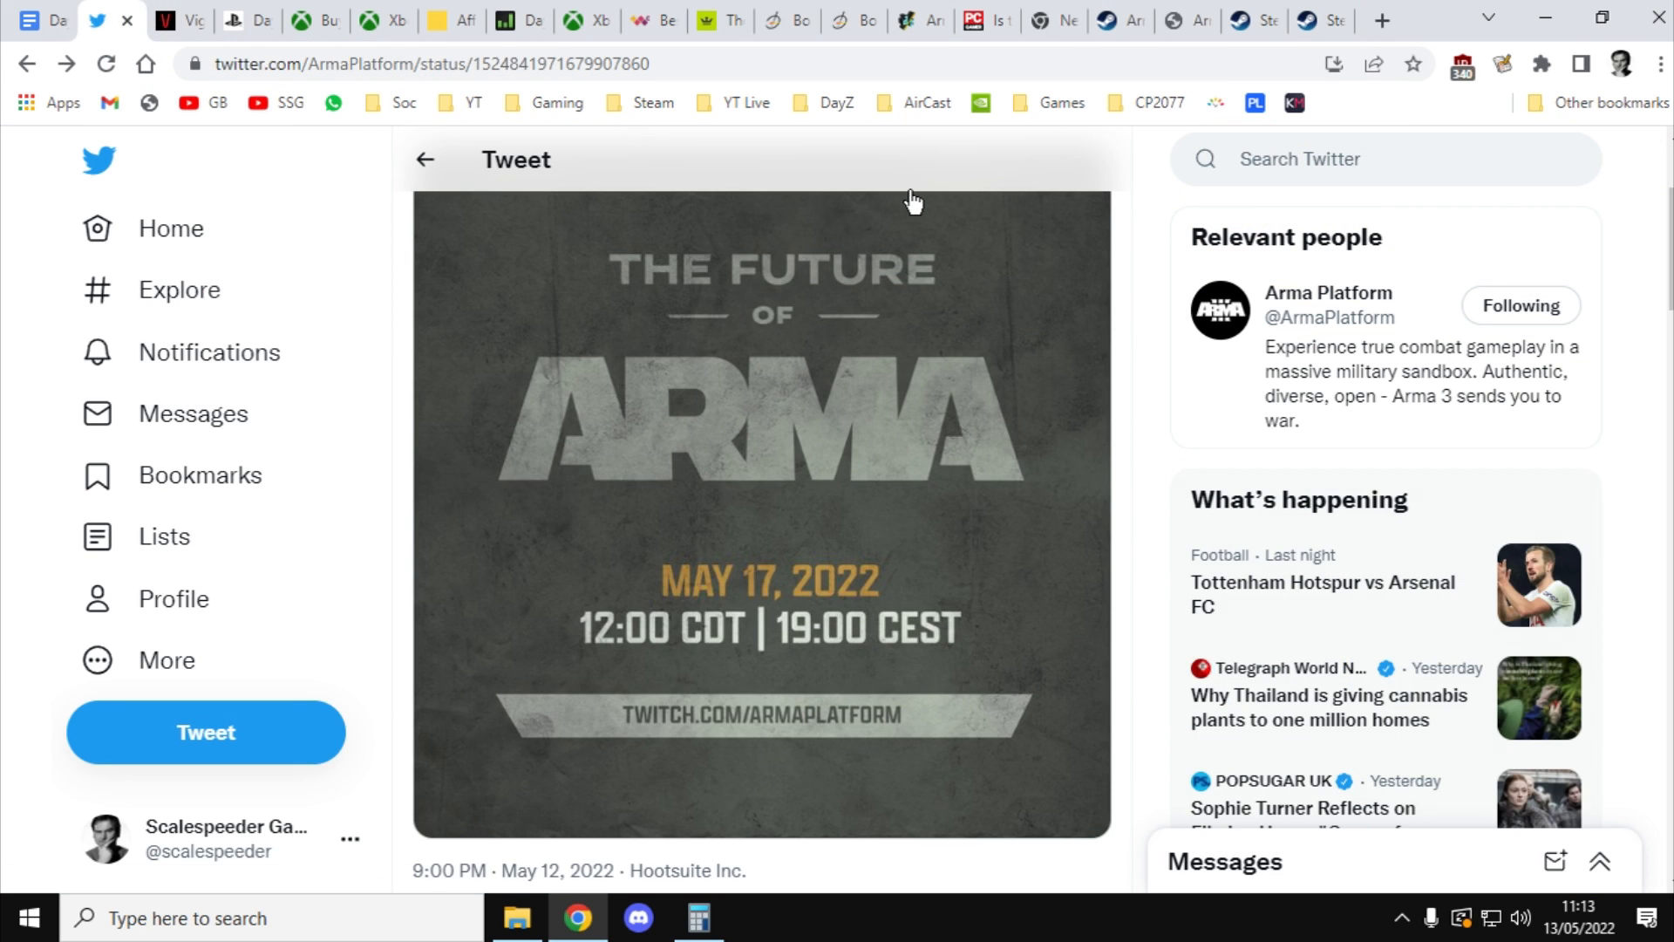